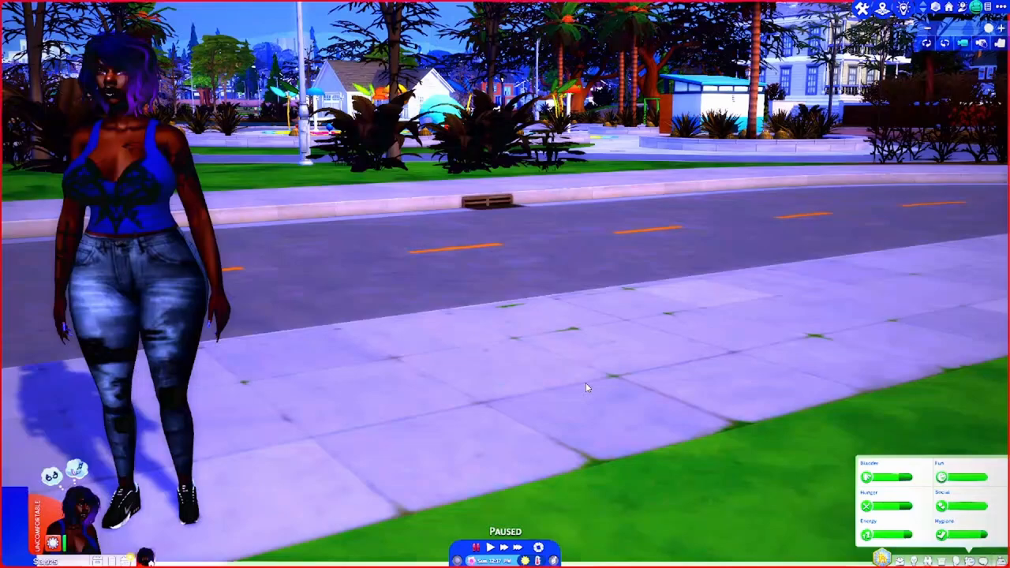
mouse_move(545, 332)
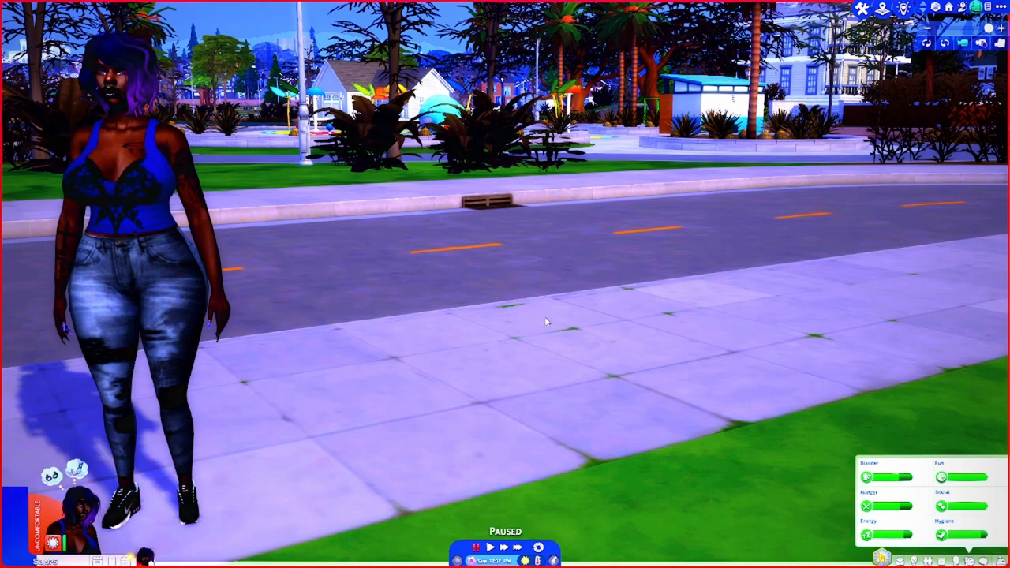
mouse_move(553, 325)
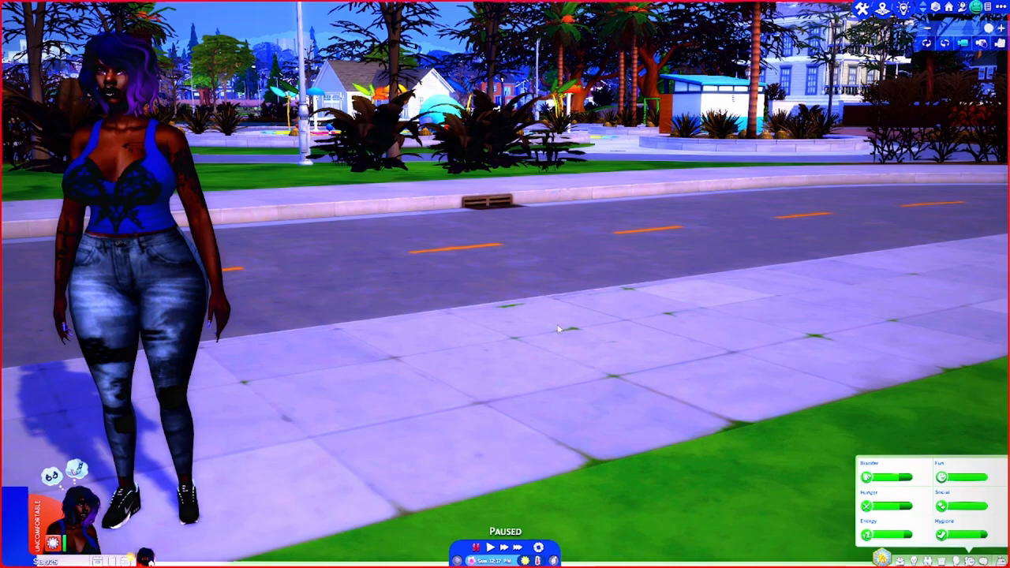
mouse_move(566, 331)
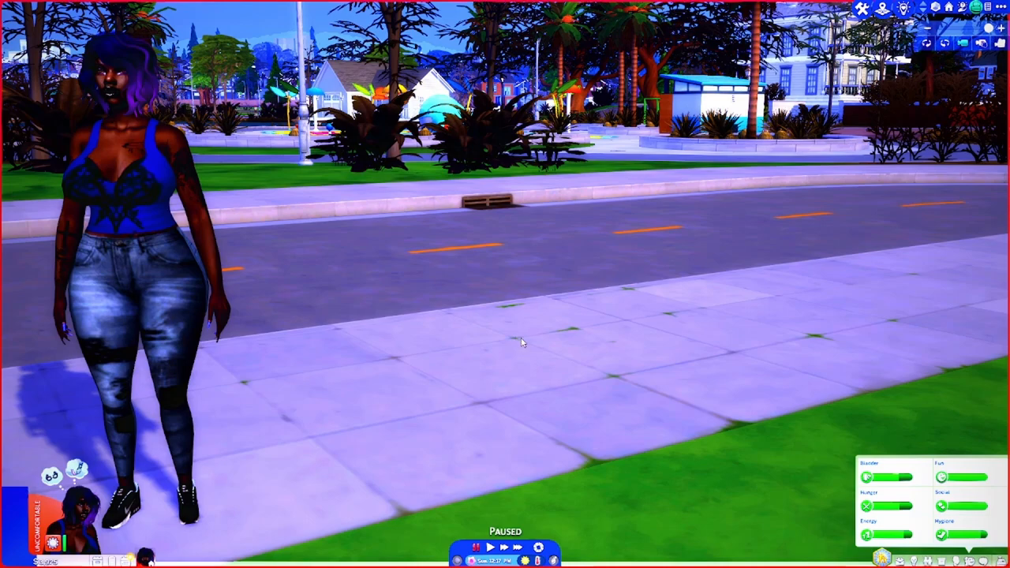
mouse_move(543, 454)
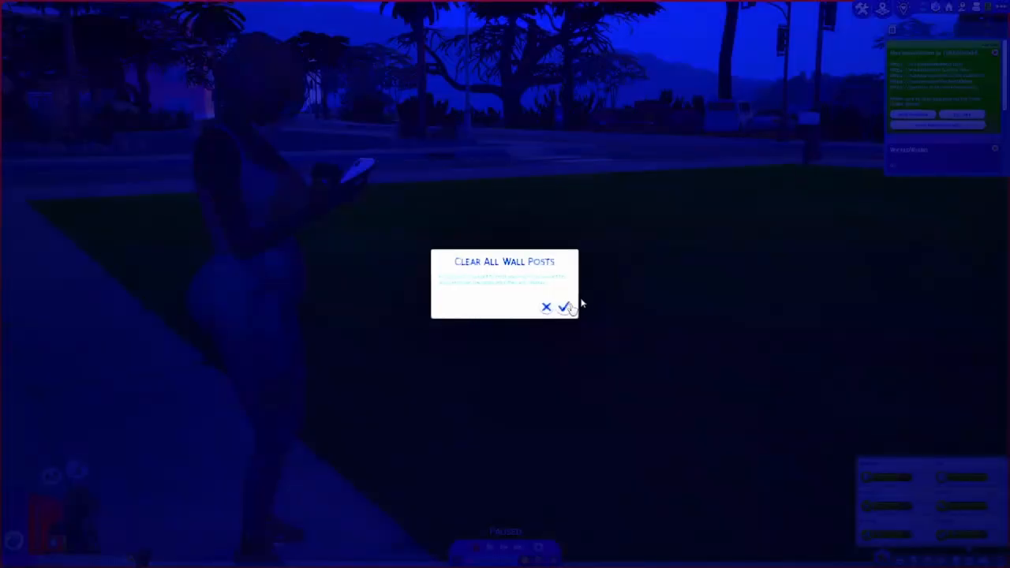
- Confirm clearing all wall posts and return to live play with the Sim outside
click(565, 308)
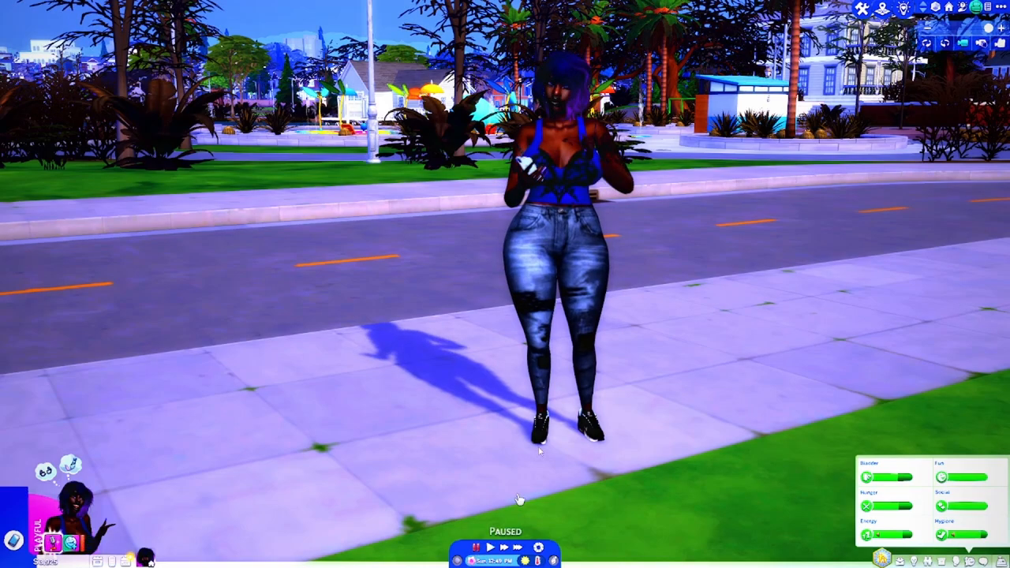
click(947, 44)
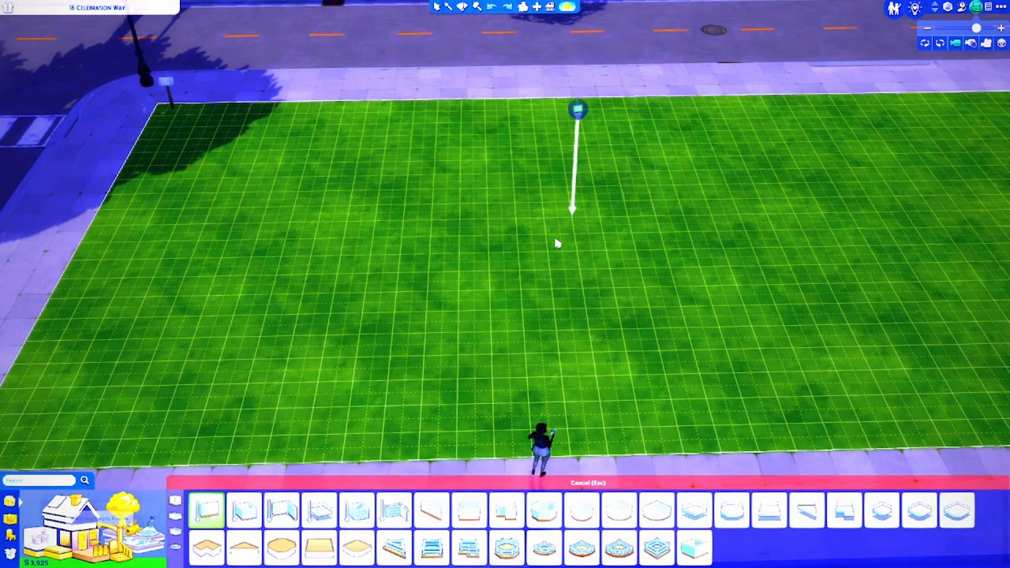
- Draw a closed rectangle of walls on the lot grid using the wall tool
click(1001, 44)
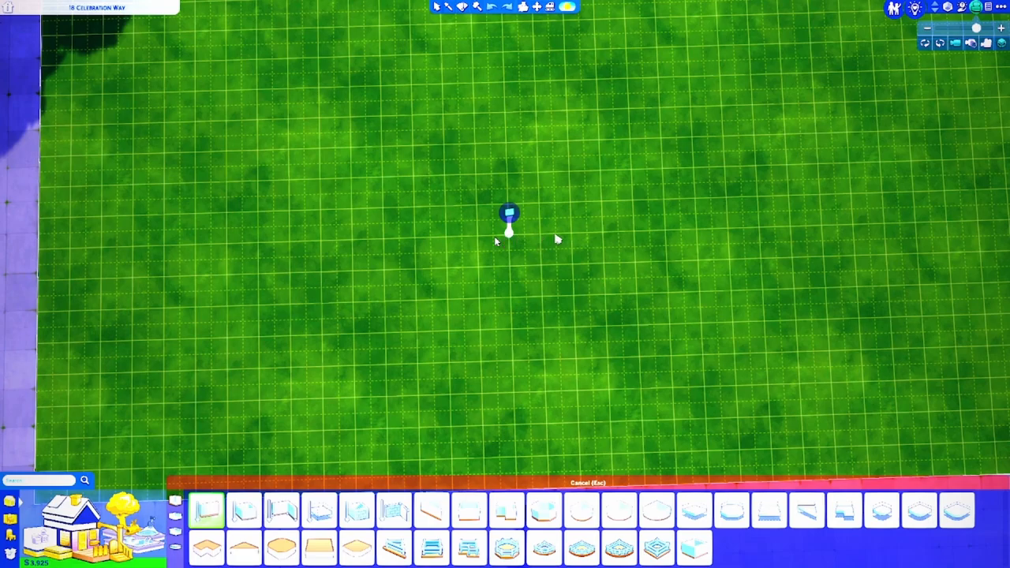
drag(508, 215, 686, 224)
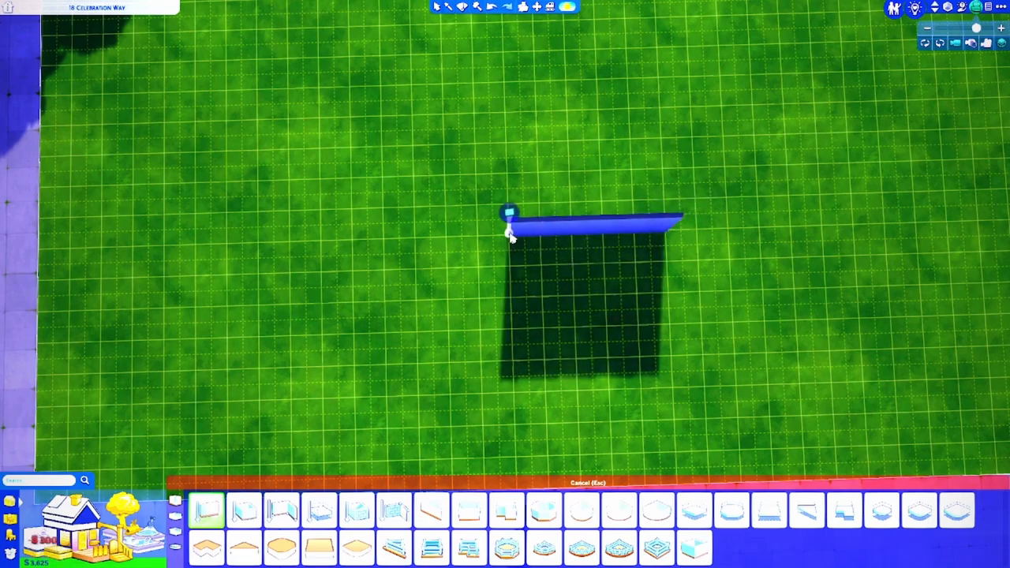
drag(508, 229, 515, 363)
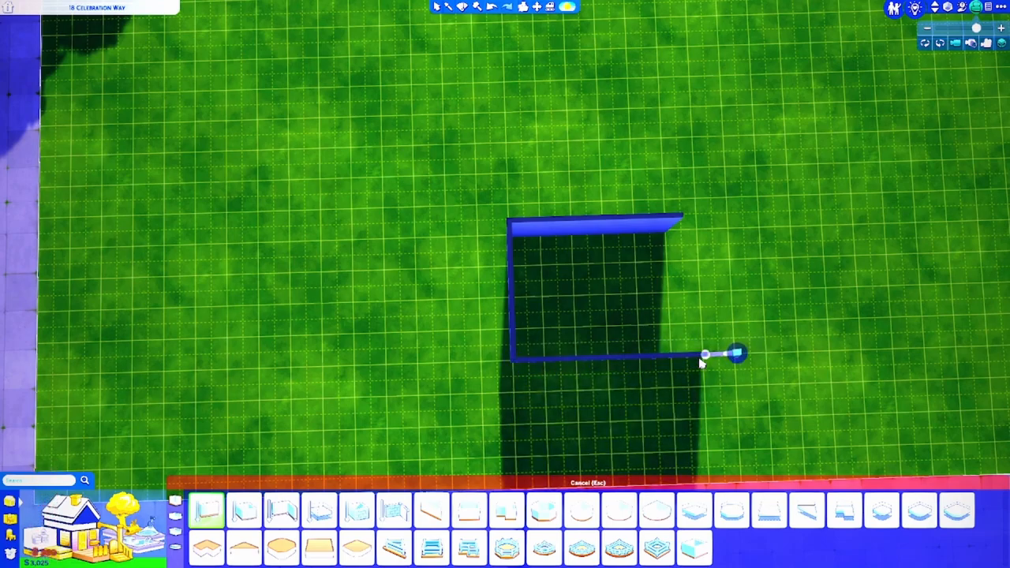
drag(726, 354, 691, 207)
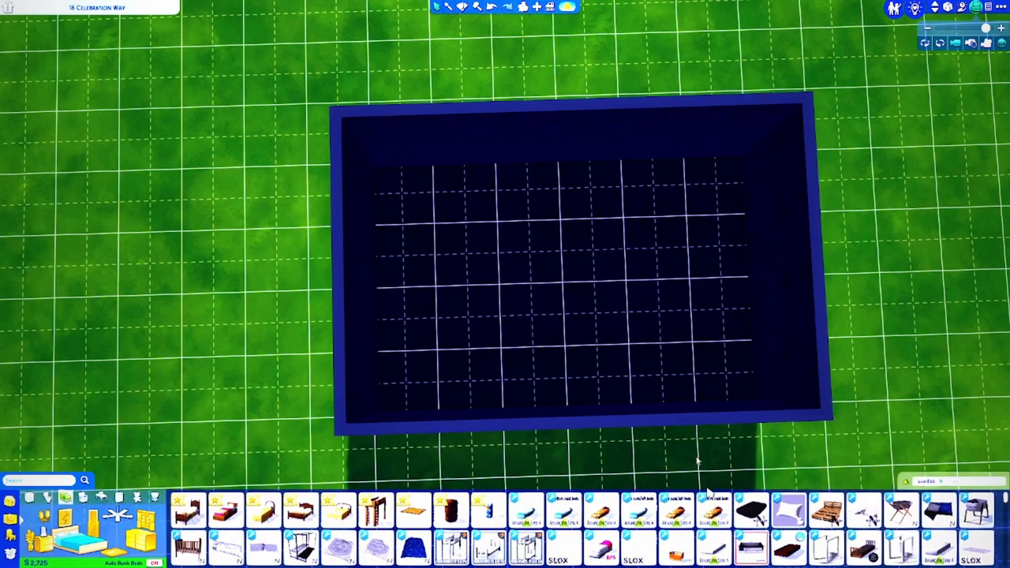
mouse_move(714, 508)
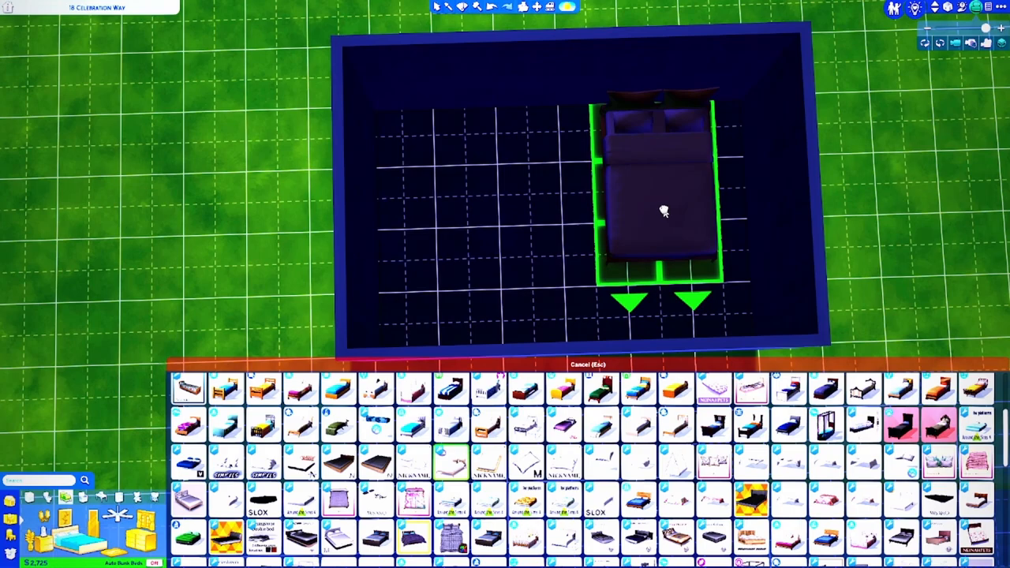
mouse_move(659, 208)
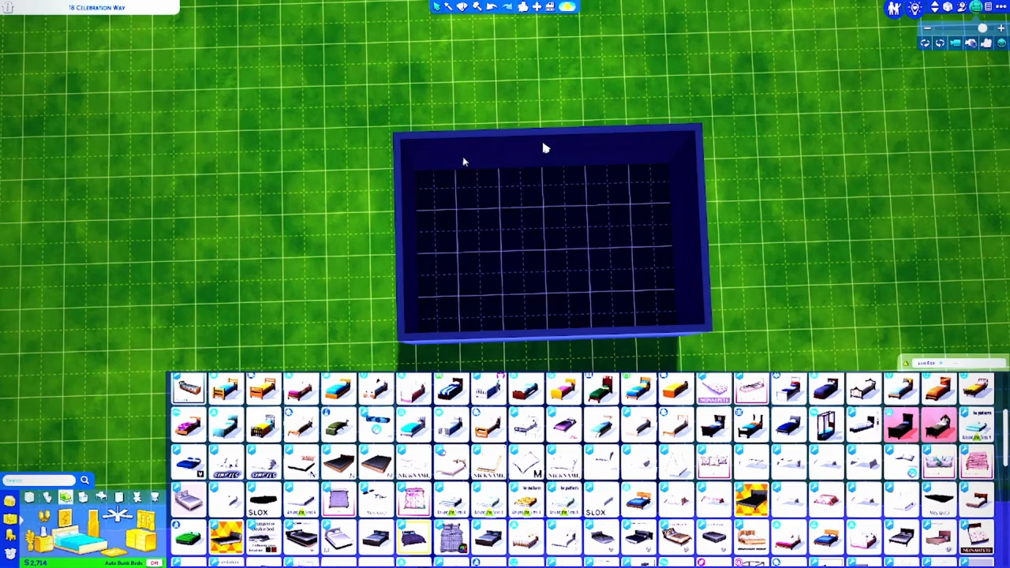
- Reshape the room into a squarer footprint using its edge arrows
click(545, 237)
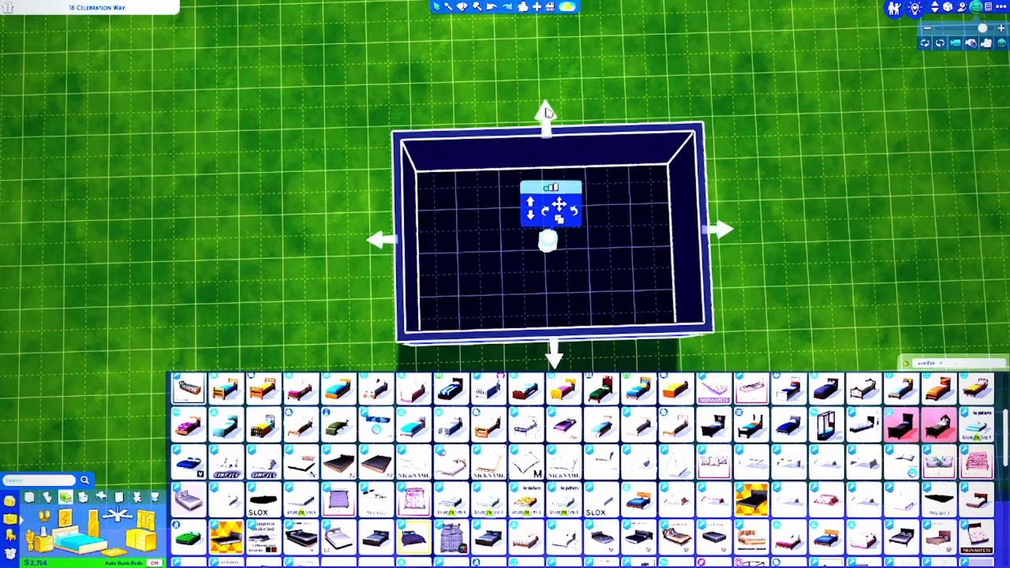
drag(546, 111, 546, 49)
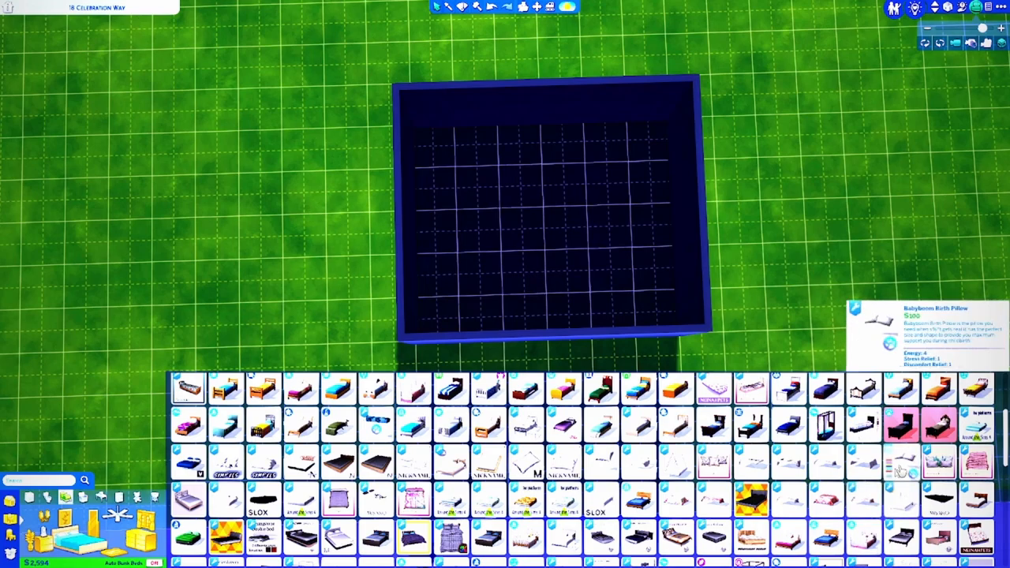
mouse_move(862, 461)
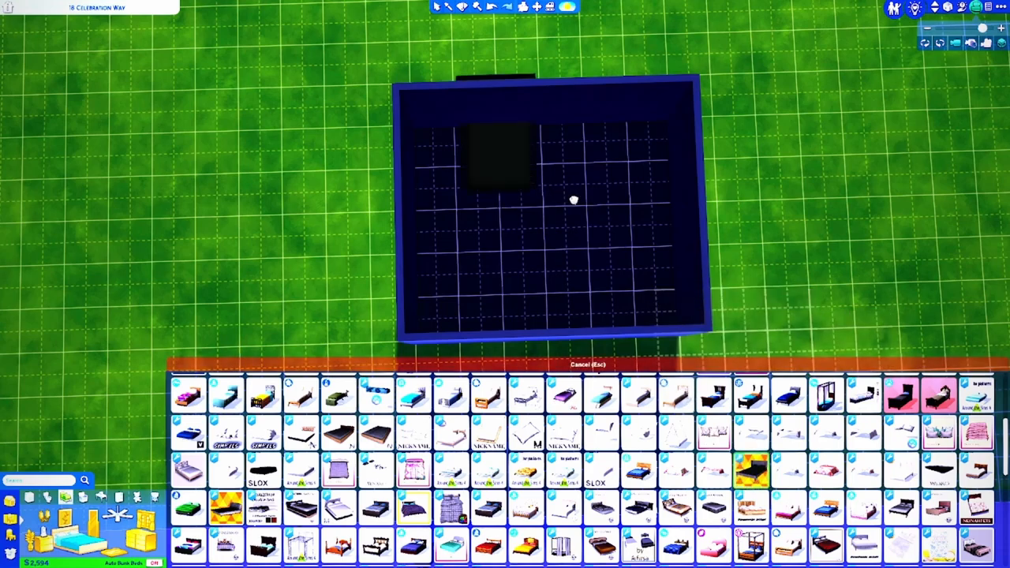
mouse_move(590, 189)
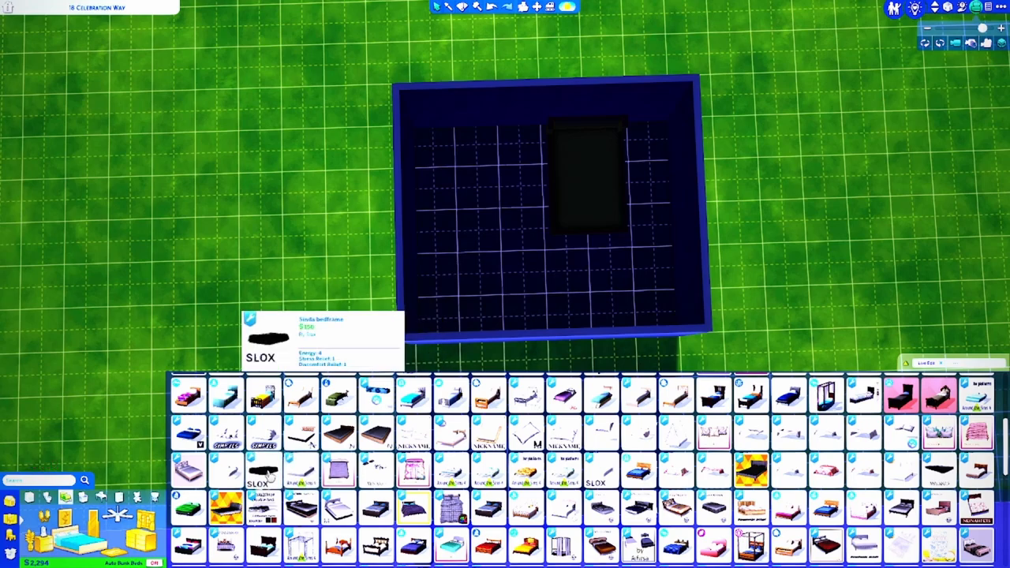
- Place the black SLOX bed inside the room and choose a blanket for it
click(262, 470)
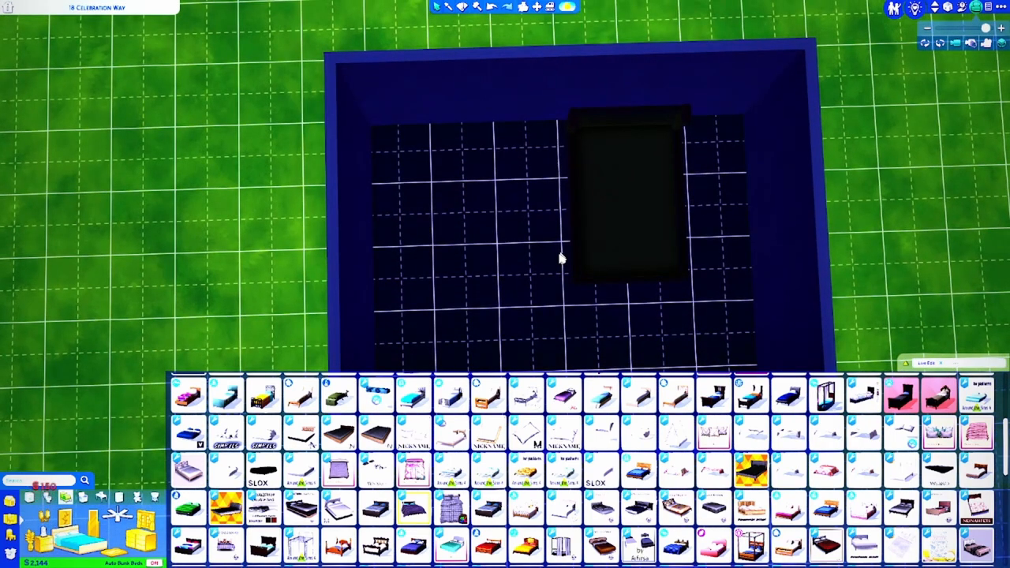
mouse_move(562, 434)
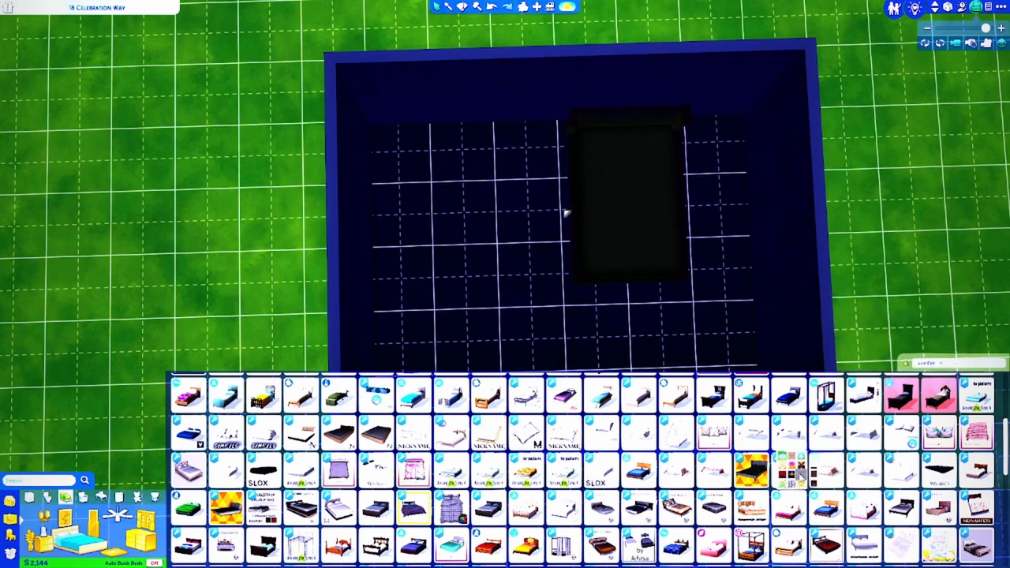
click(789, 470)
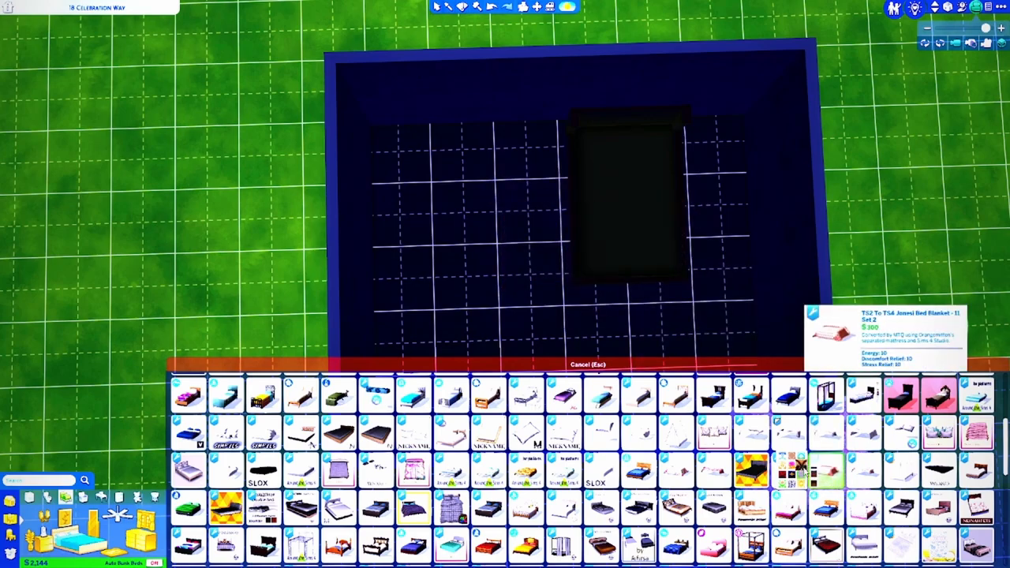
click(640, 237)
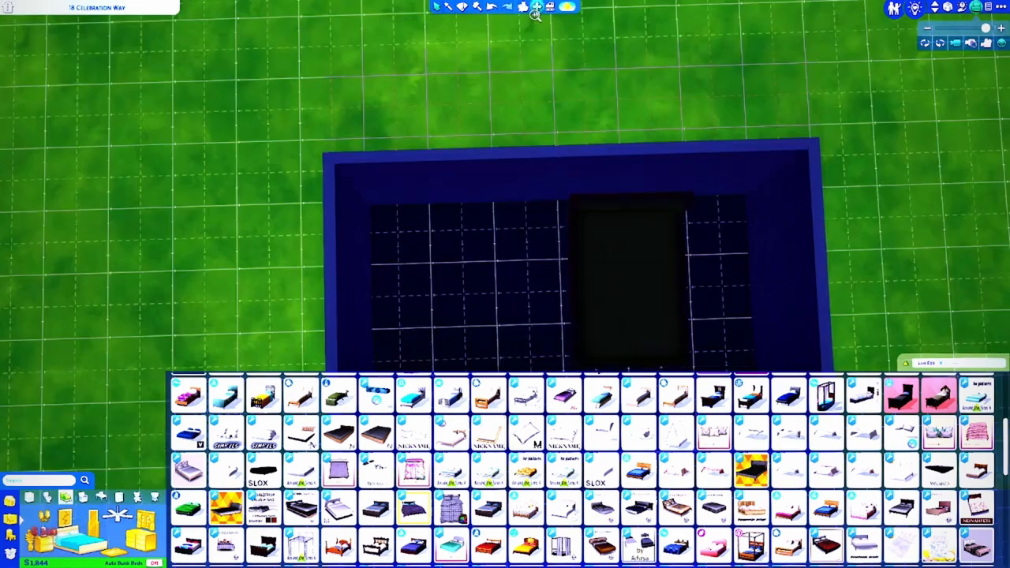
- Set the dark bed with patterned mandala bedding against the back wall
click(491, 7)
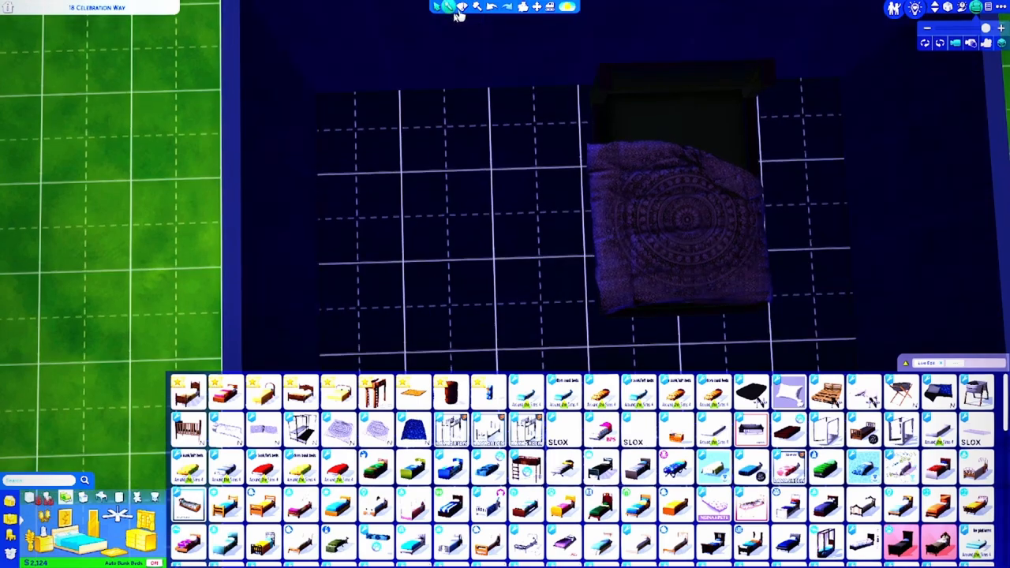
mouse_move(450, 471)
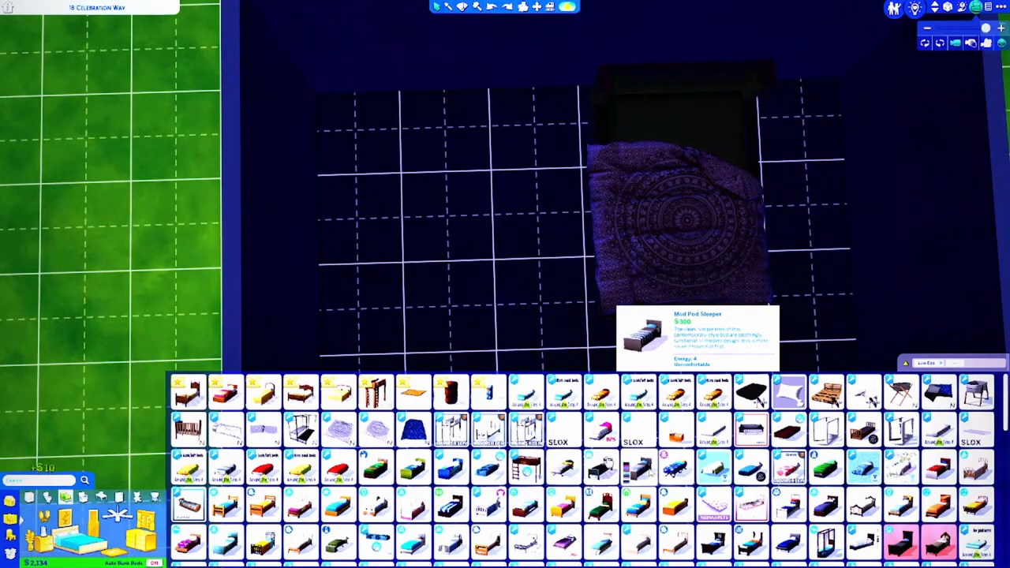
scroll(down, 3)
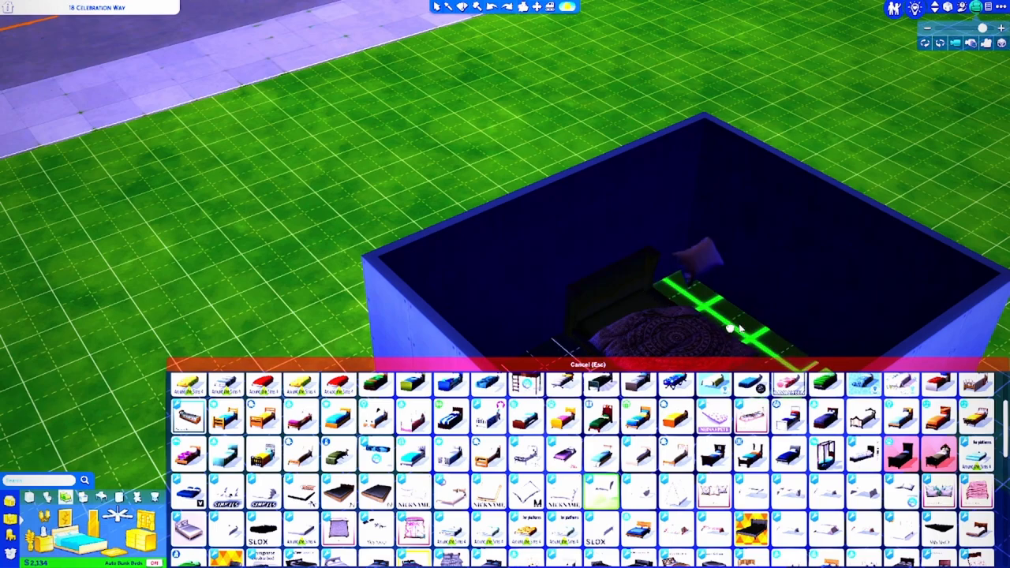
mouse_move(661, 331)
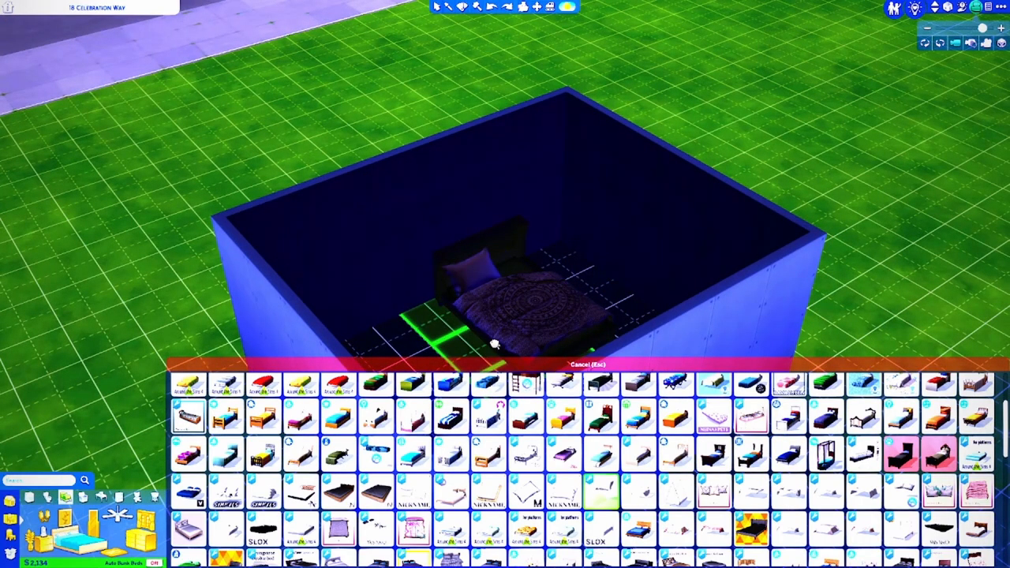
click(513, 316)
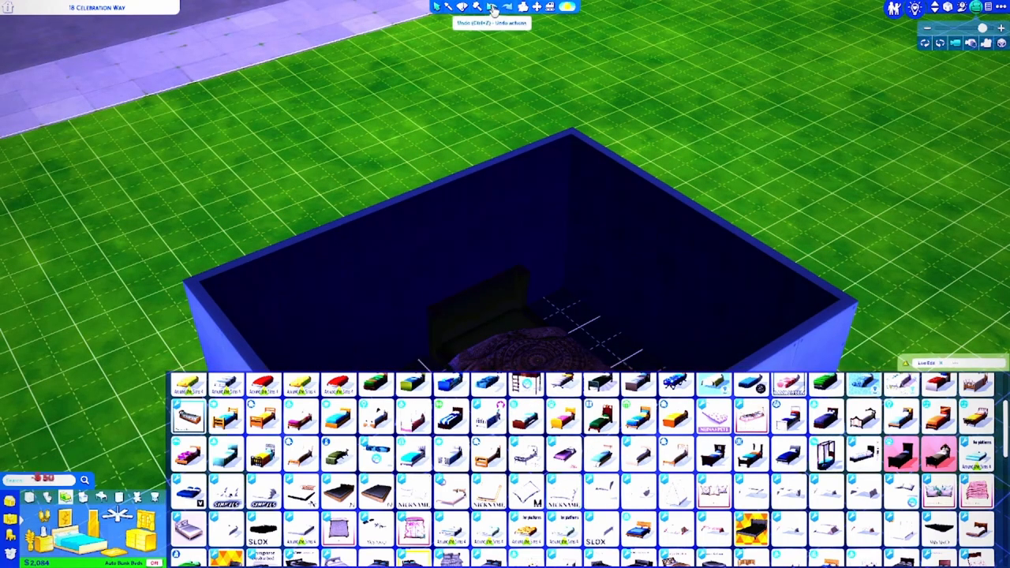
click(477, 7)
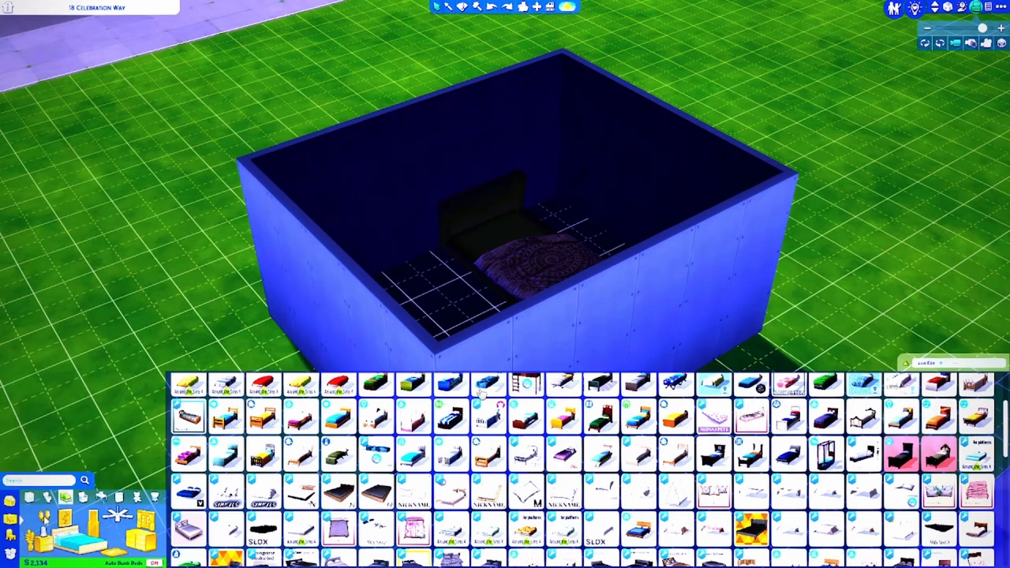
mouse_move(803, 199)
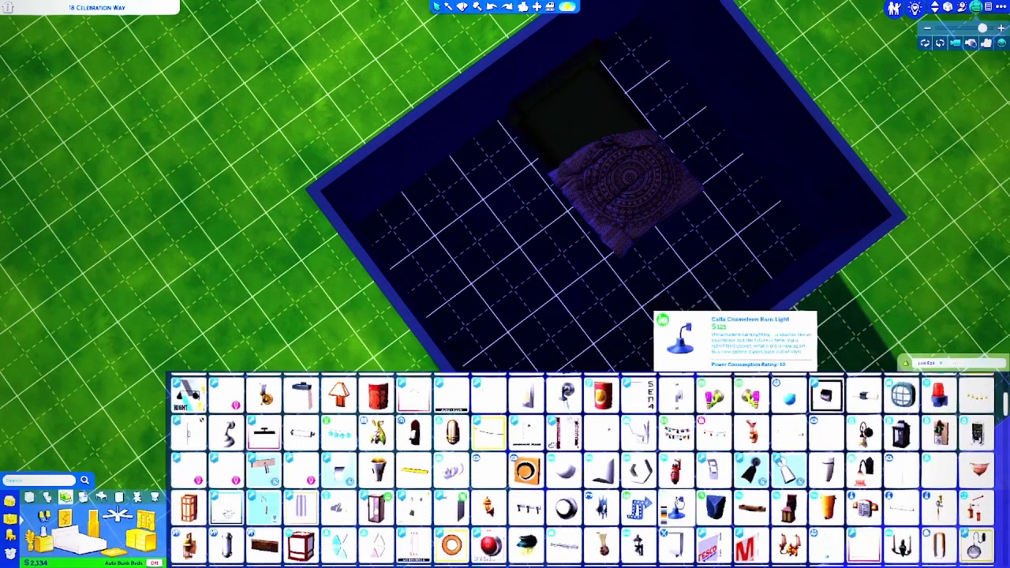
- Scroll through the Lighting catalogue's wall sconces
scroll(down, 3)
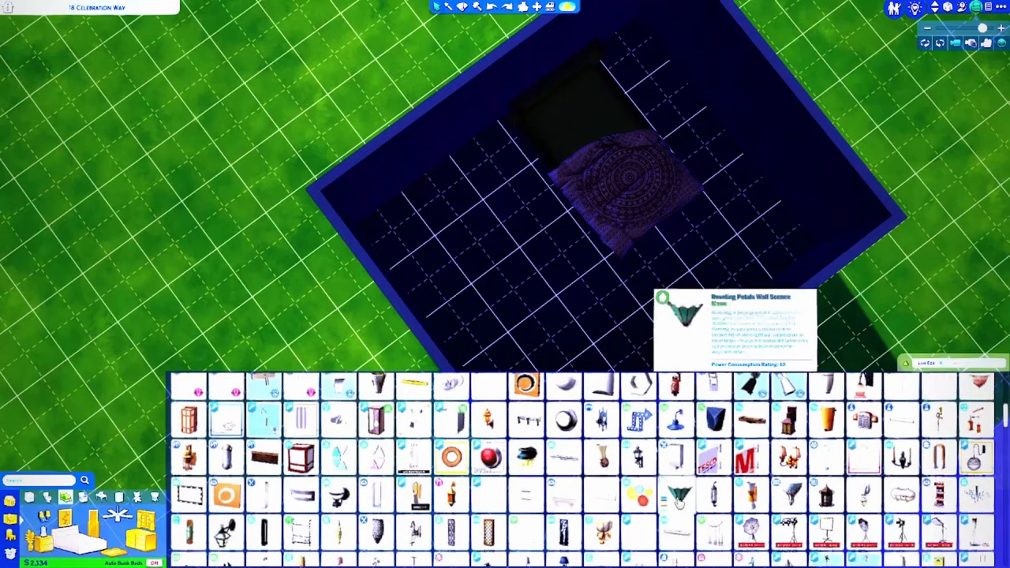
scroll(down, 3)
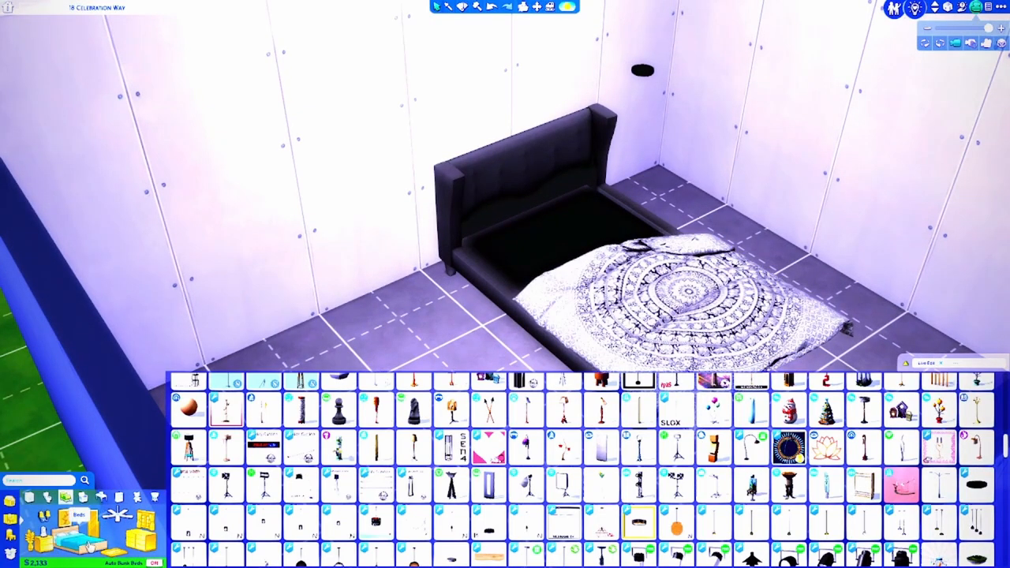
- Pick up the bed, set it back in place, and browse the Beds catalogue again
click(68, 514)
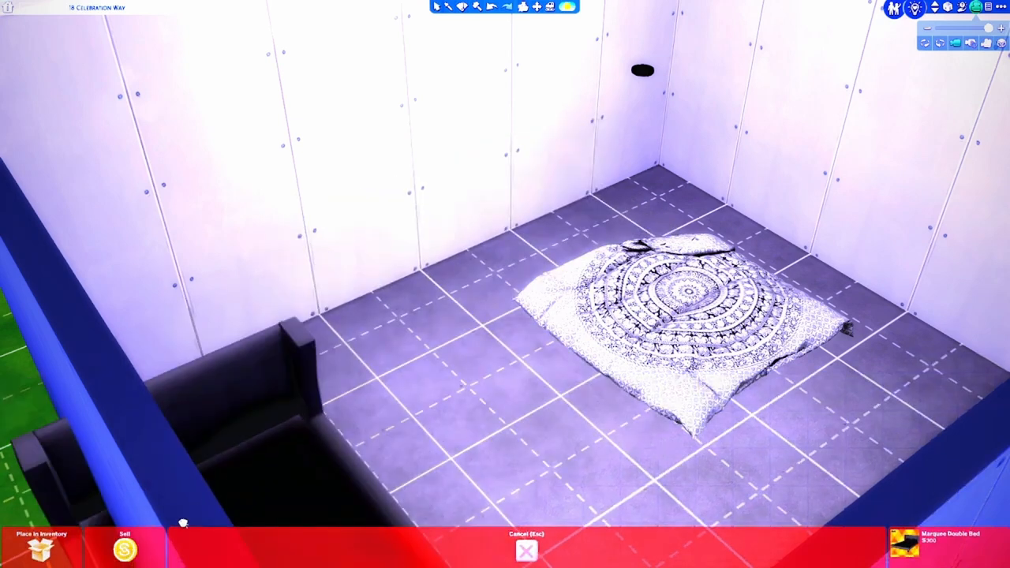
click(624, 236)
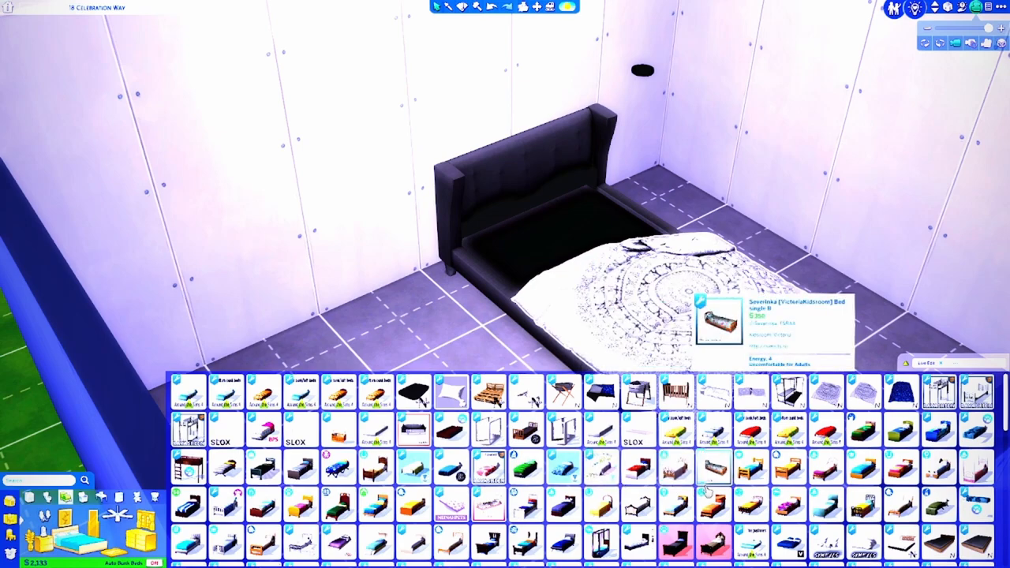
scroll(down, 3)
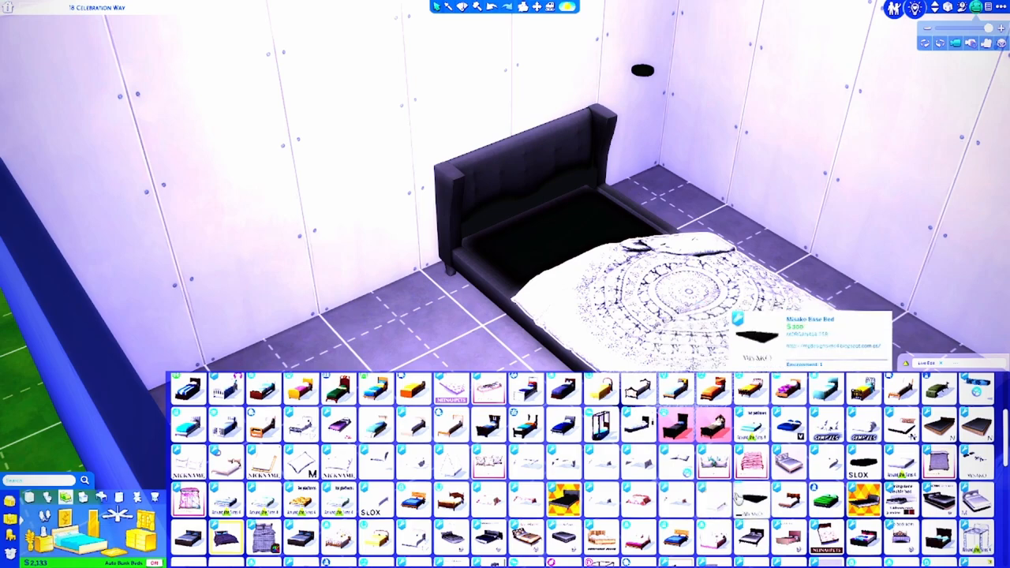
mouse_move(827, 502)
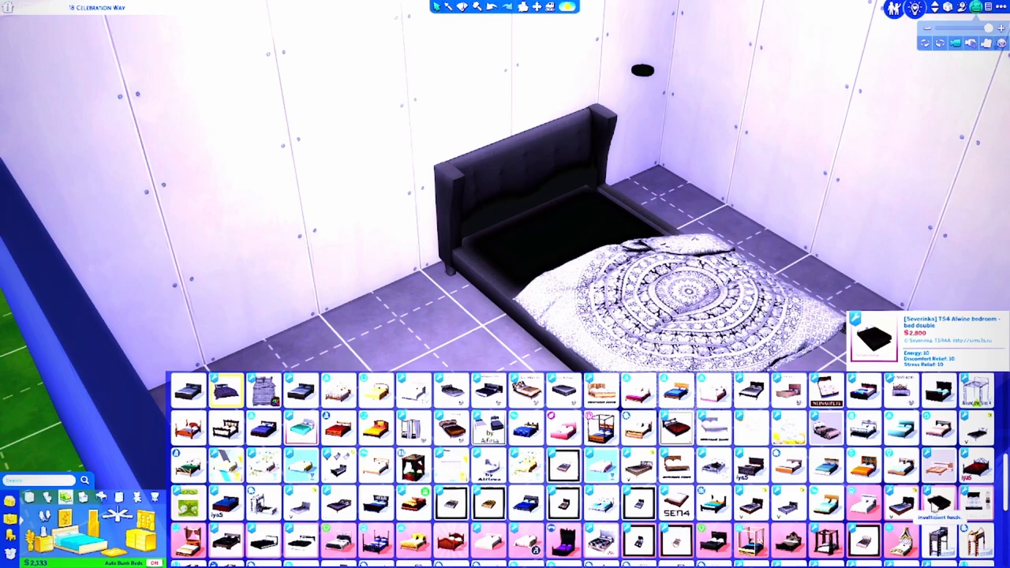
mouse_move(939, 505)
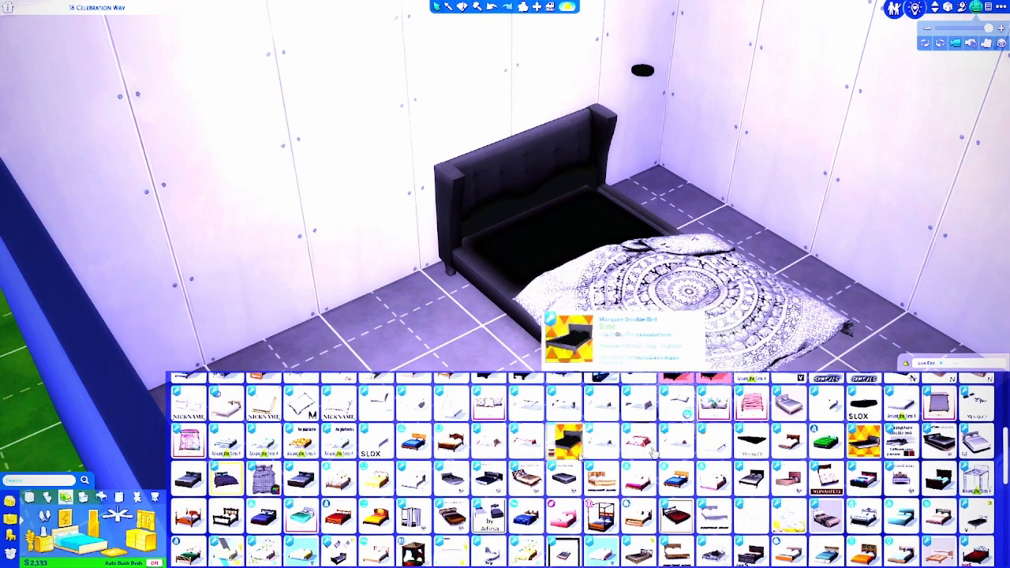
mouse_move(565, 439)
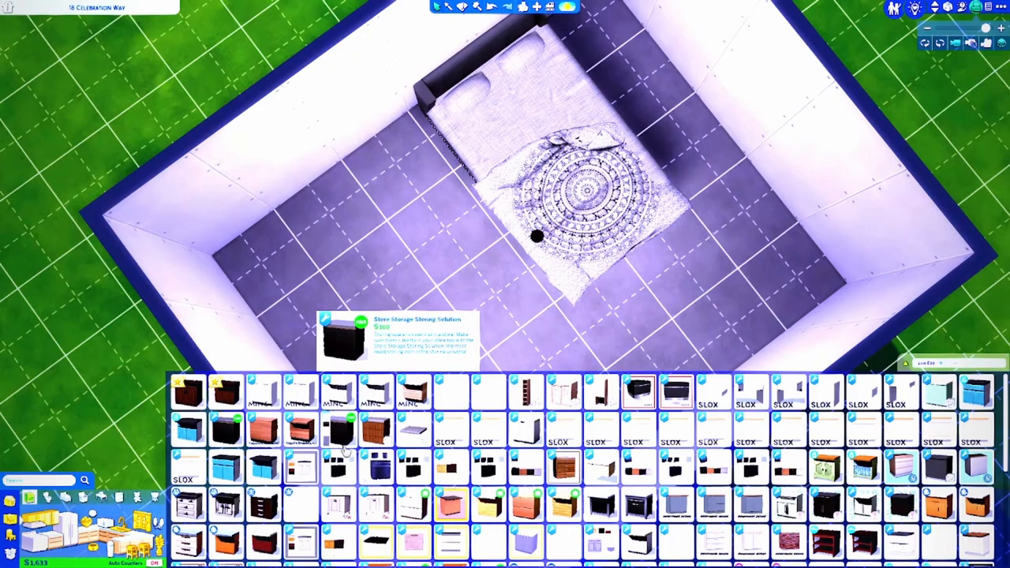
mouse_move(262, 391)
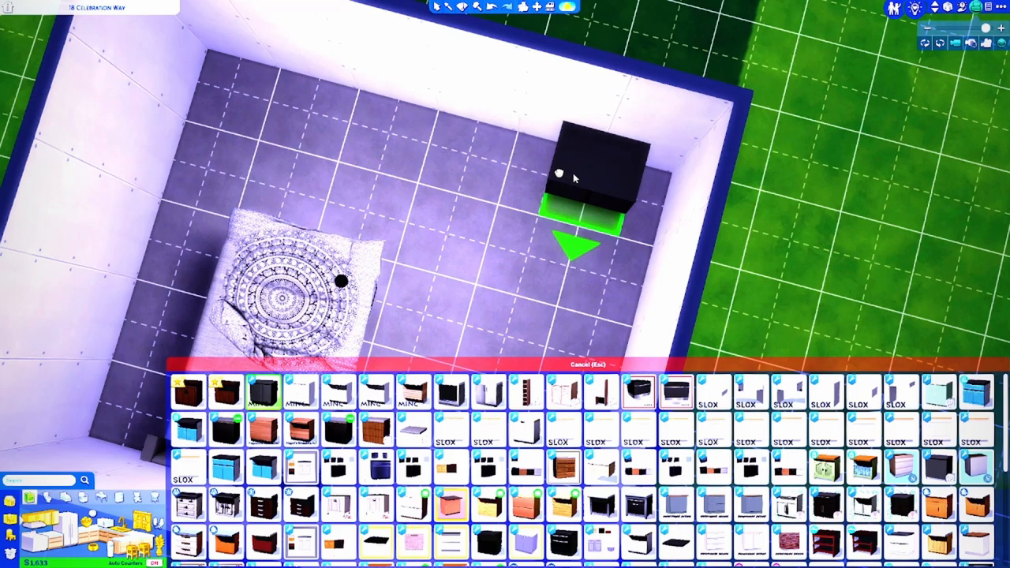
mouse_move(552, 172)
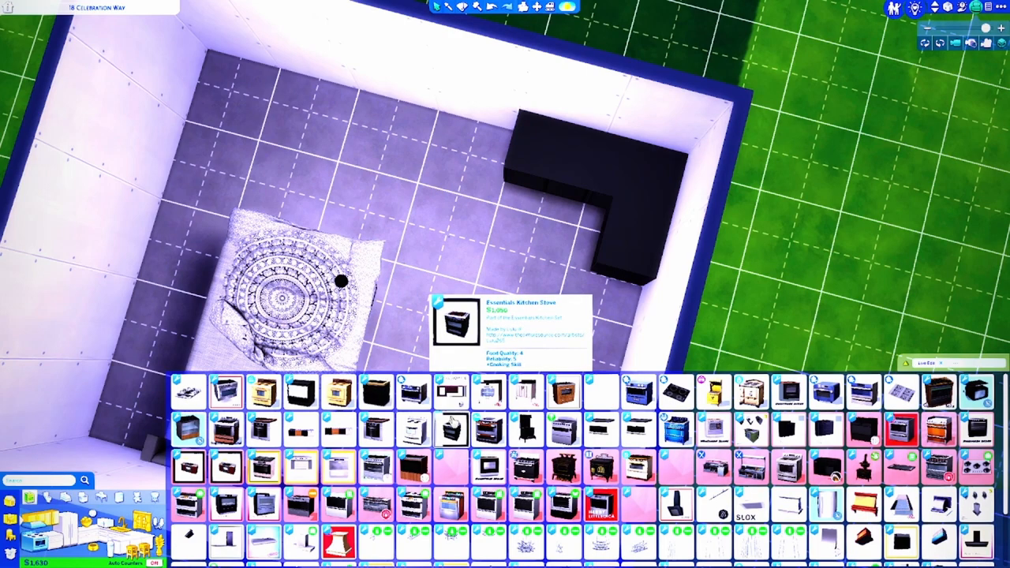
mouse_move(639, 393)
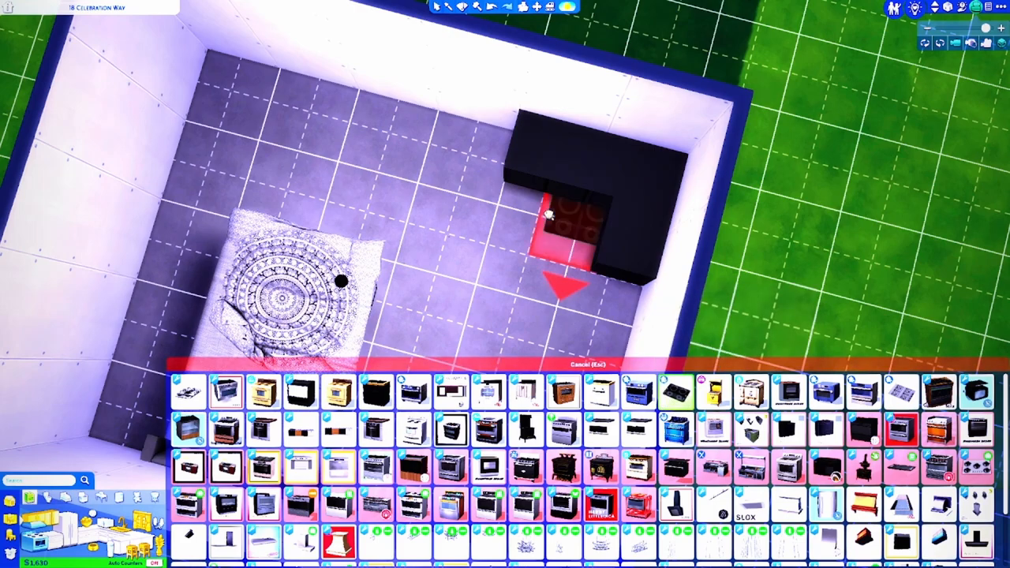
mouse_move(575, 148)
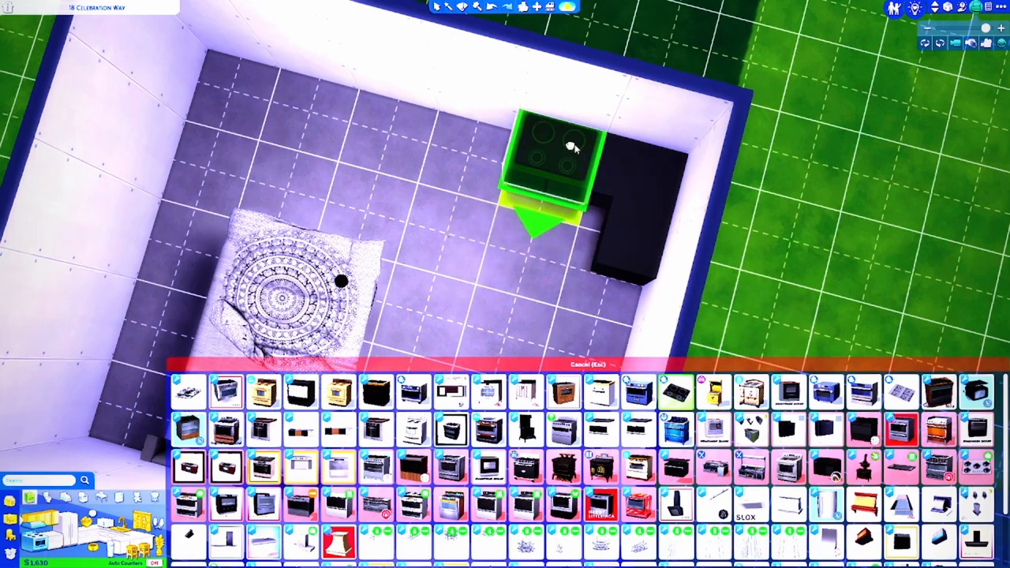
mouse_move(567, 145)
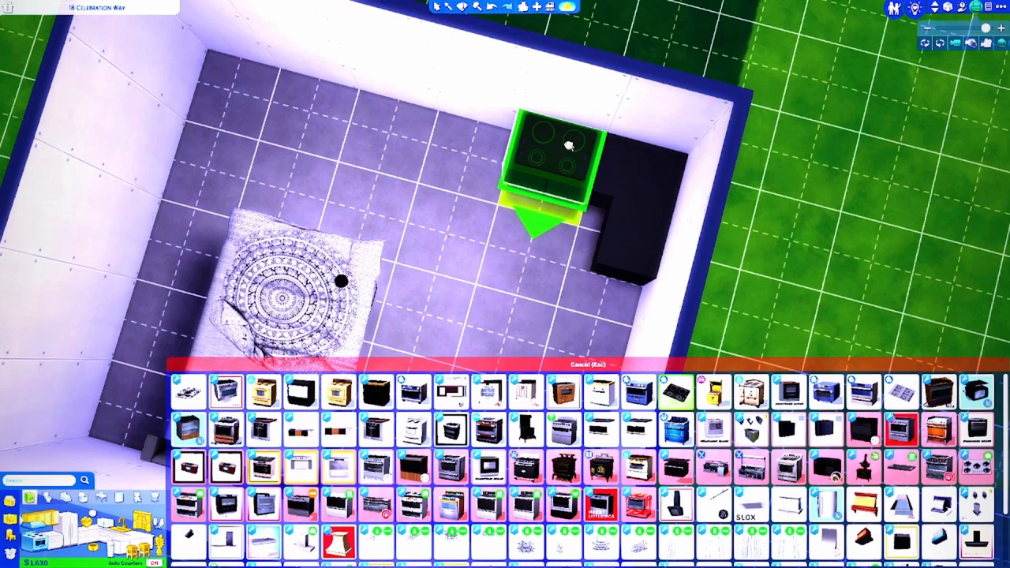
- Place a black stove beside the black counters
click(544, 154)
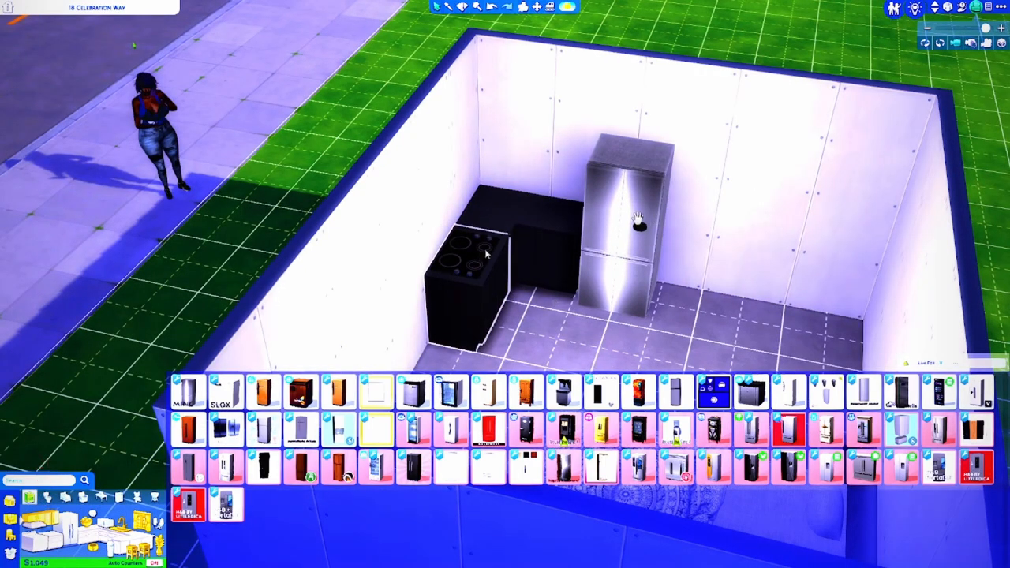
- Place a stainless steel fridge near the counters and stove
click(628, 197)
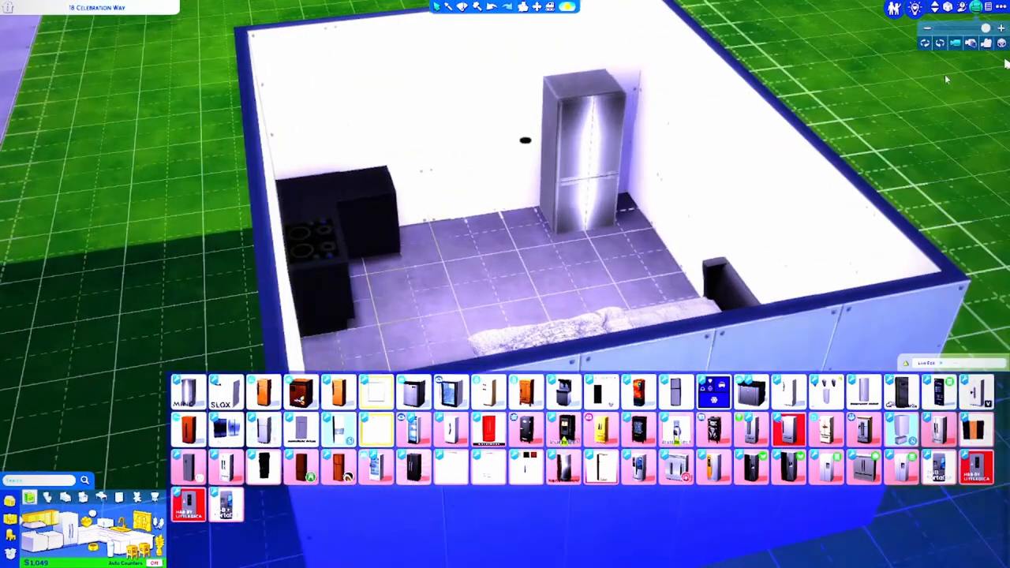
- Move the fridge to the far corner, leaving a gap from the counters
click(925, 44)
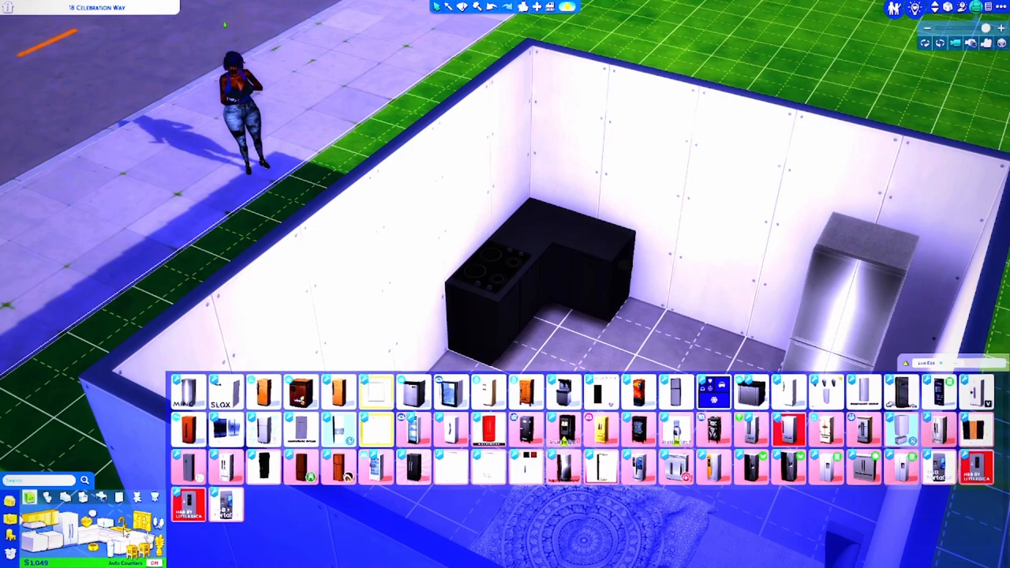
mouse_move(460, 351)
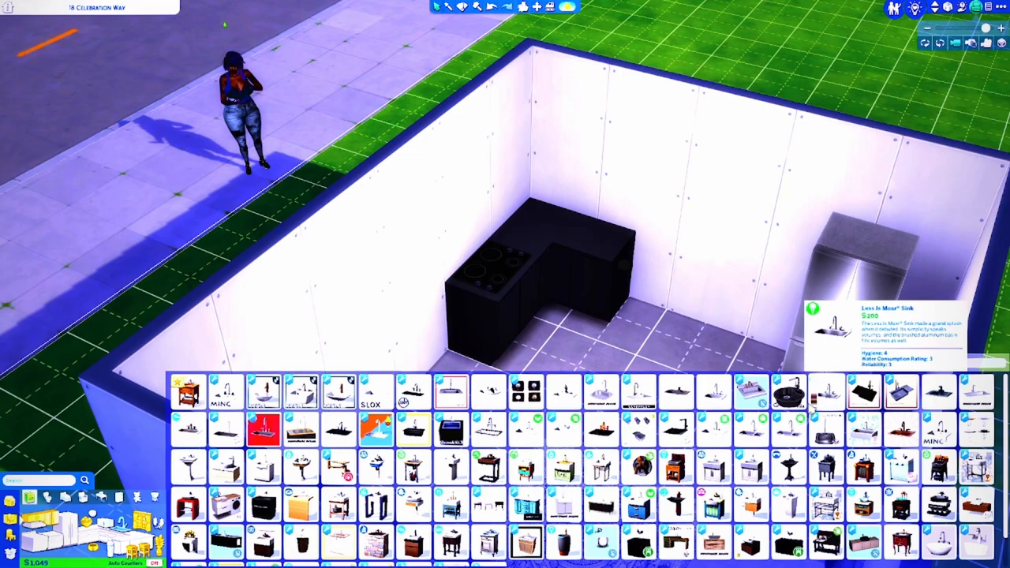
mouse_move(827, 409)
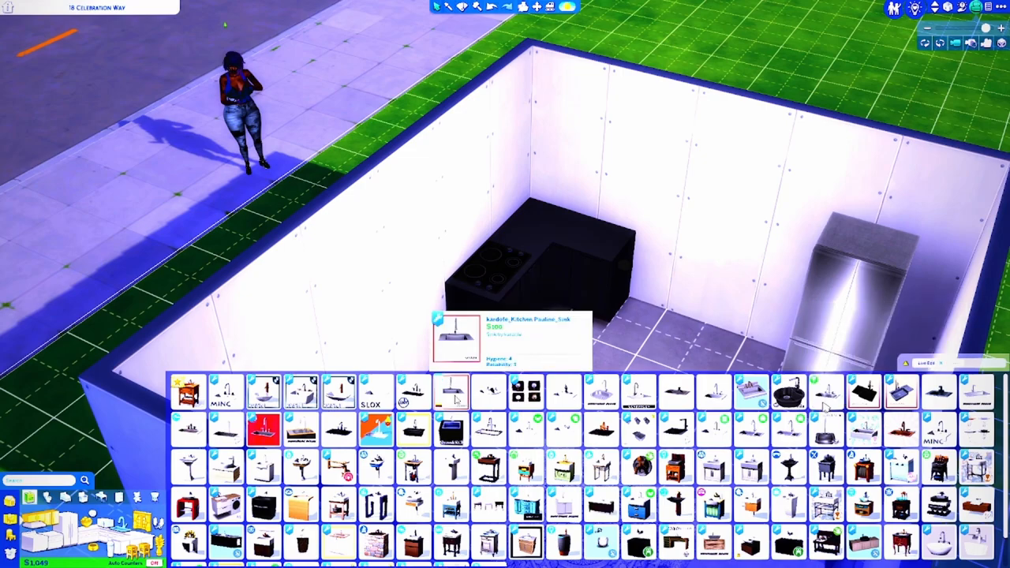
mouse_move(449, 392)
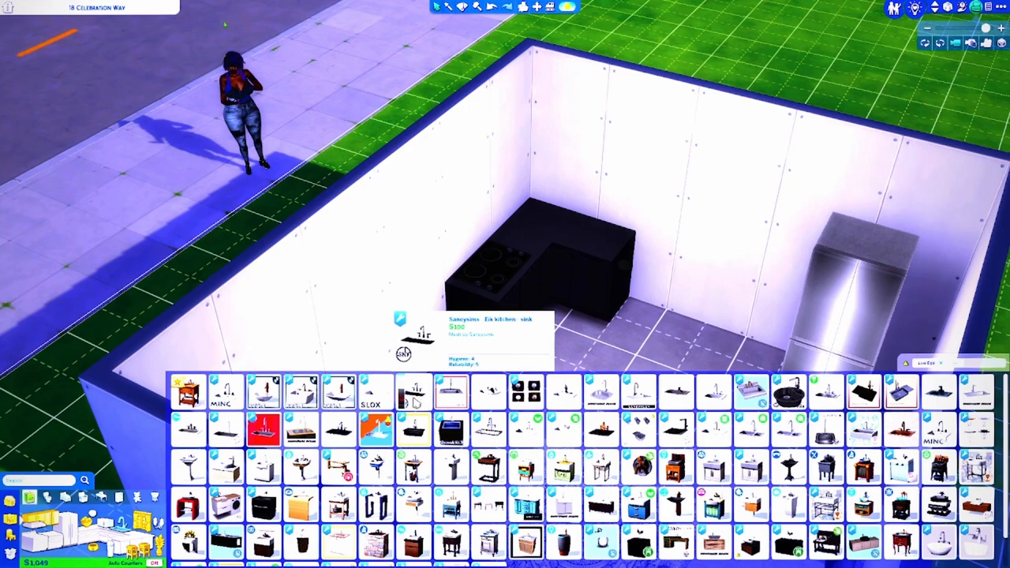
mouse_move(750, 391)
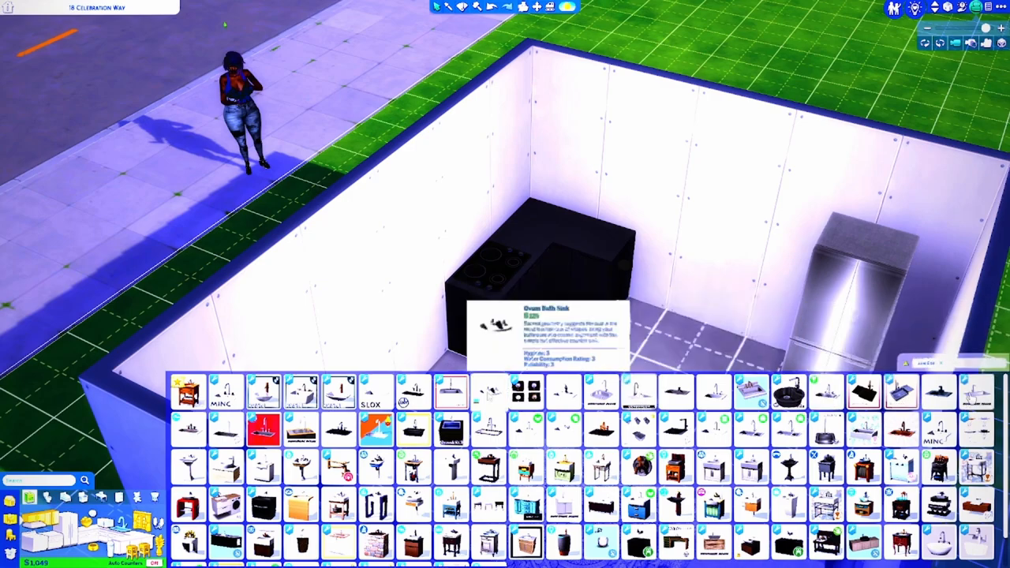
mouse_move(375, 393)
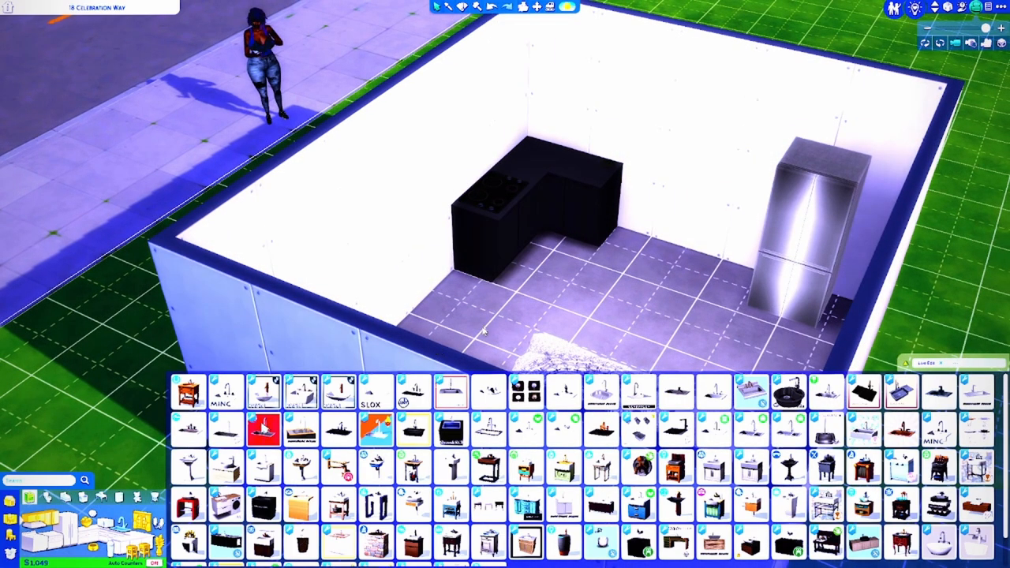
mouse_move(186, 467)
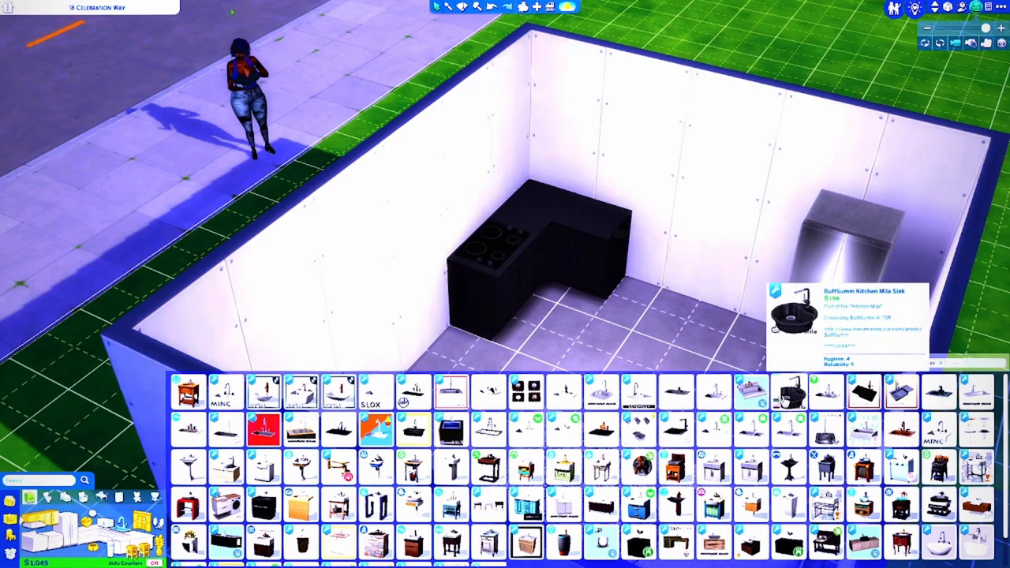
click(787, 391)
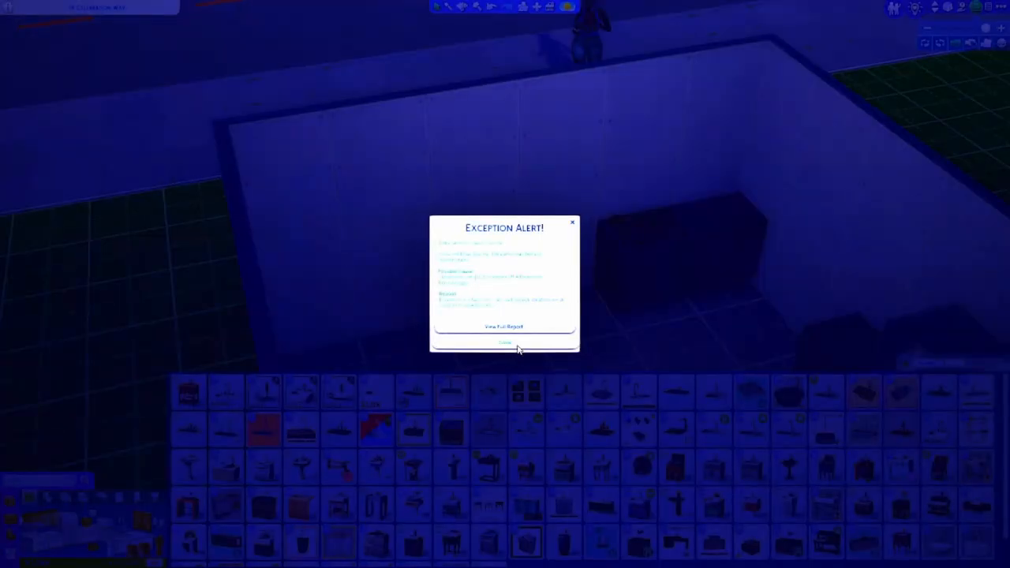
- Dismiss the Exception Alert dialog
click(505, 342)
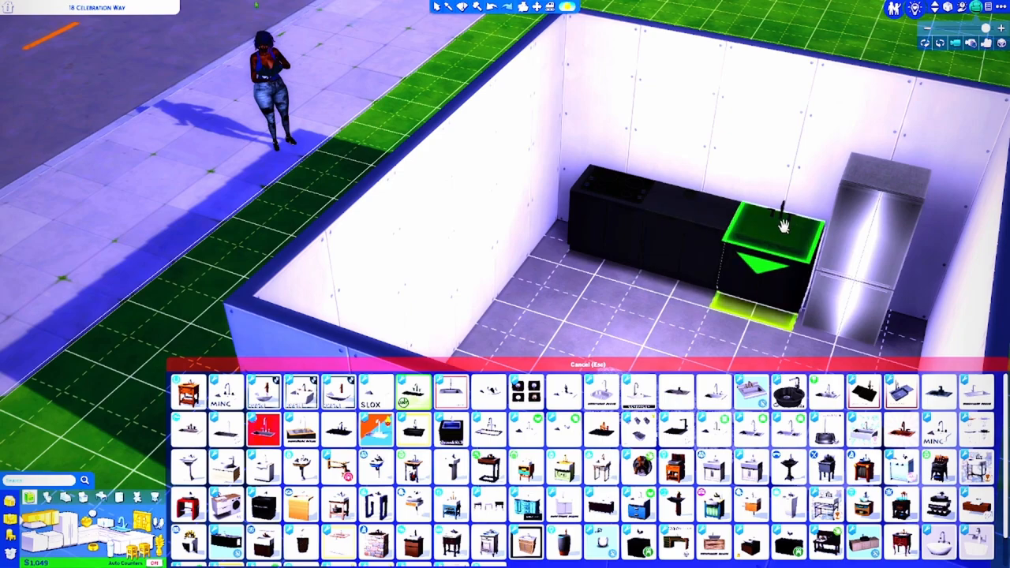
- Set the kitchen sink into the black counter beside the fridge
click(766, 237)
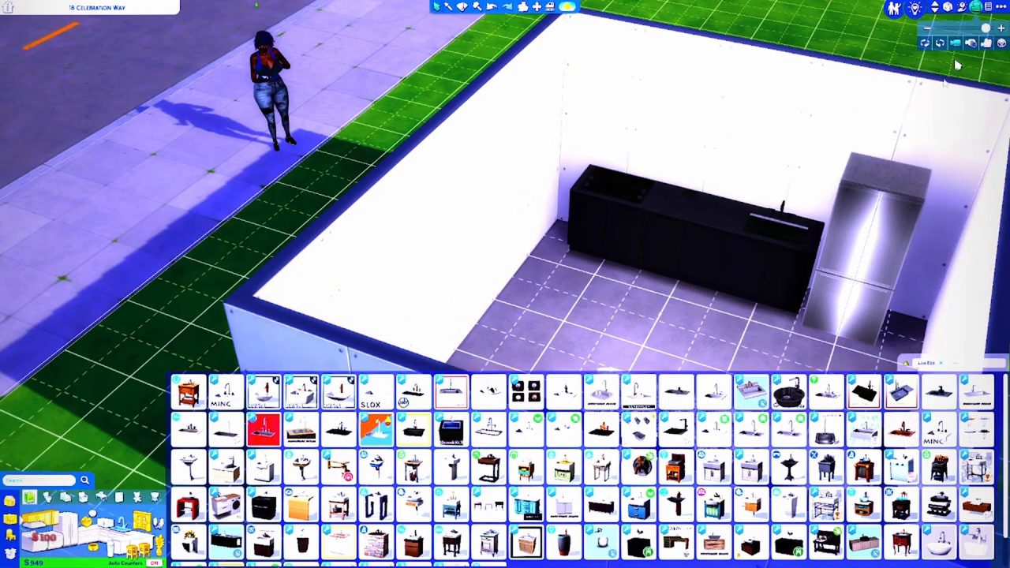
click(925, 44)
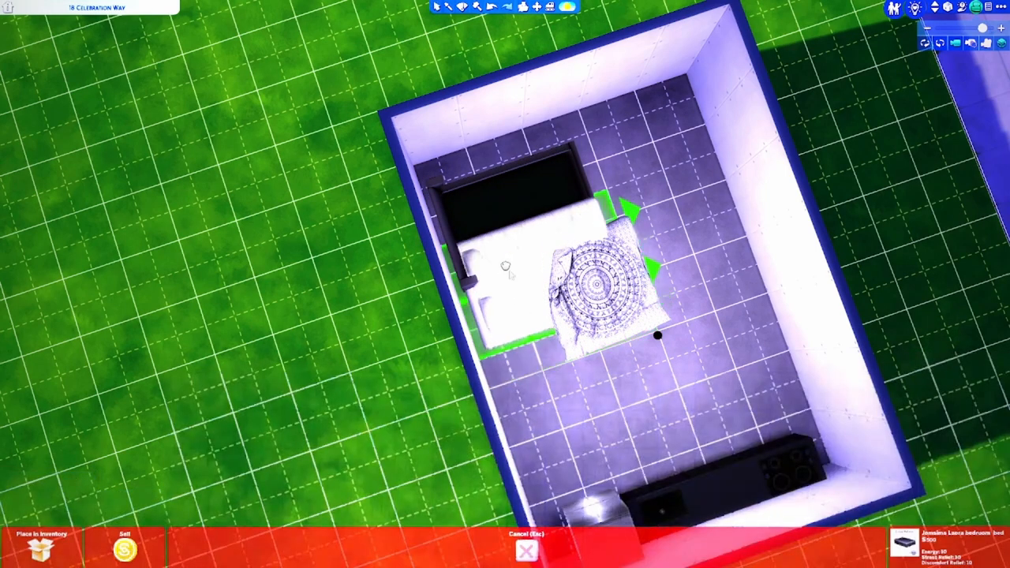
- Drag and rotate the patterned double bed to fit against the room's corner wall
drag(521, 269, 513, 213)
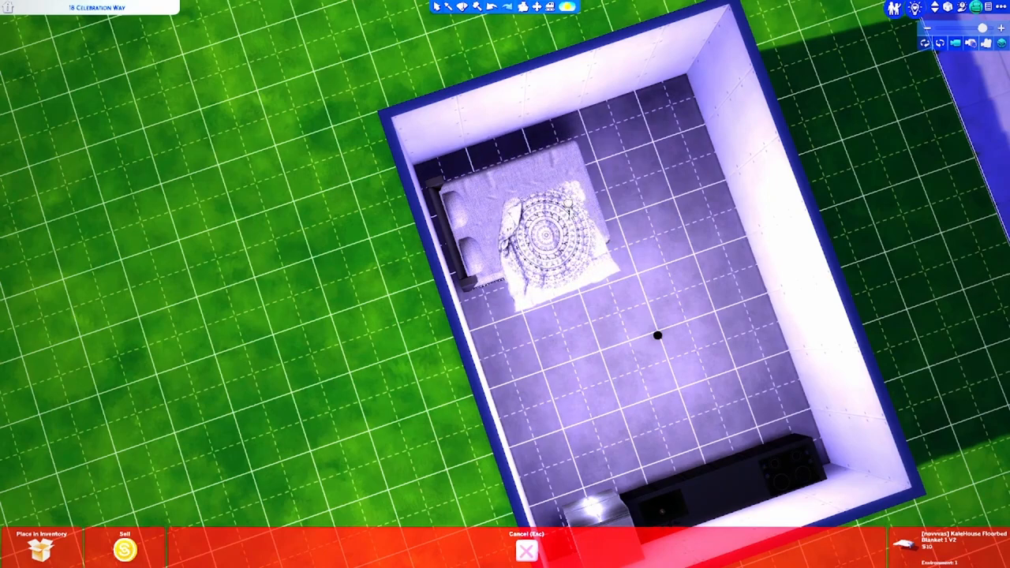
drag(540, 229, 539, 197)
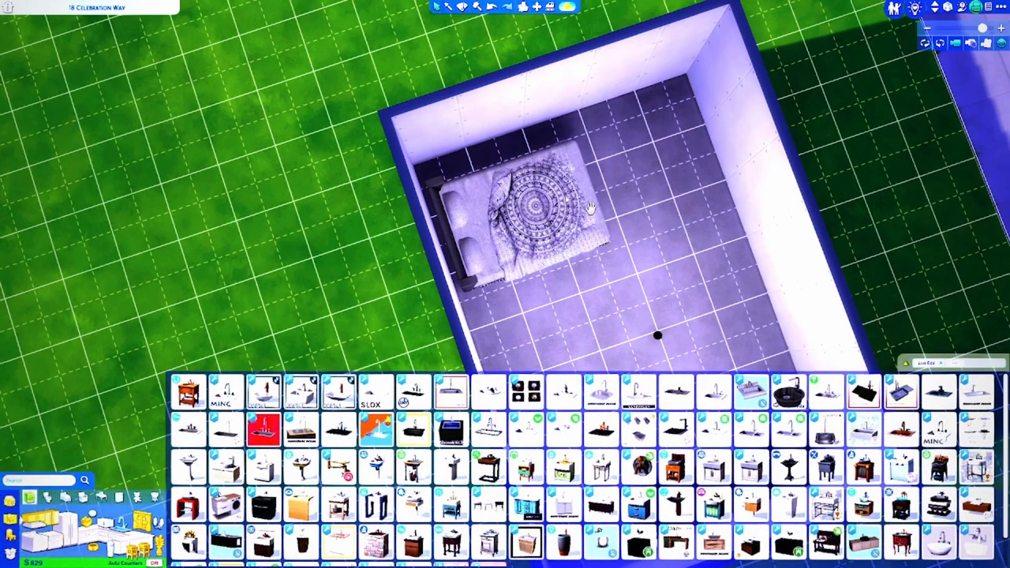
mouse_move(944, 60)
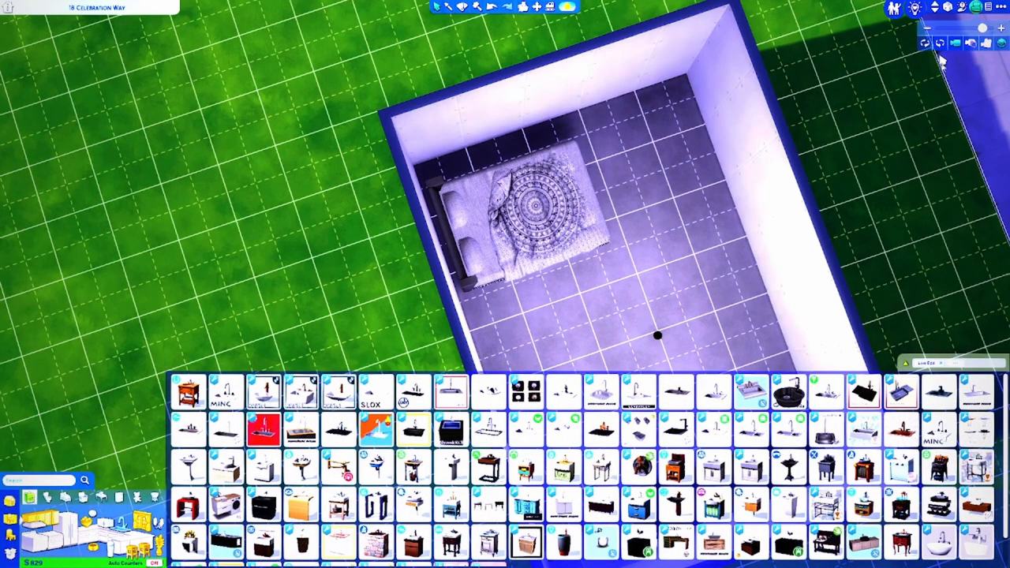
click(941, 44)
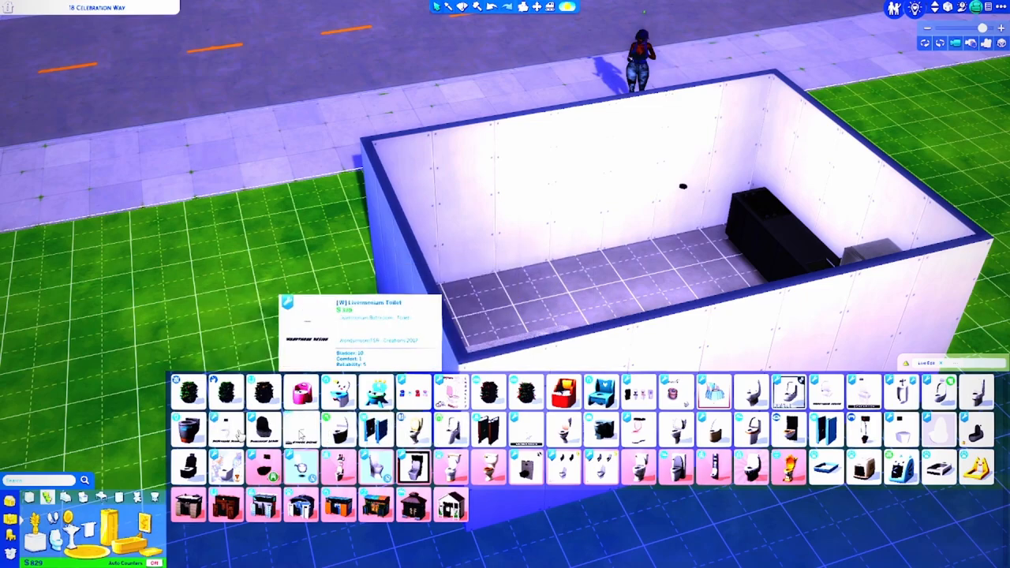
mouse_move(561, 429)
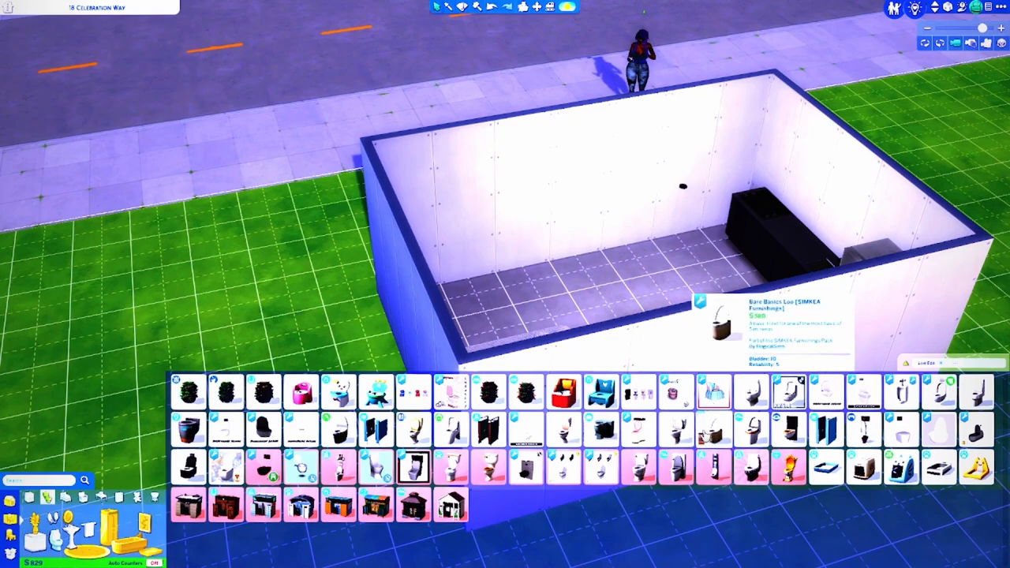
mouse_move(751, 391)
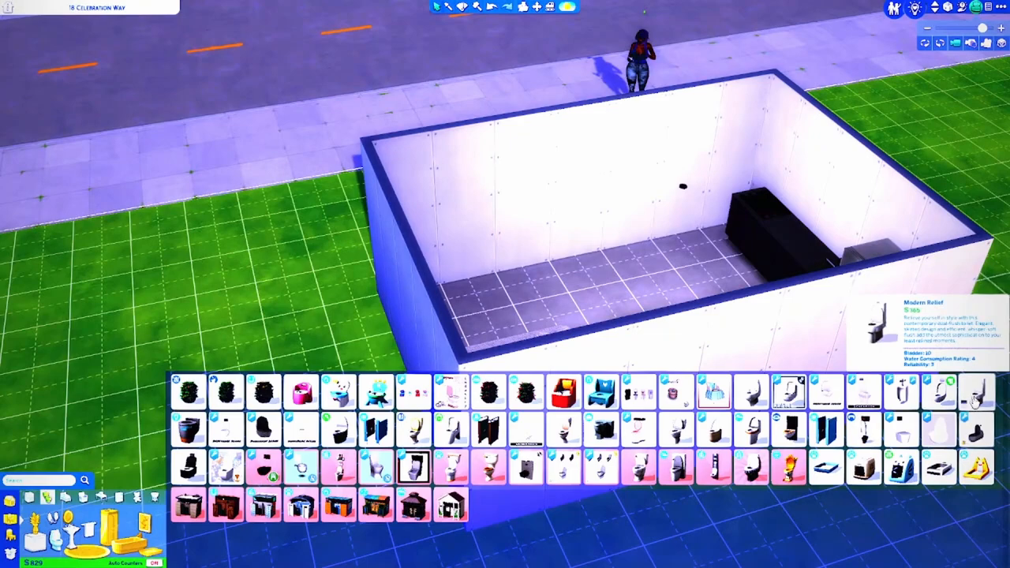
mouse_move(902, 391)
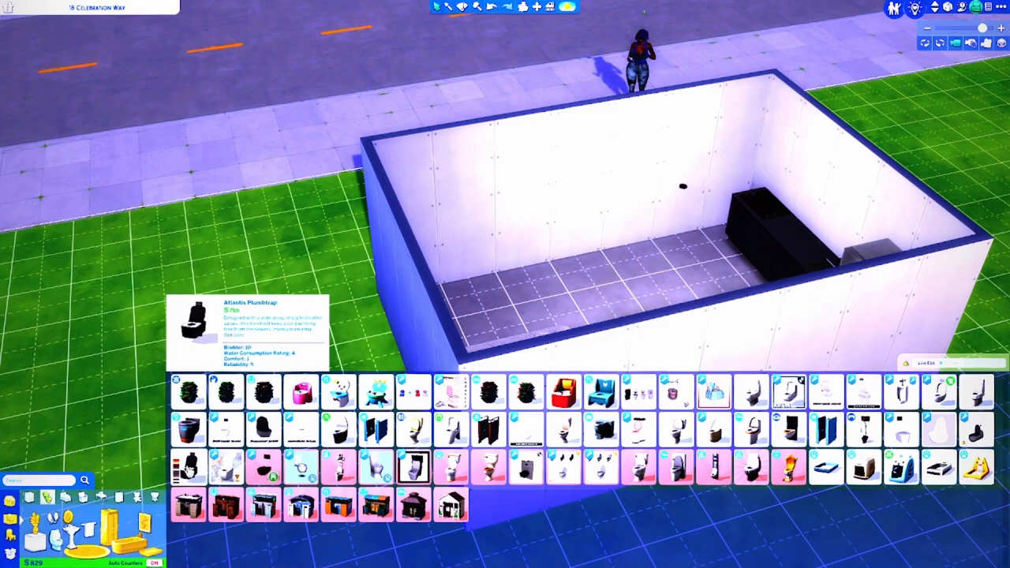
mouse_move(225, 429)
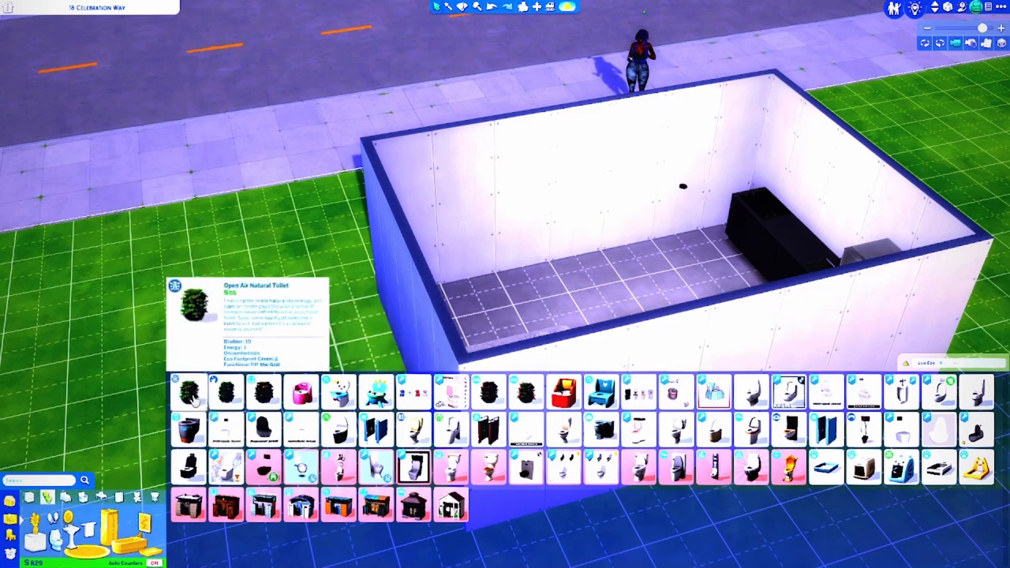
mouse_move(224, 392)
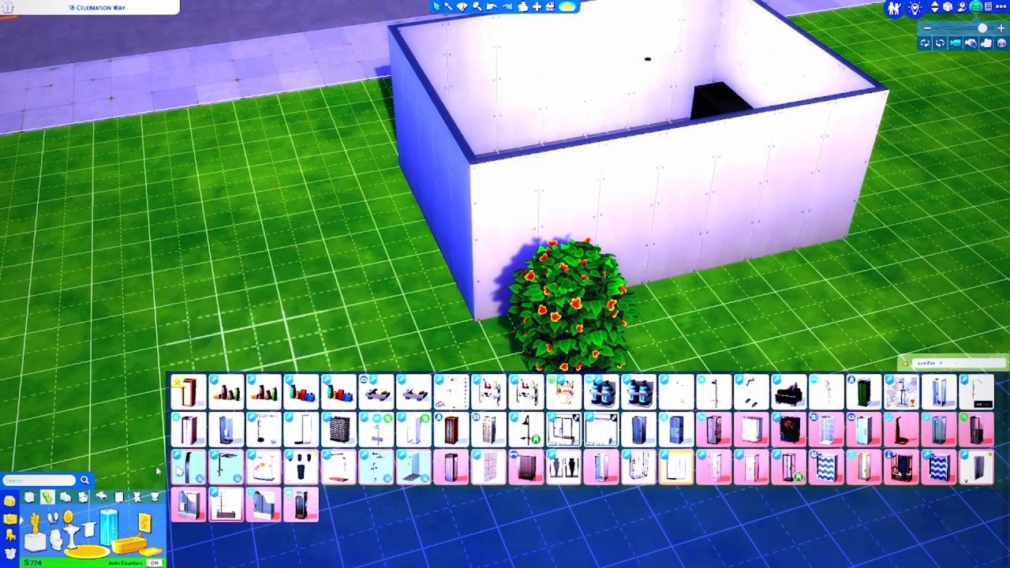
mouse_move(224, 465)
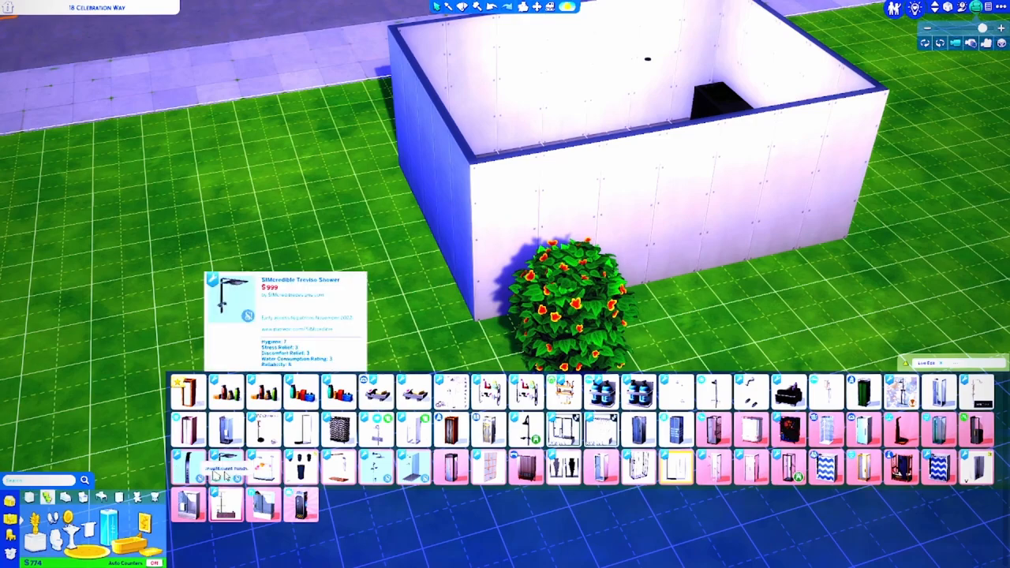
mouse_move(224, 470)
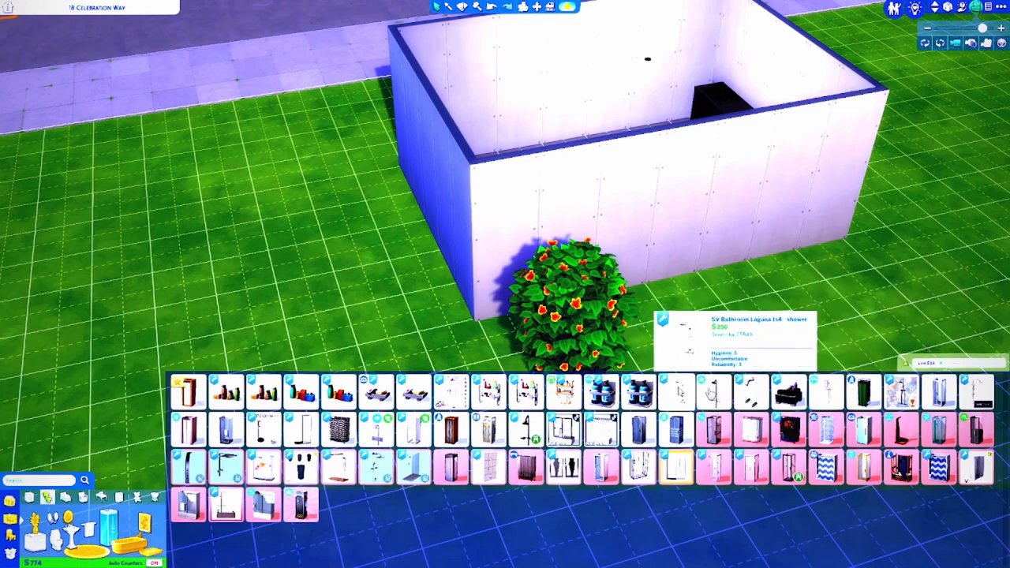
mouse_move(681, 395)
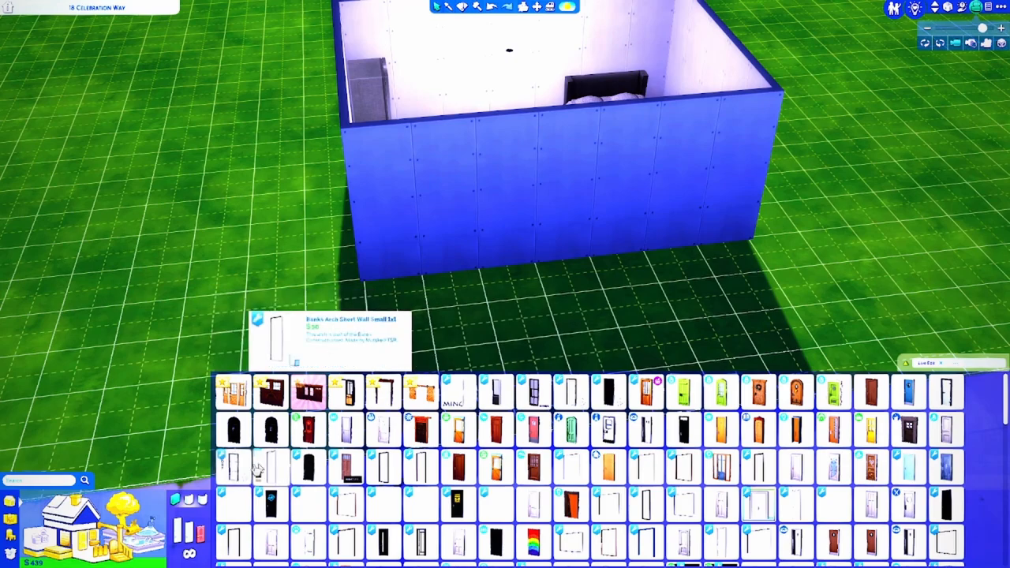
mouse_move(234, 466)
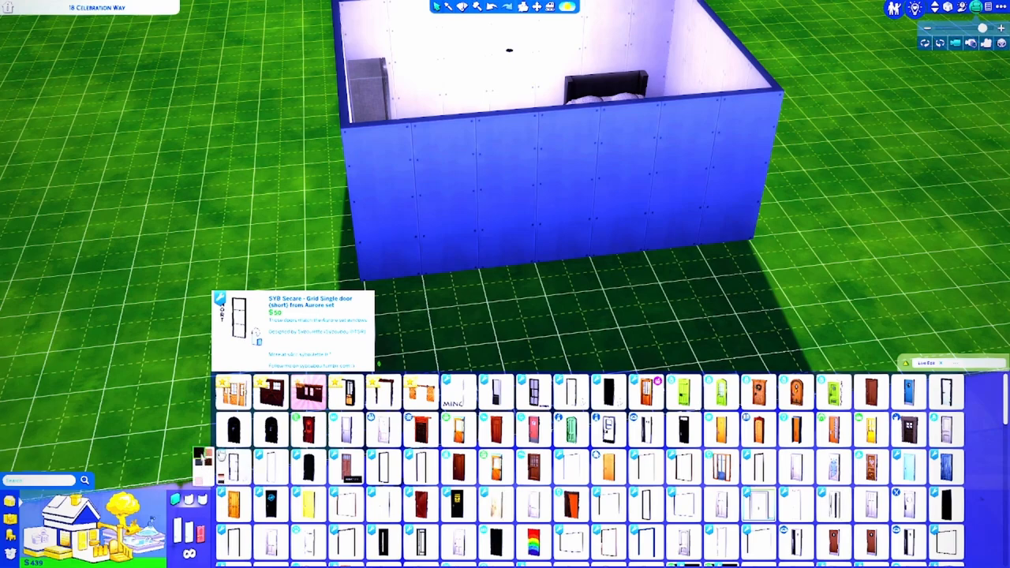
- Choose a plain dark single door from the Doors catalog for the front wall
click(566, 190)
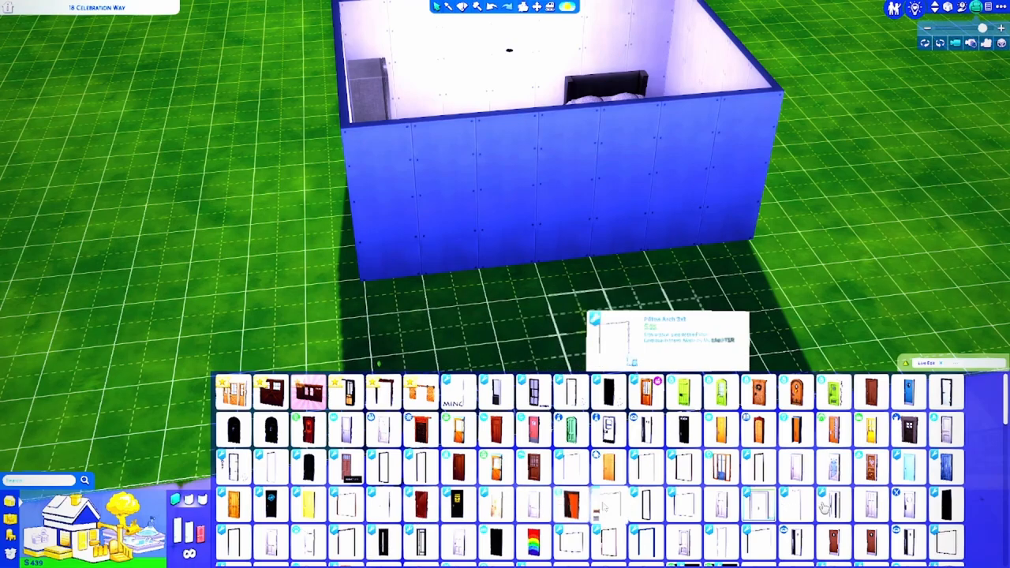
mouse_move(943, 508)
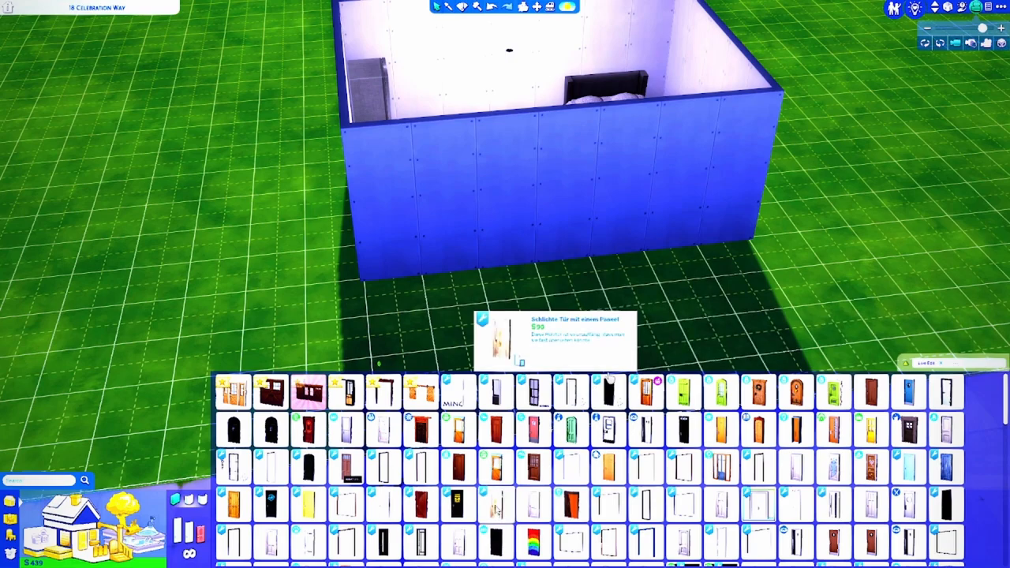
mouse_move(608, 391)
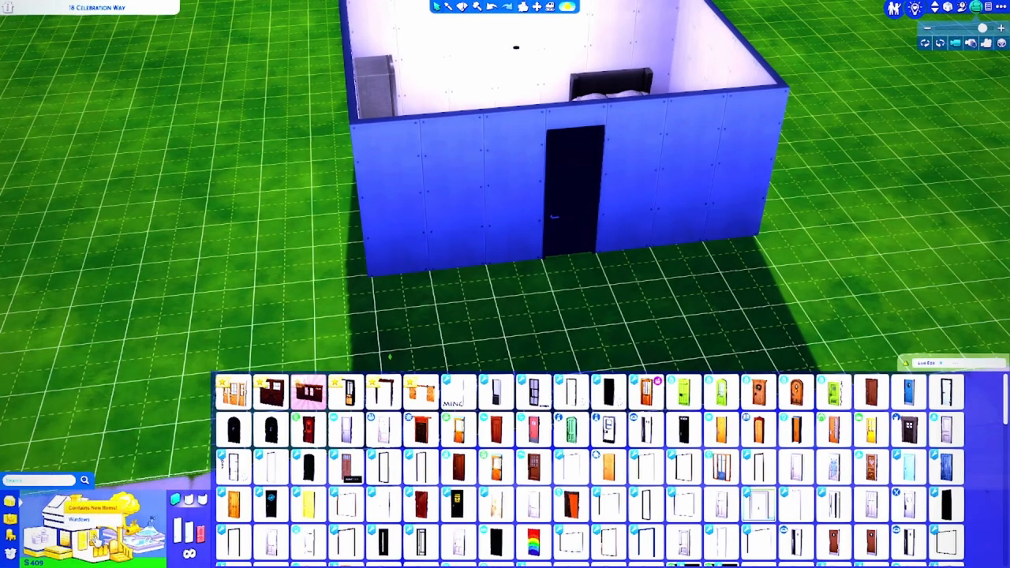
mouse_move(698, 393)
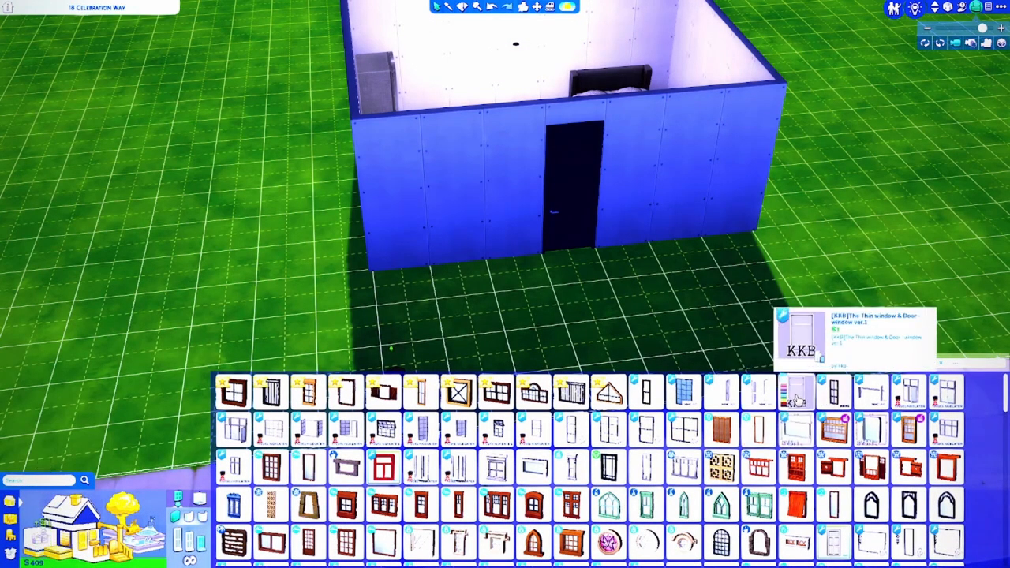
- Pick a tall single-hung black-framed window and set one on each side of the door
click(796, 392)
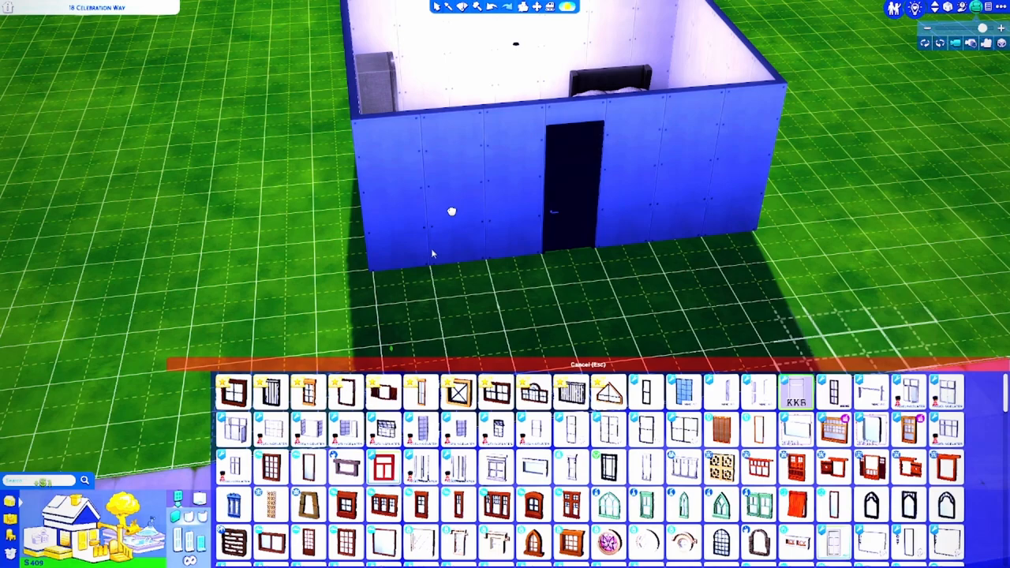
mouse_move(454, 166)
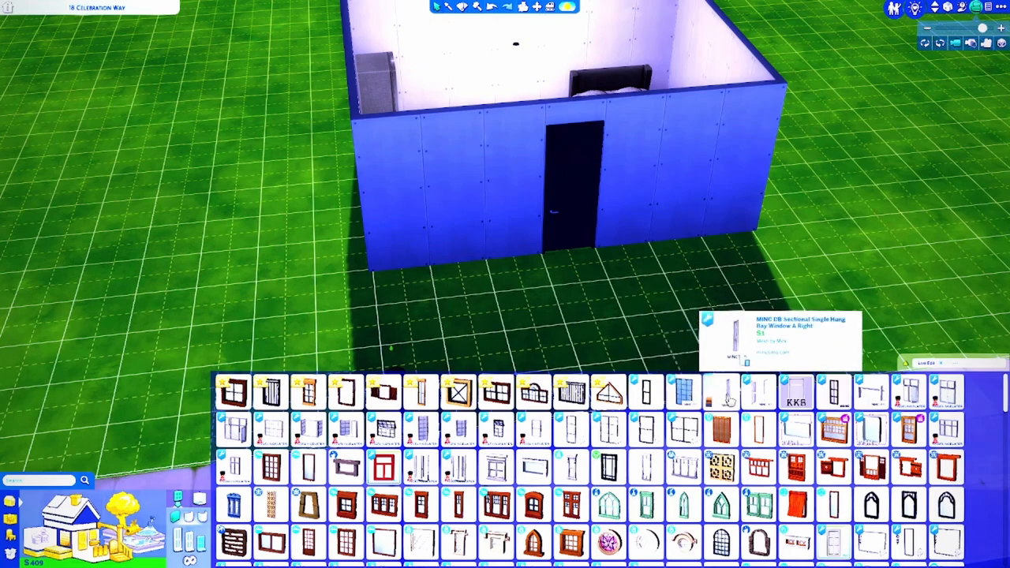
mouse_move(756, 392)
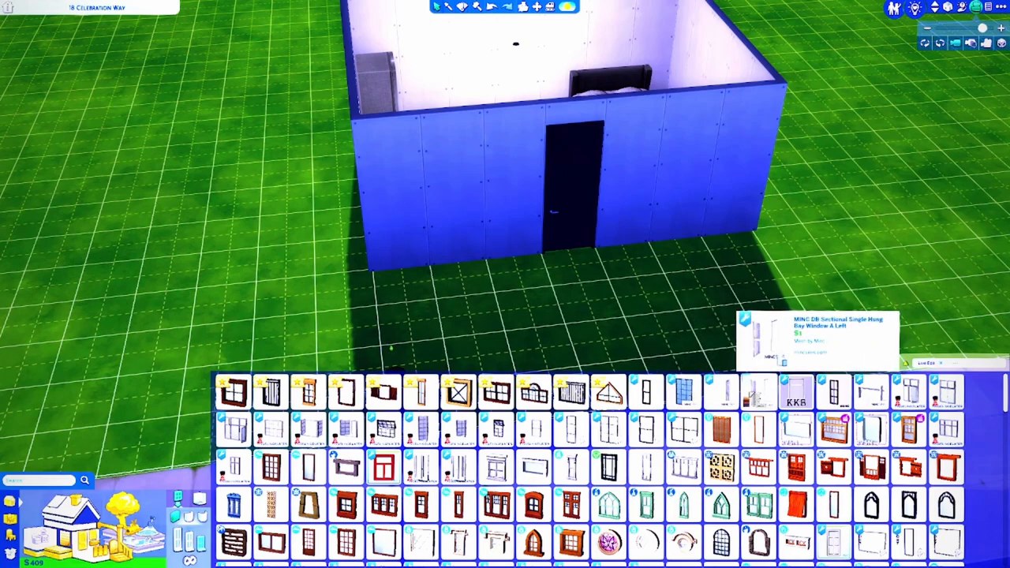
click(756, 392)
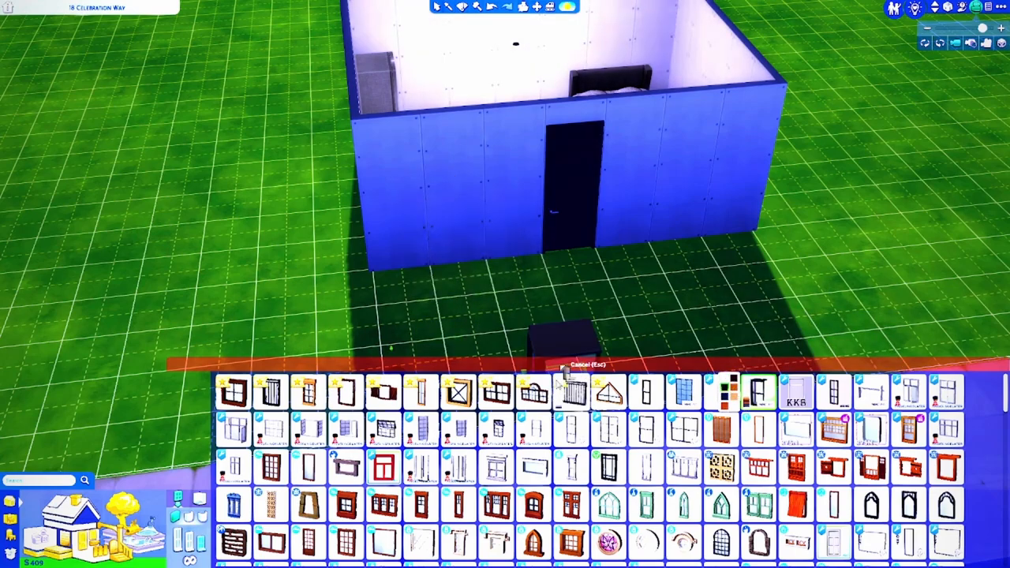
mouse_move(868, 395)
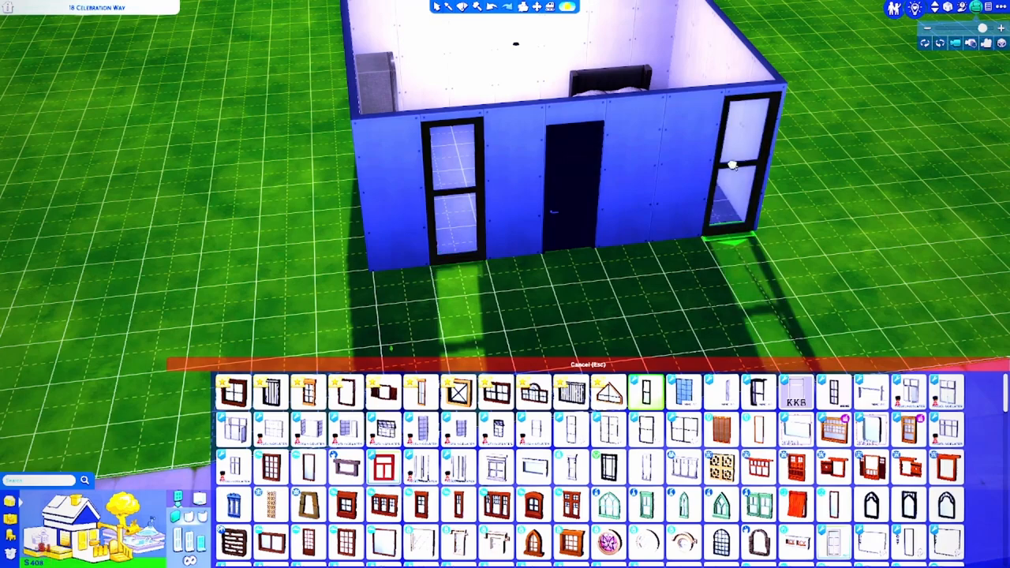
mouse_move(720, 167)
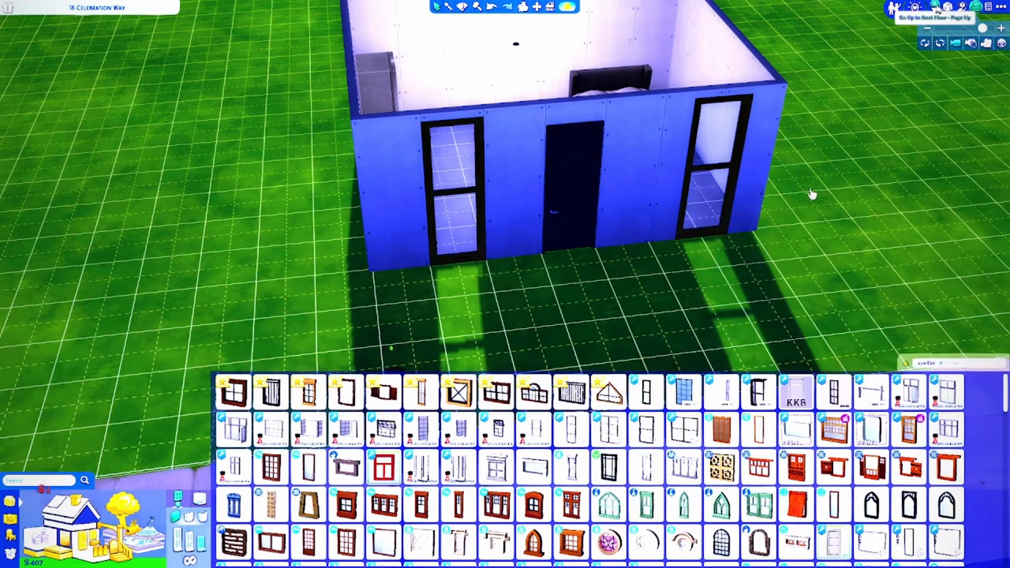
scroll(down, 3)
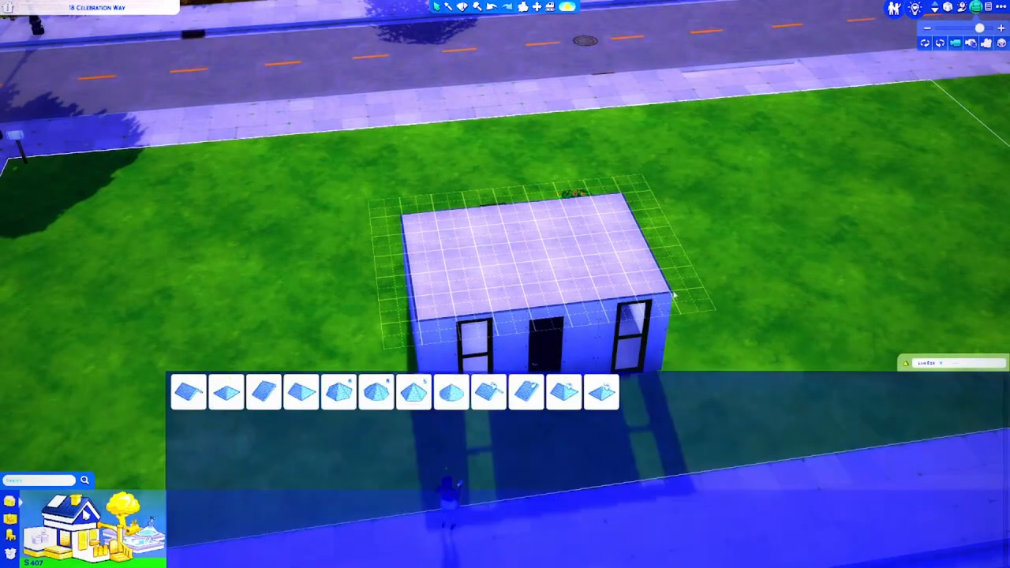
- Choose the gable roof shape and lay it over the room's footprint
click(187, 391)
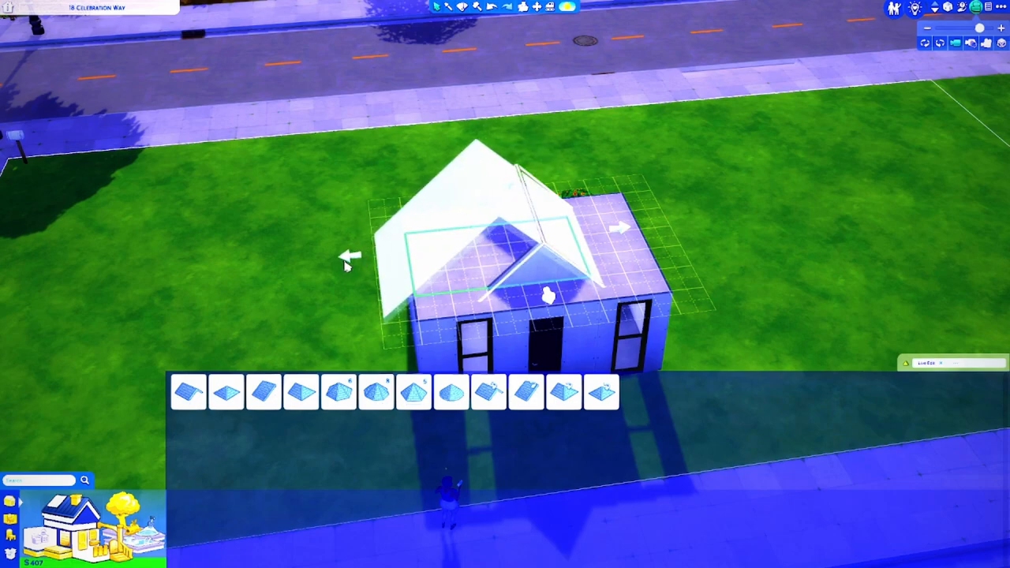
click(619, 227)
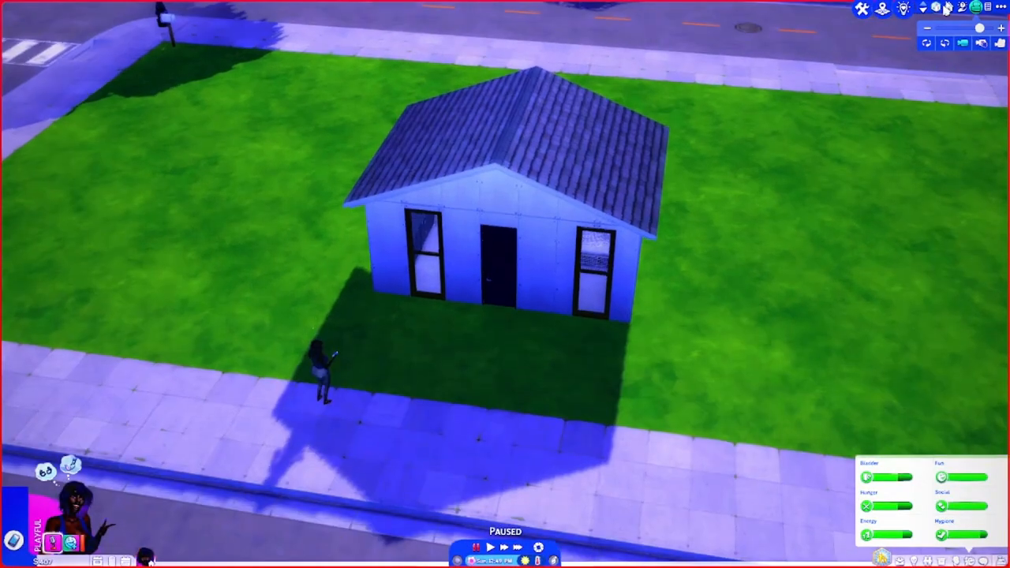
- Lower the walls to see inside, then choose Lock For... on the front door
click(922, 8)
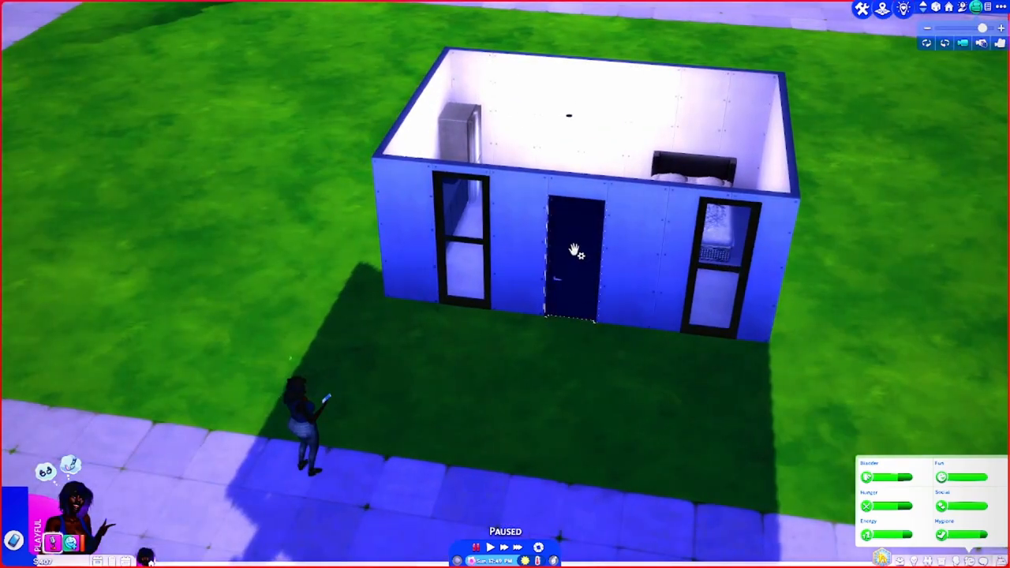
click(571, 253)
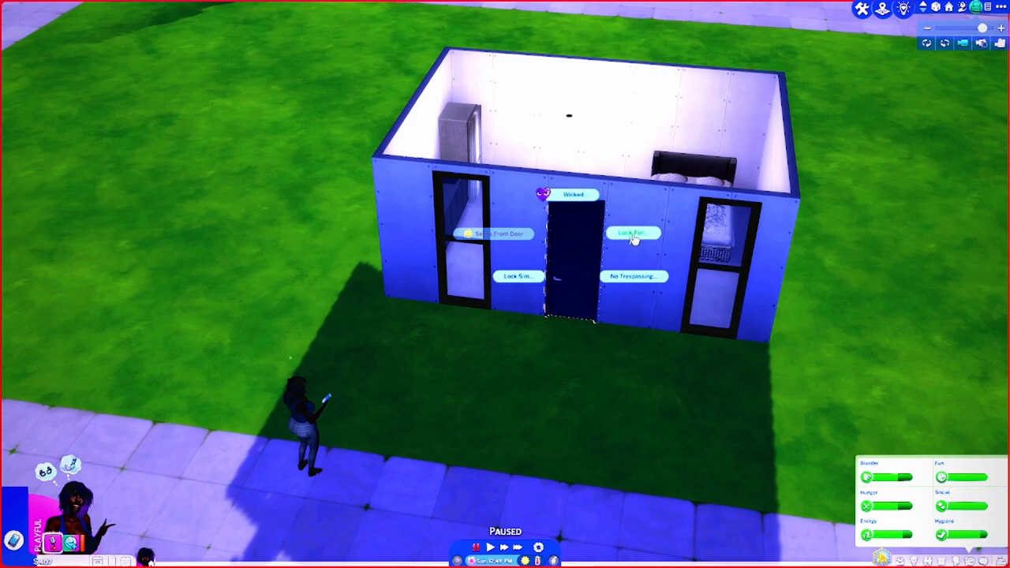
click(633, 234)
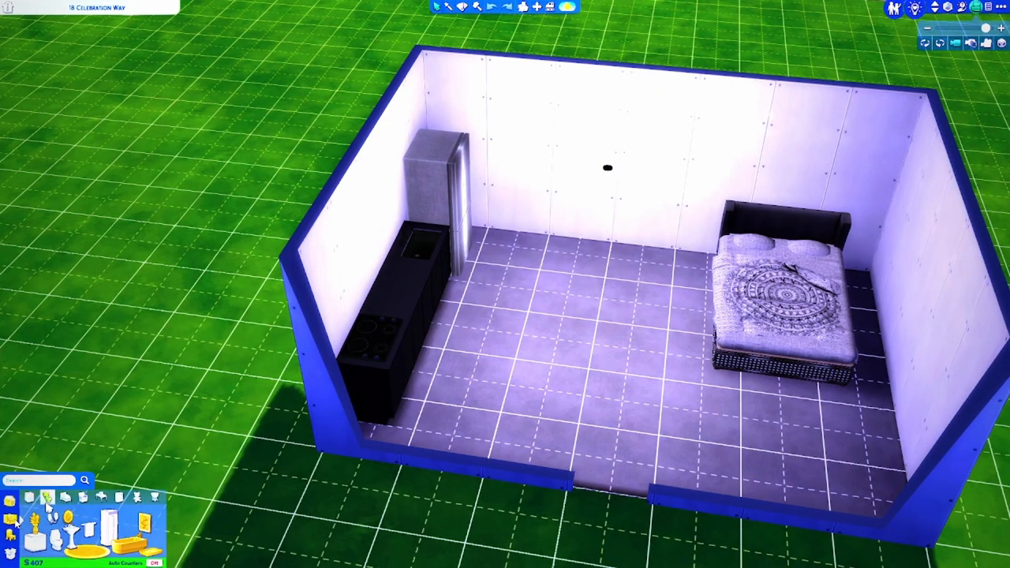
- Browse the kitchen's small appliances category for the counters
click(31, 498)
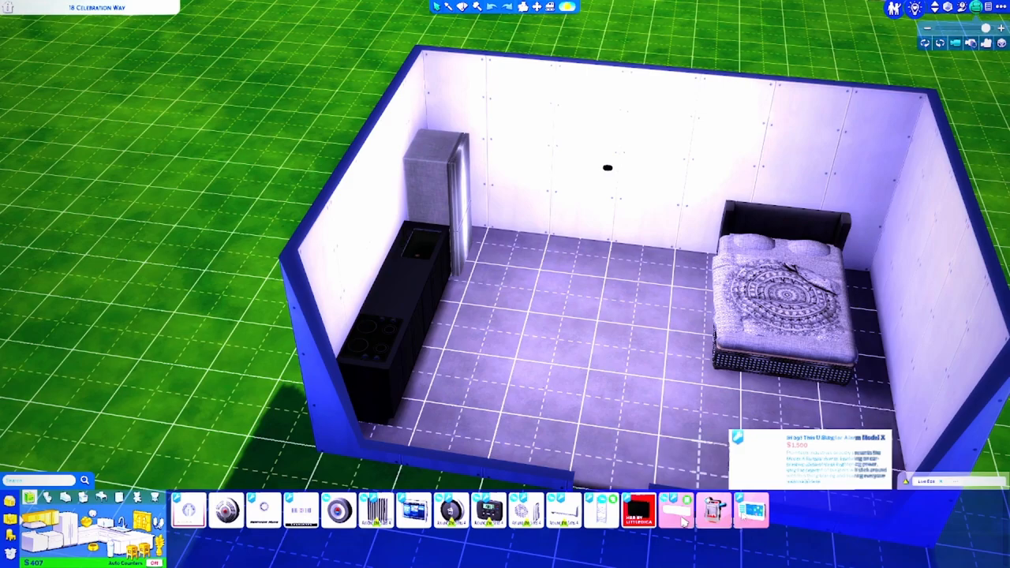
mouse_move(338, 508)
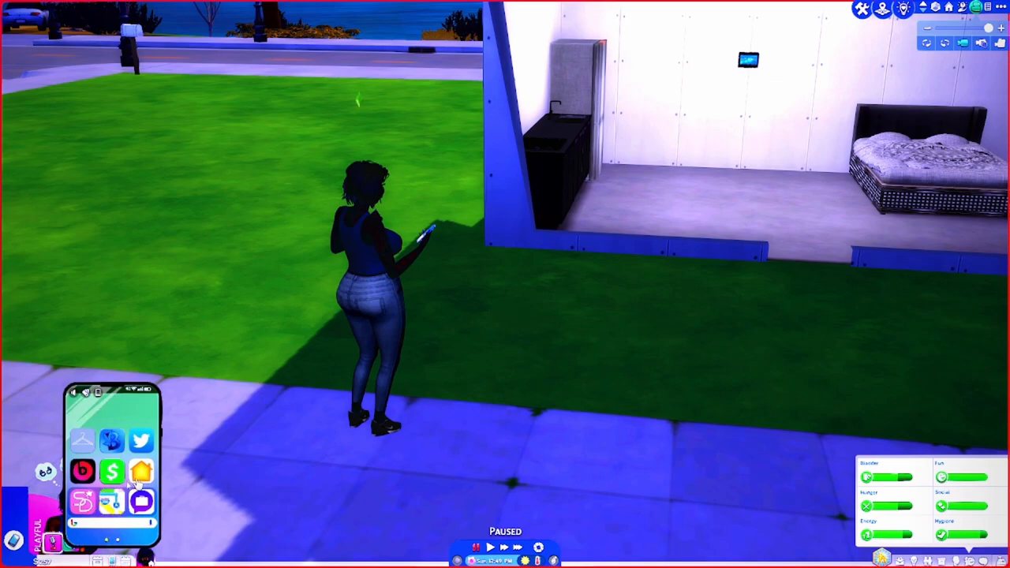
mouse_move(140, 471)
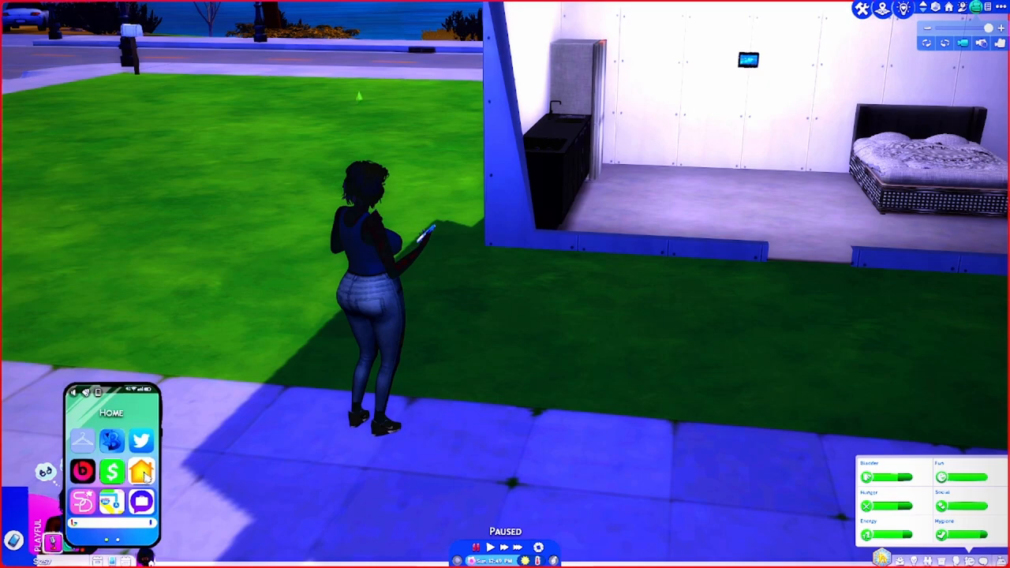
- Use the phone's travel section to confirm a trip to another lot and resume play
click(141, 471)
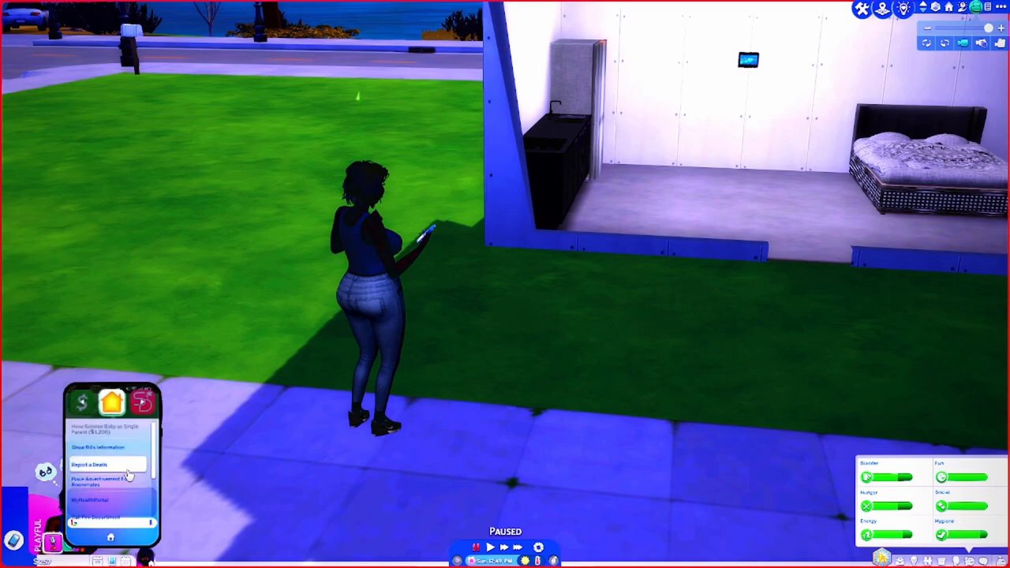
scroll(down, 3)
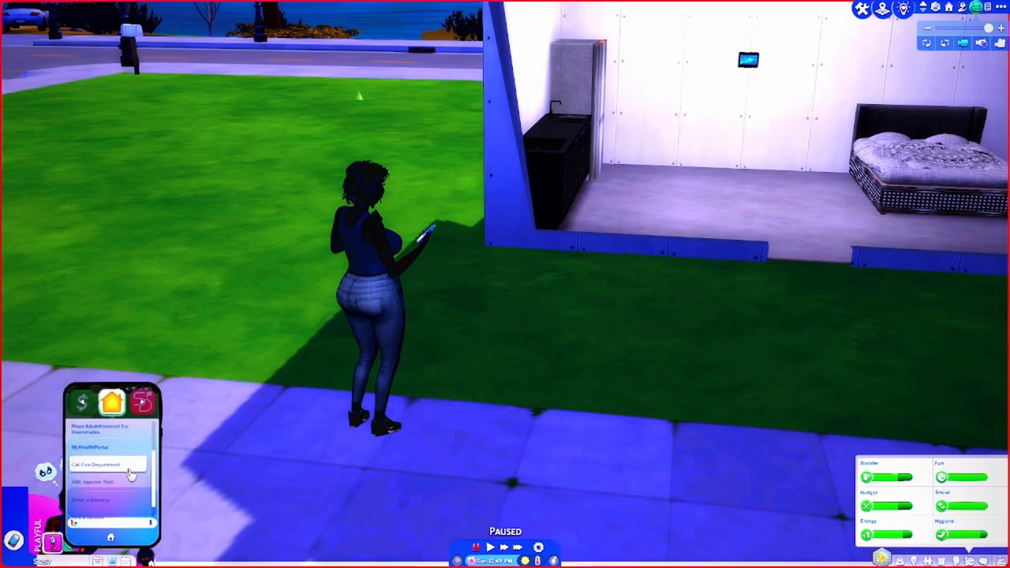
scroll(down, 3)
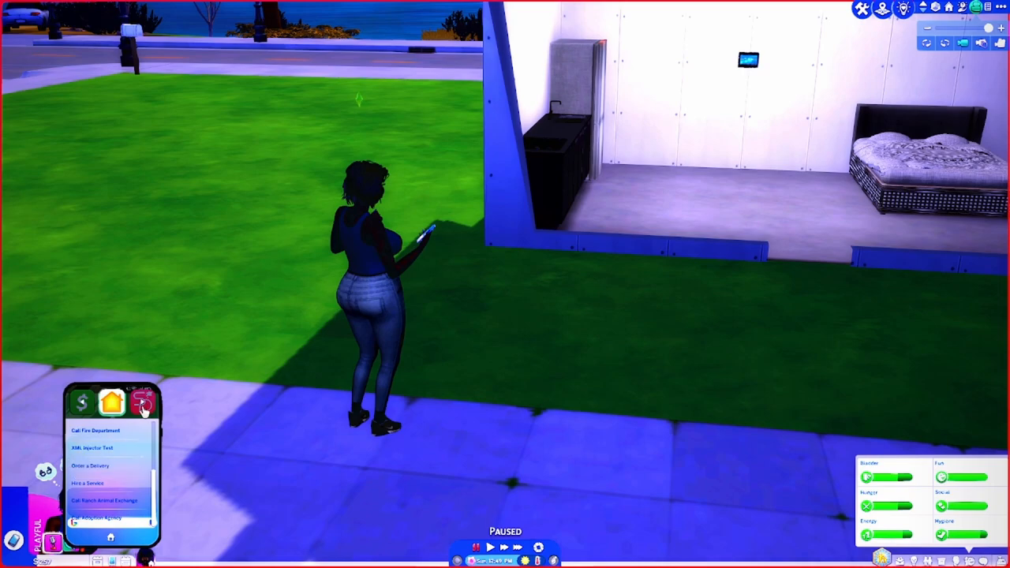
click(142, 402)
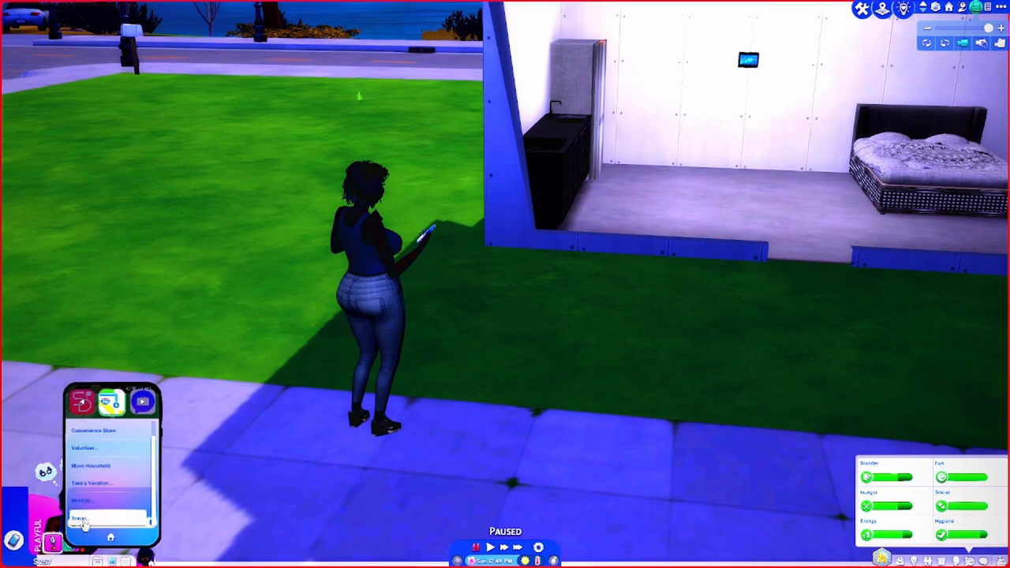
click(79, 518)
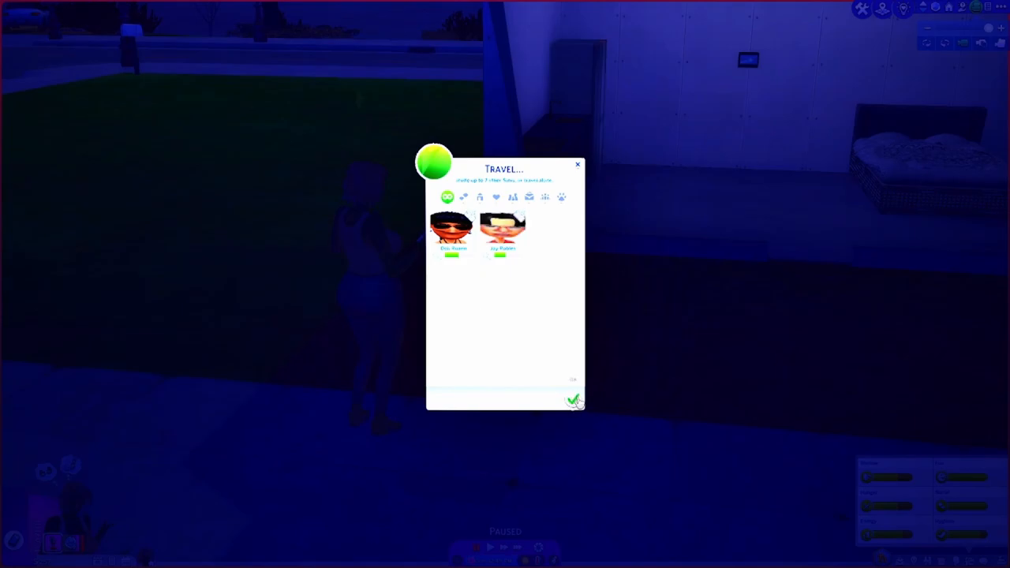
click(574, 401)
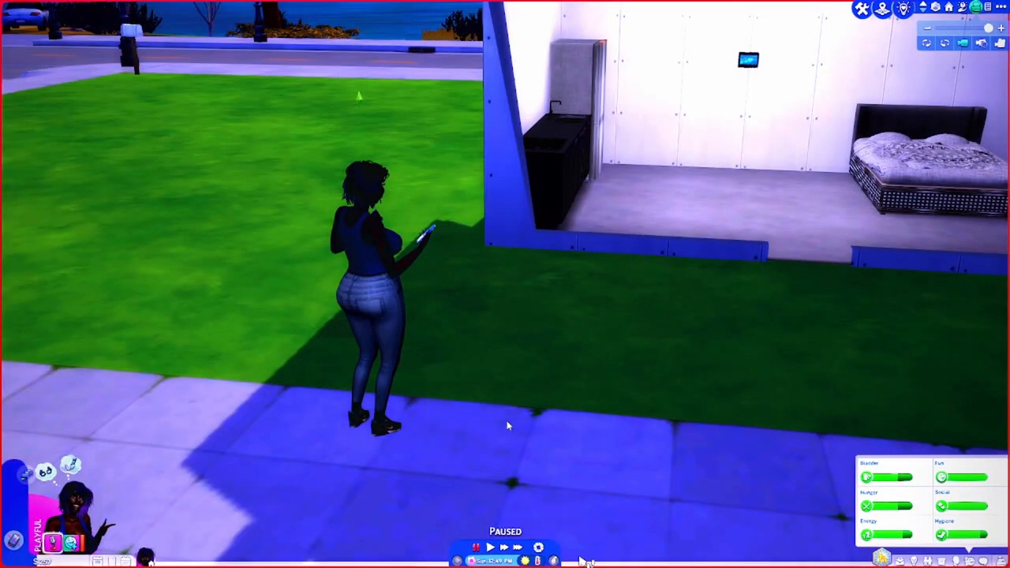
click(490, 546)
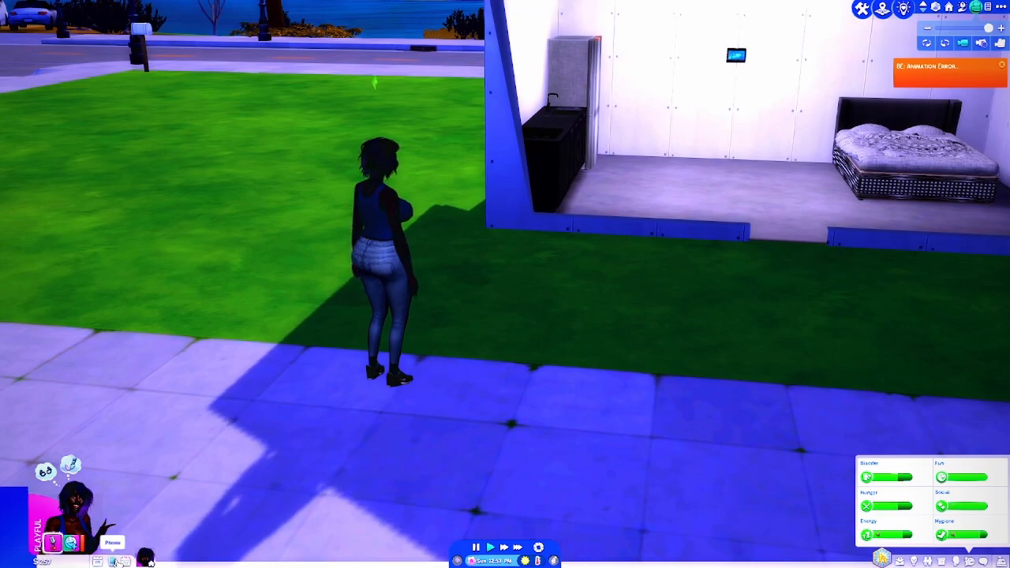
- Retry the trip, dismiss the Exception Alert and agree to clear all wall posts
click(112, 543)
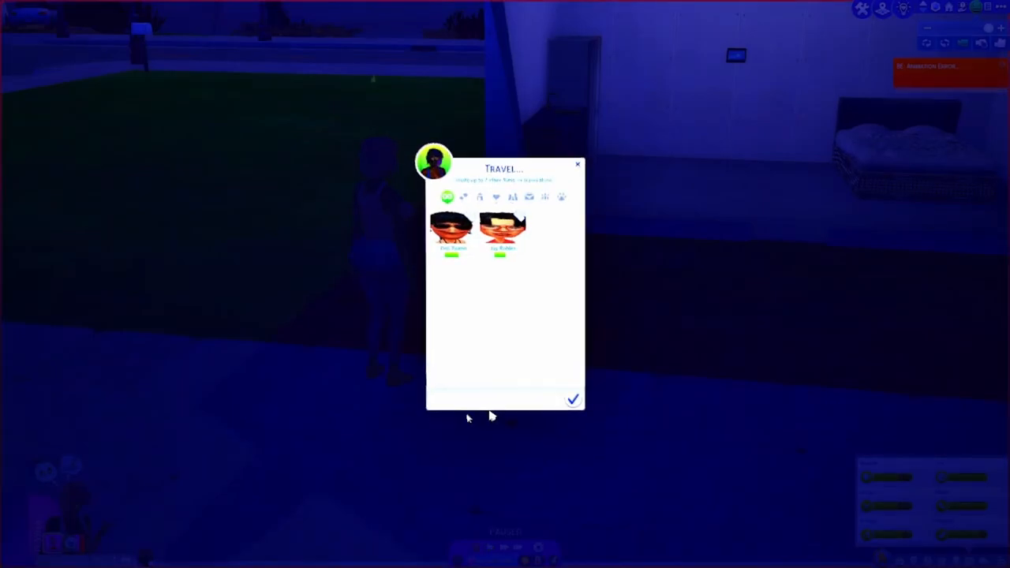
mouse_move(575, 208)
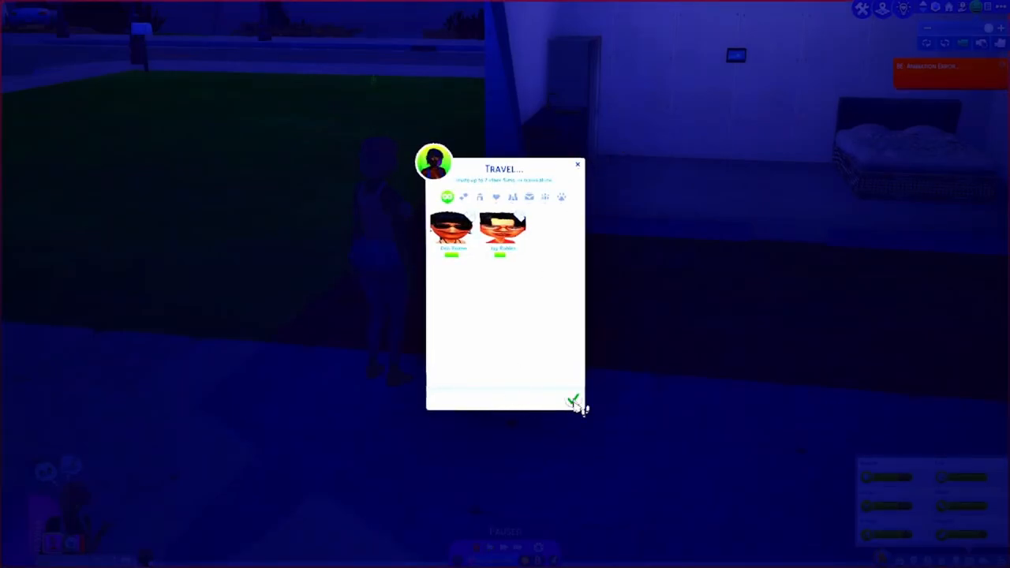
click(575, 398)
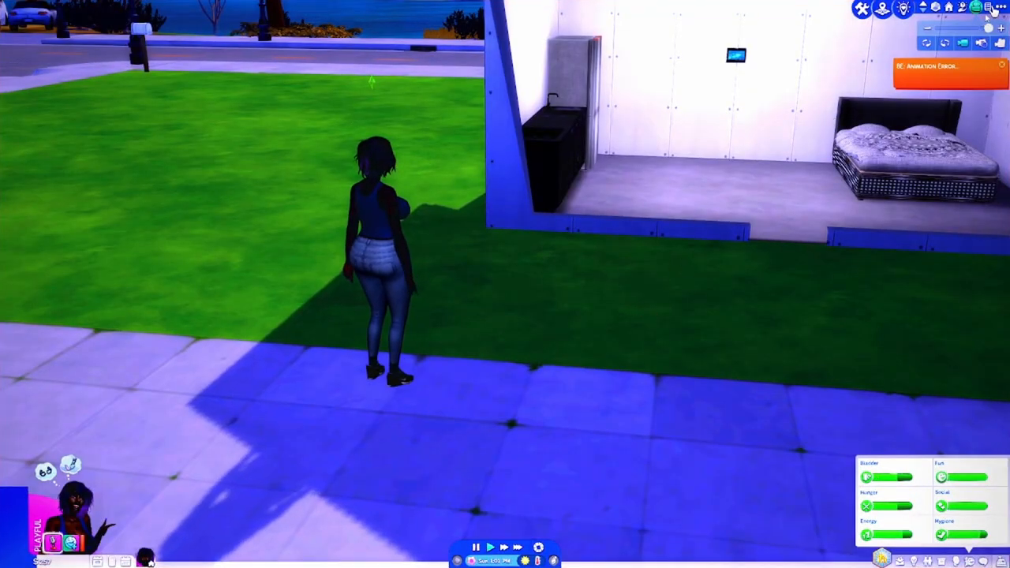
click(947, 66)
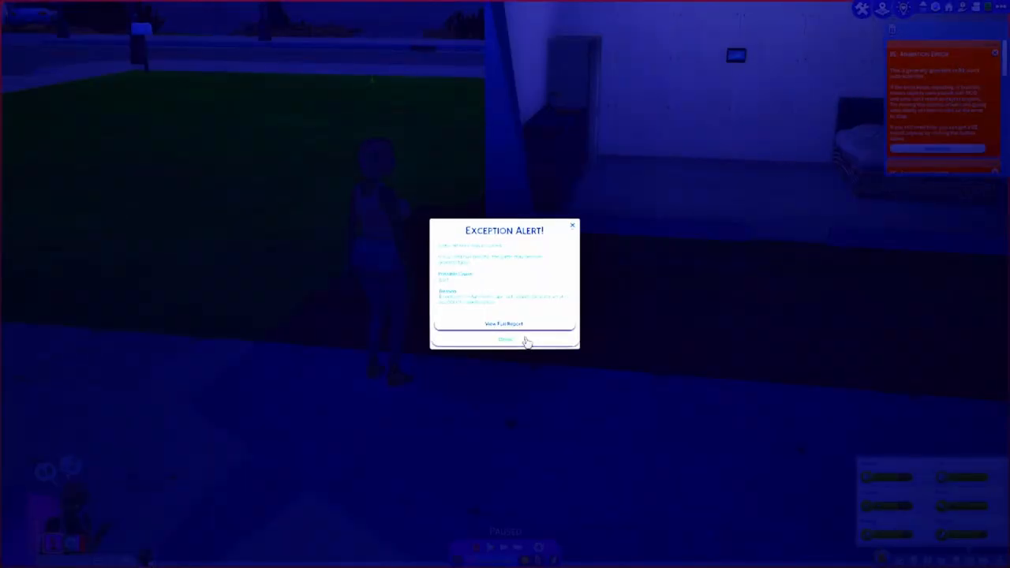
click(506, 339)
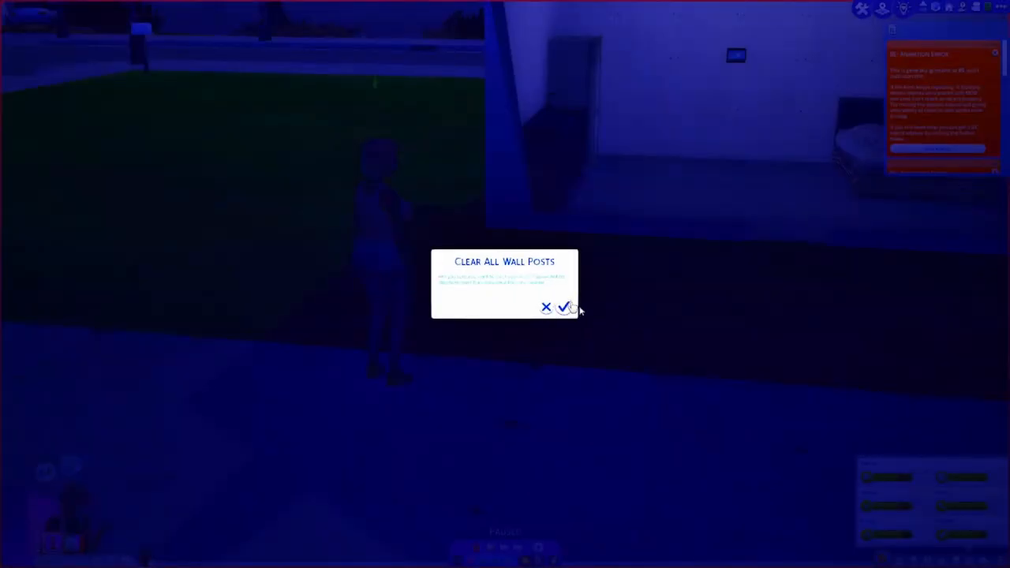
click(564, 308)
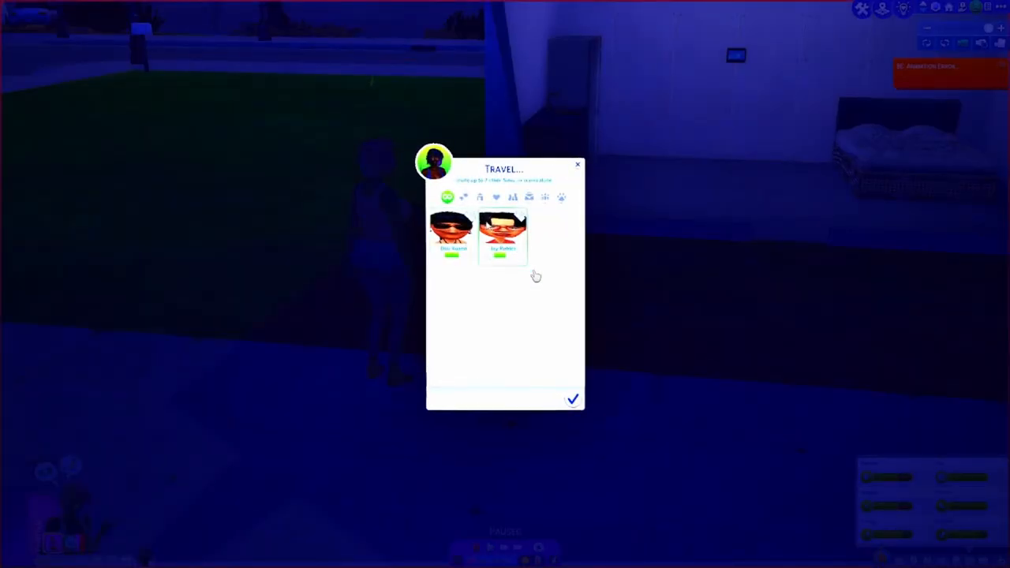
- Include the child Sim in the trip and resume play to arrive at the roadside lot
click(573, 400)
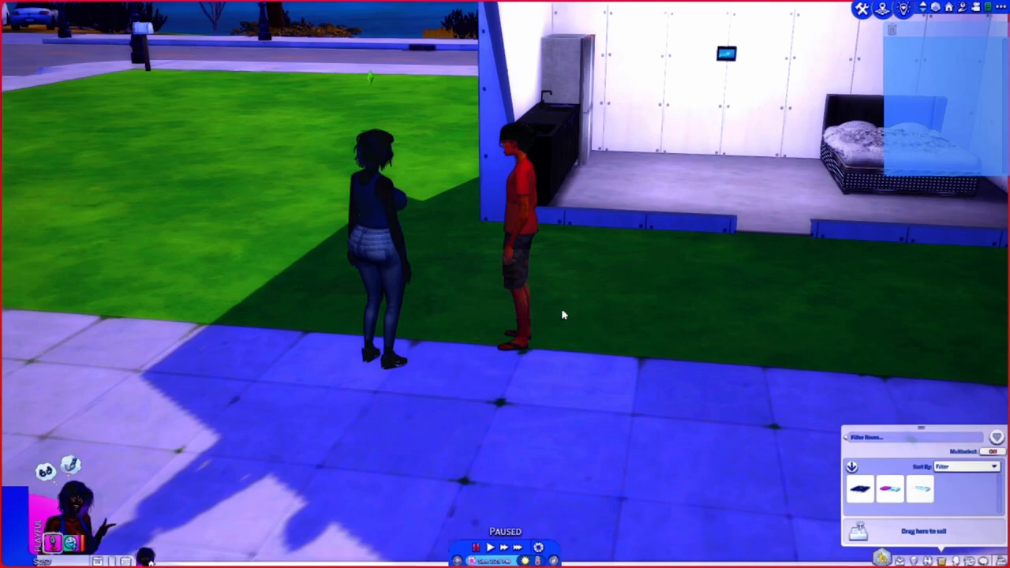
click(490, 546)
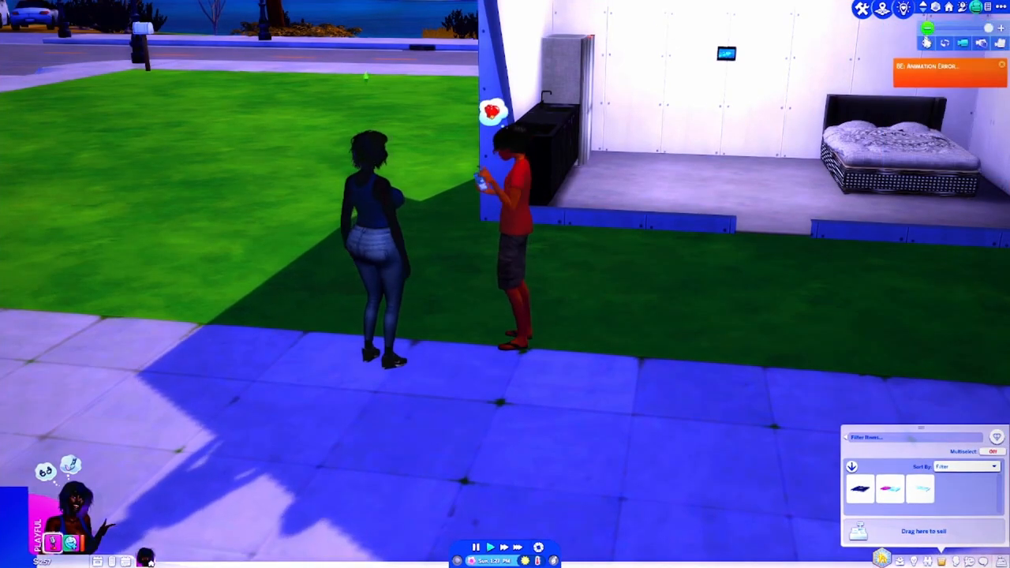
click(928, 43)
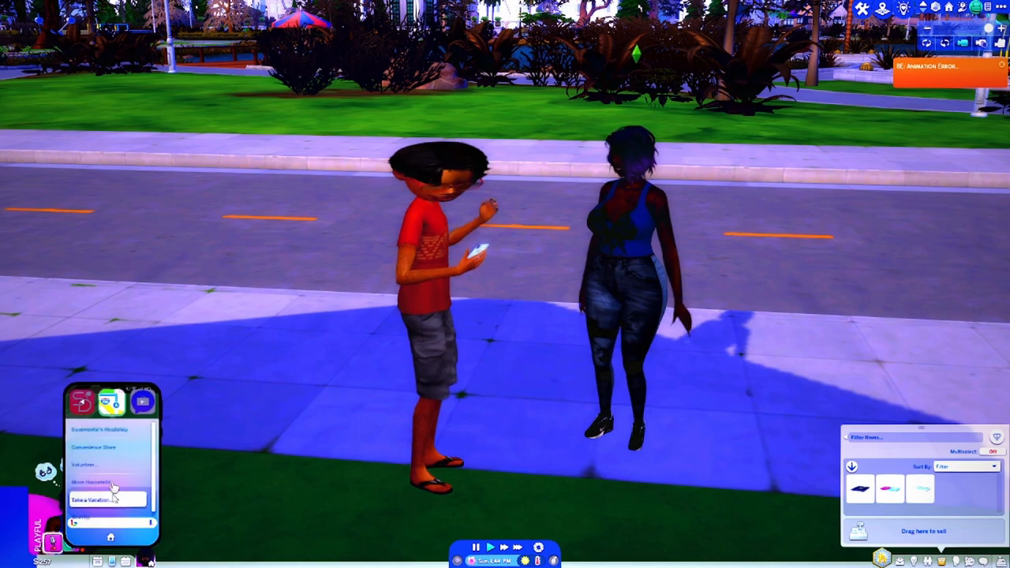
- Choose Travel from the phone and select the child in the red shirt for the trip
click(95, 498)
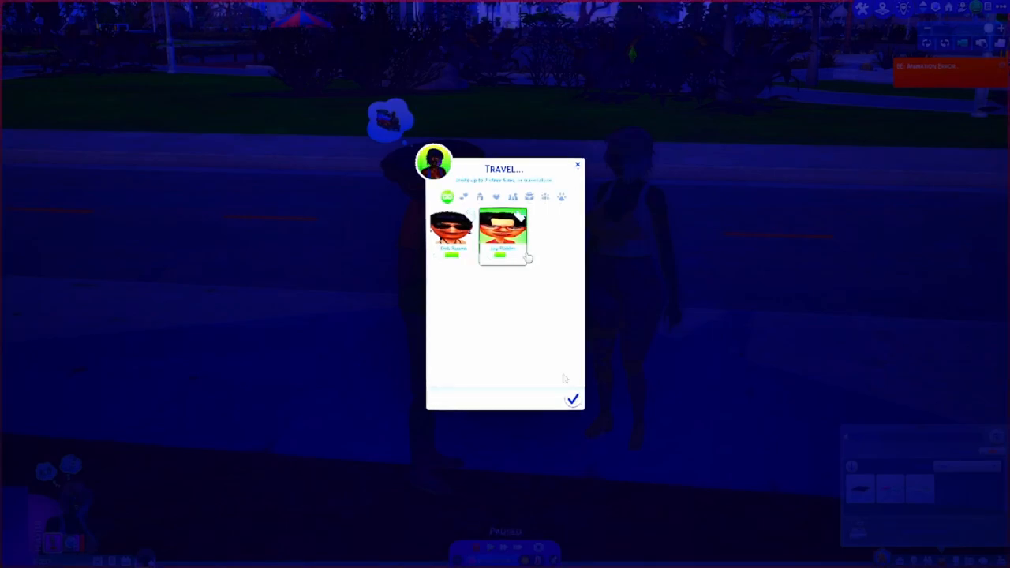
click(573, 398)
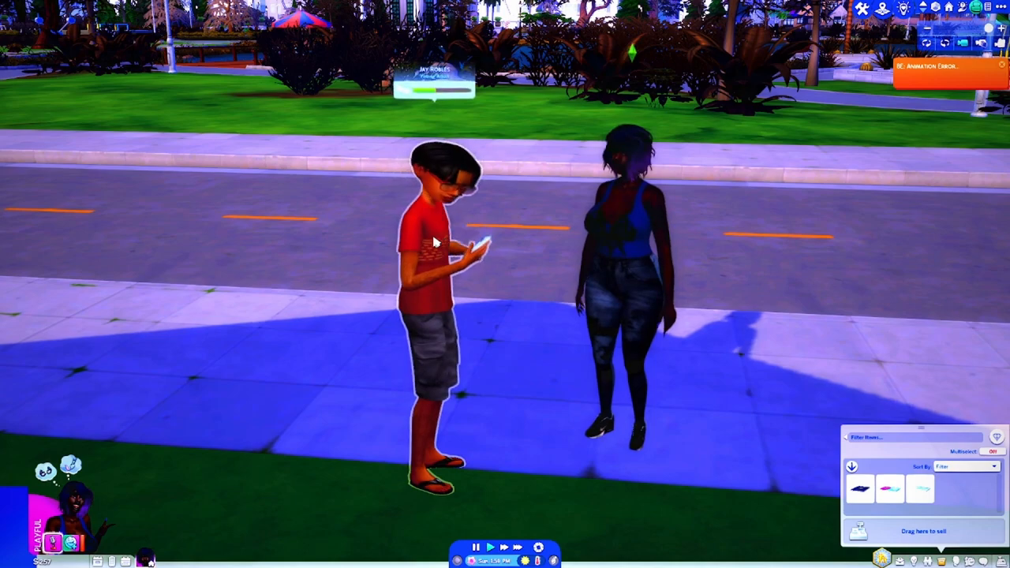
- Browse through the other Sim's interaction categories in the pie menu
click(434, 245)
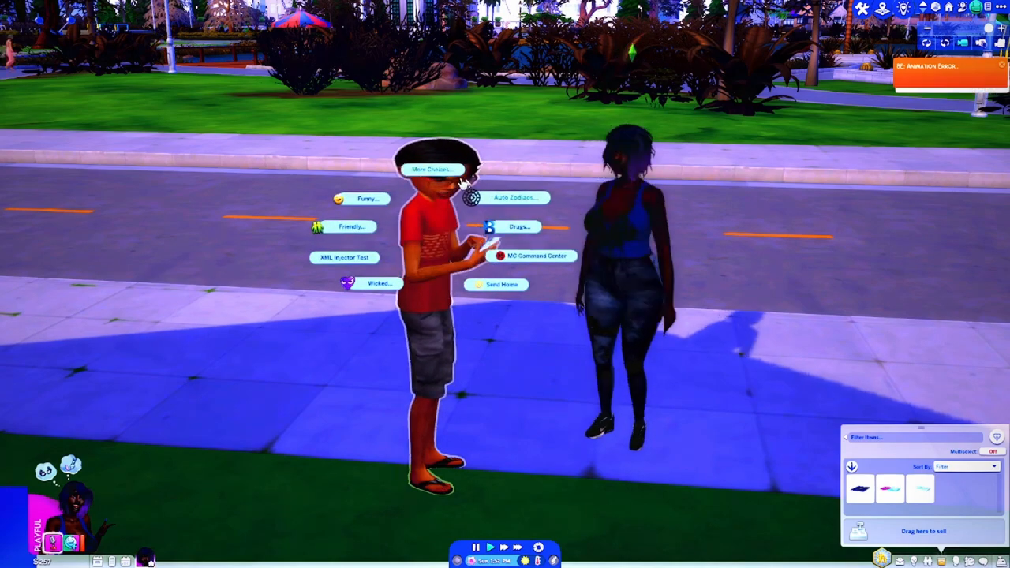
click(432, 169)
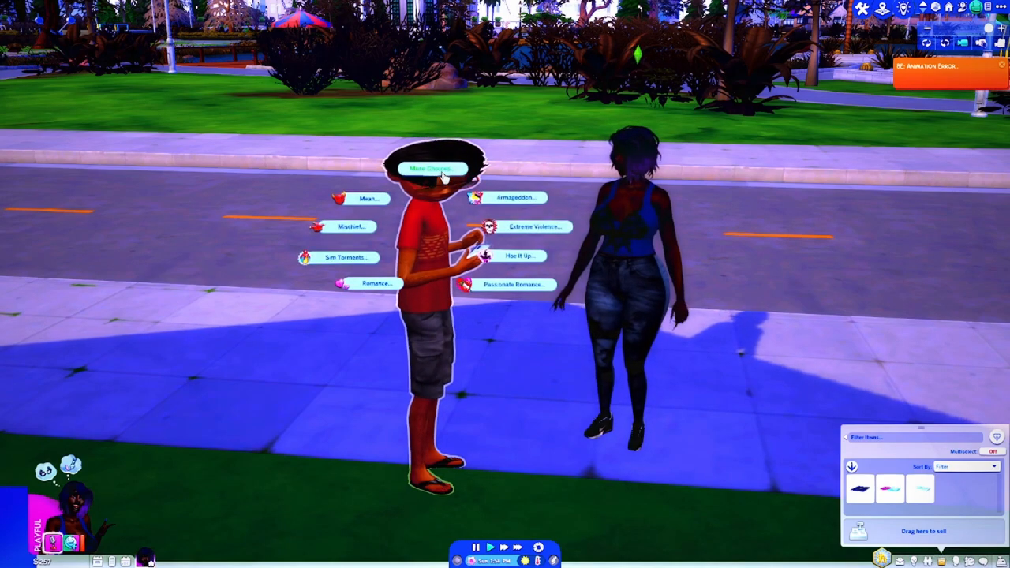
click(433, 167)
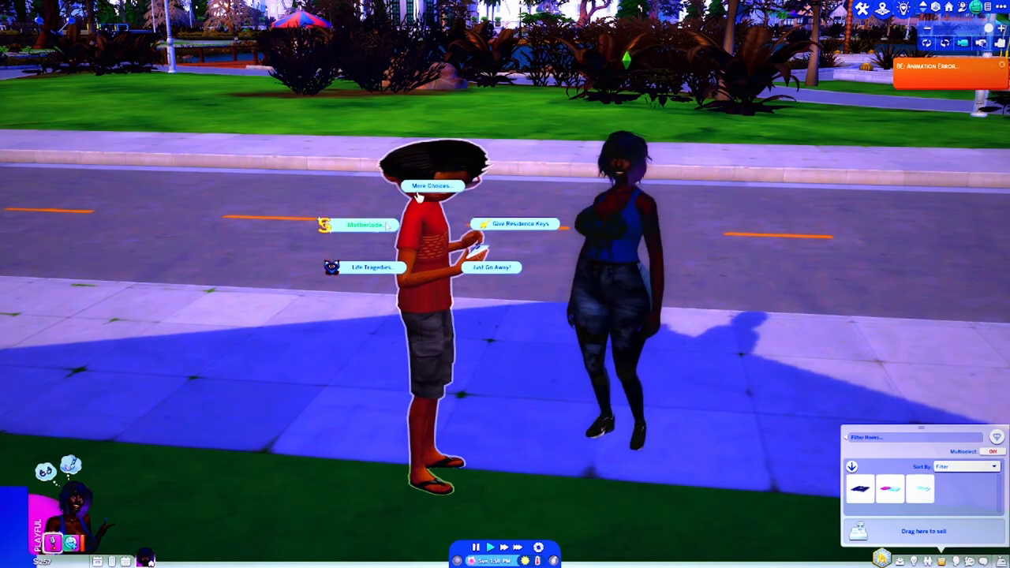
click(431, 187)
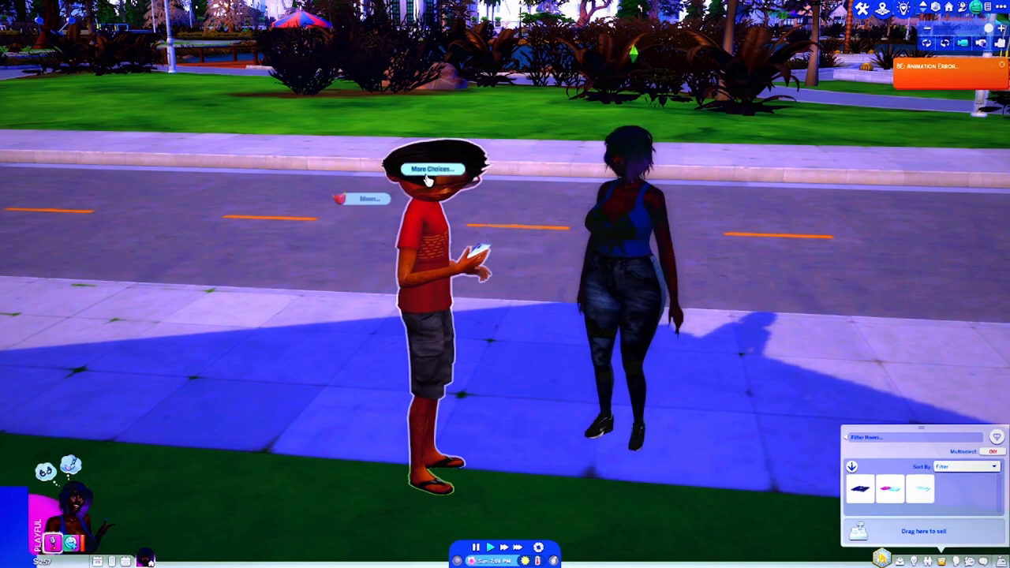
click(432, 167)
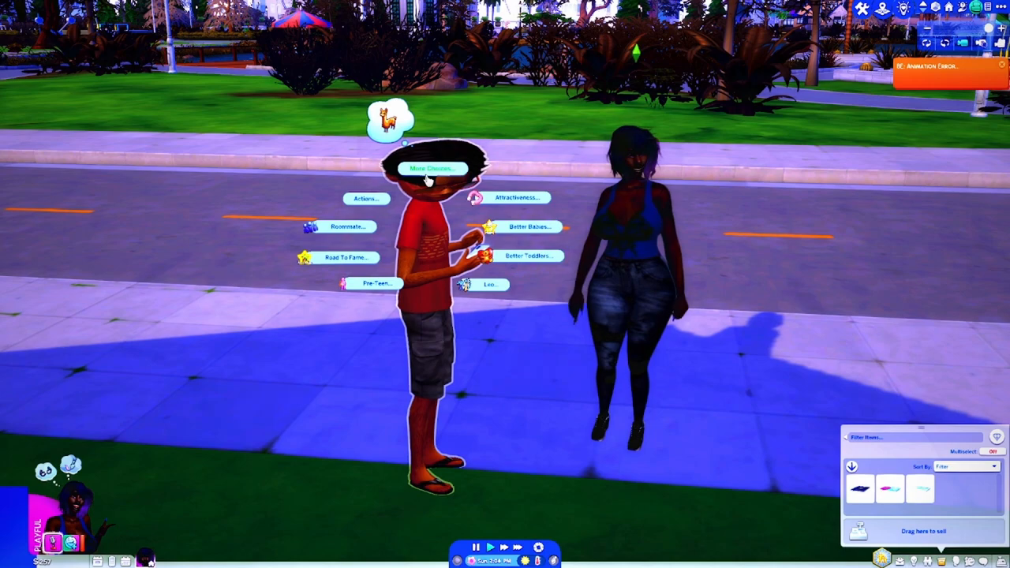
click(432, 167)
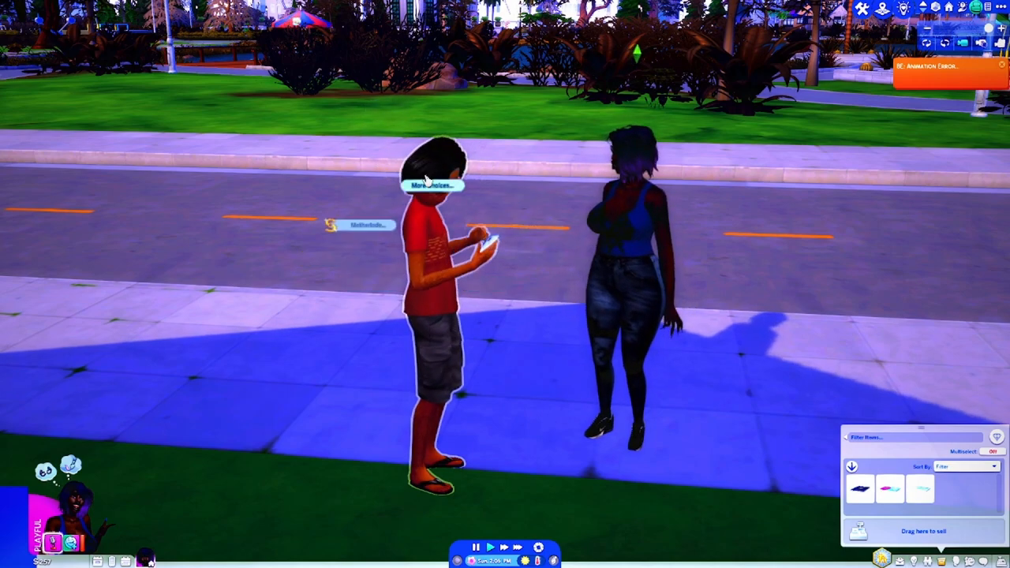
- Use a Mischievous emoticon interaction from the social options on the other Sim
click(432, 184)
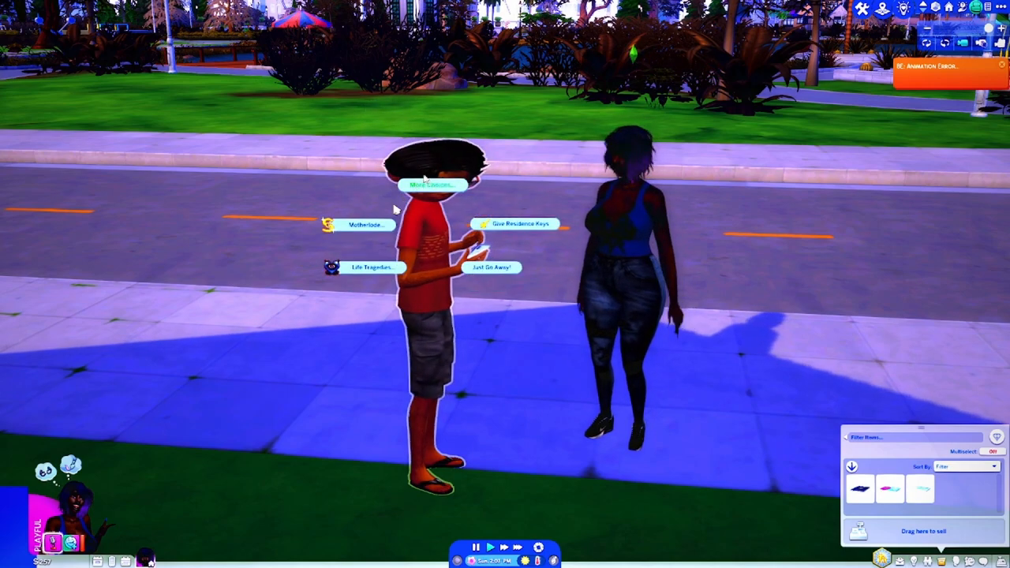
click(360, 224)
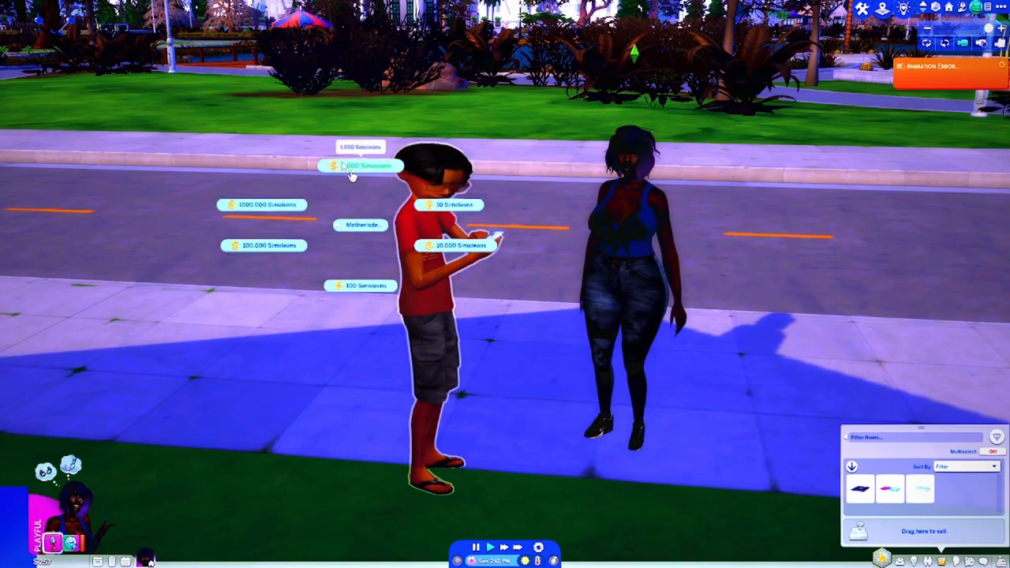
click(360, 166)
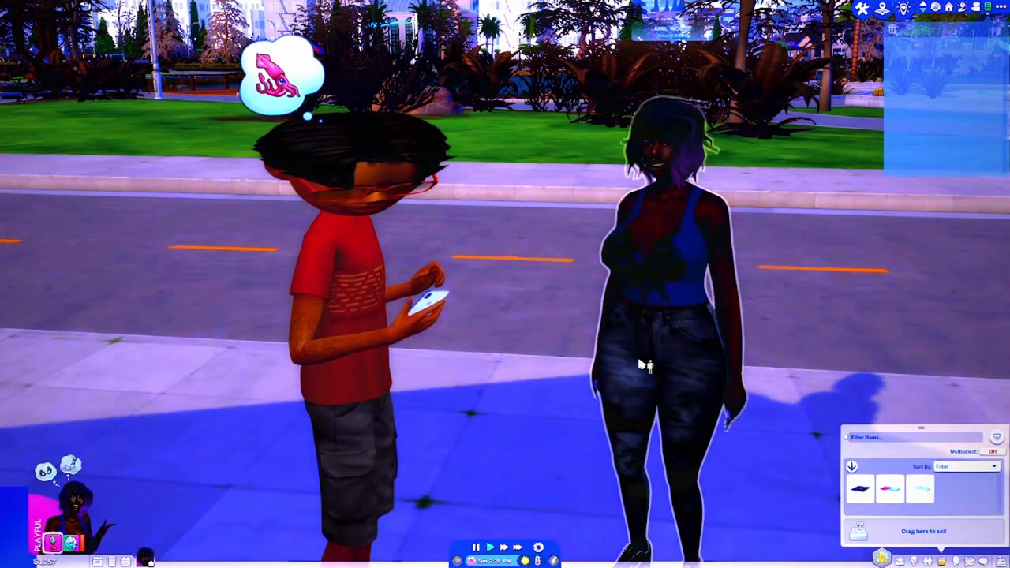
click(660, 363)
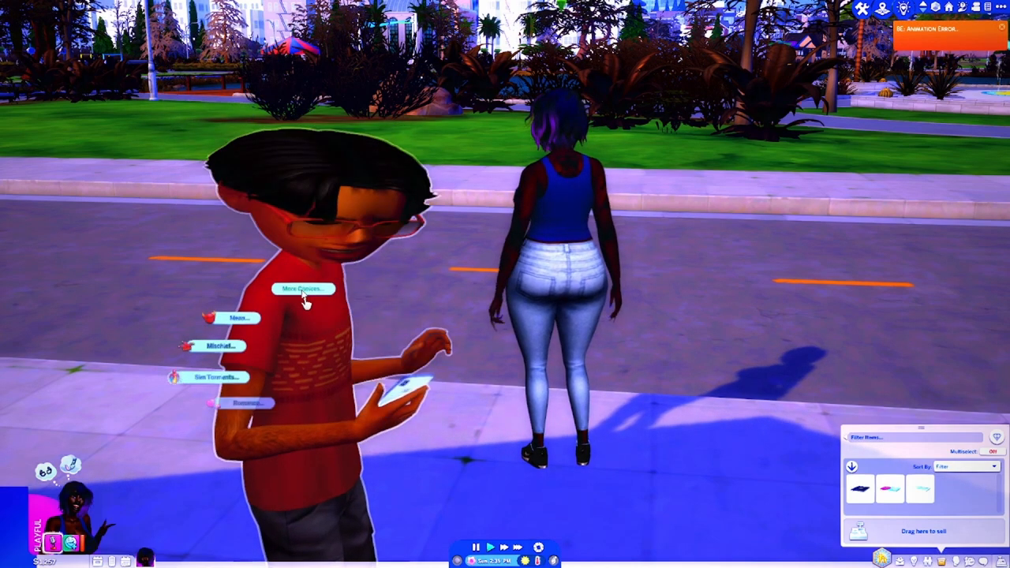
- Leave the street encounter and bring the camera back to the home lot
click(303, 287)
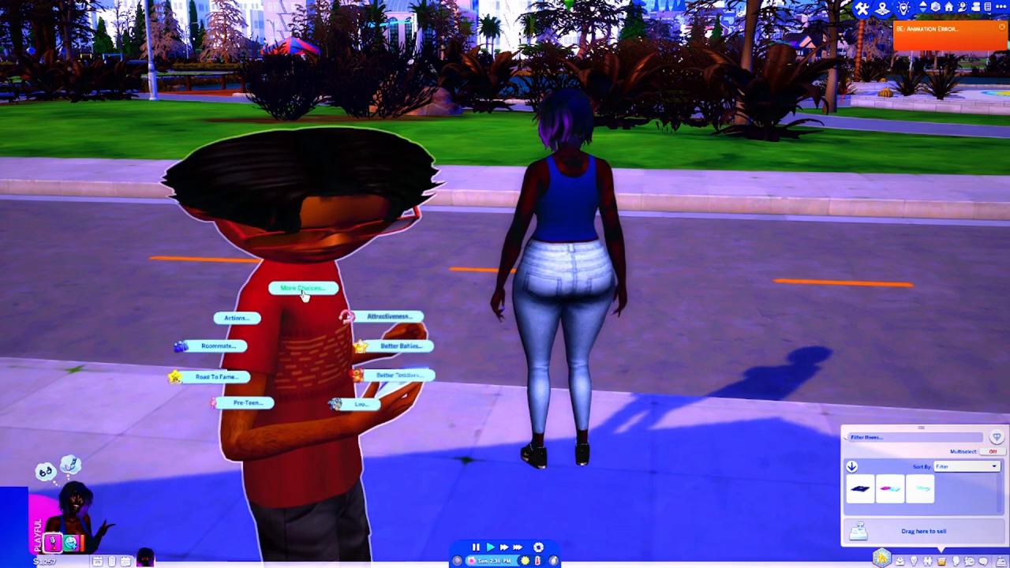
click(303, 288)
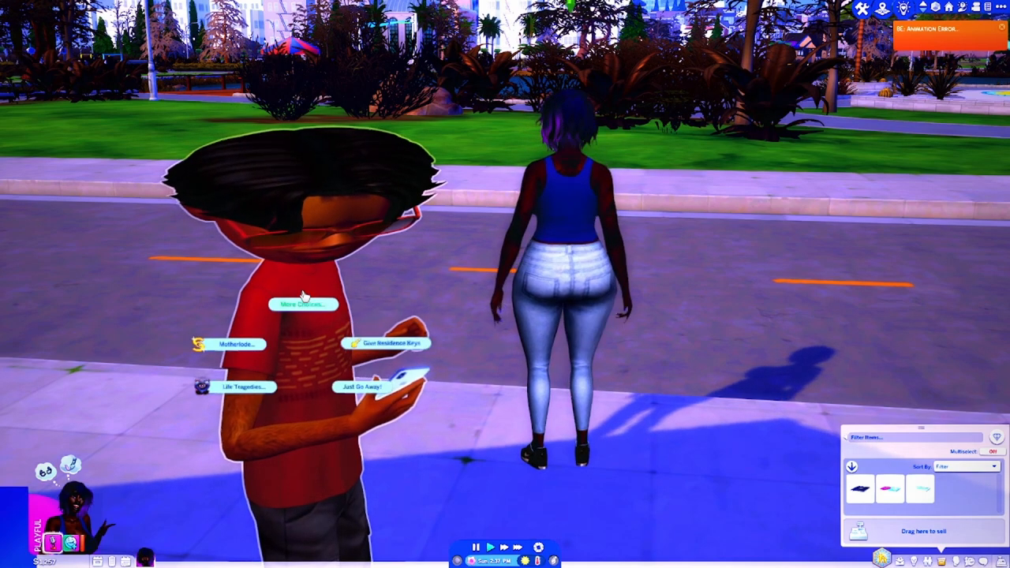
click(230, 344)
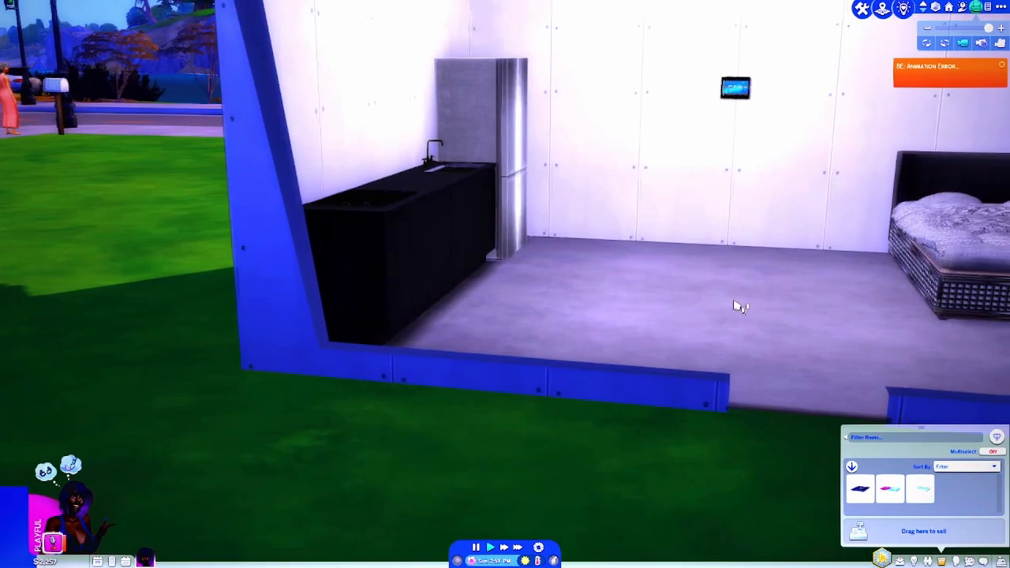
mouse_move(782, 318)
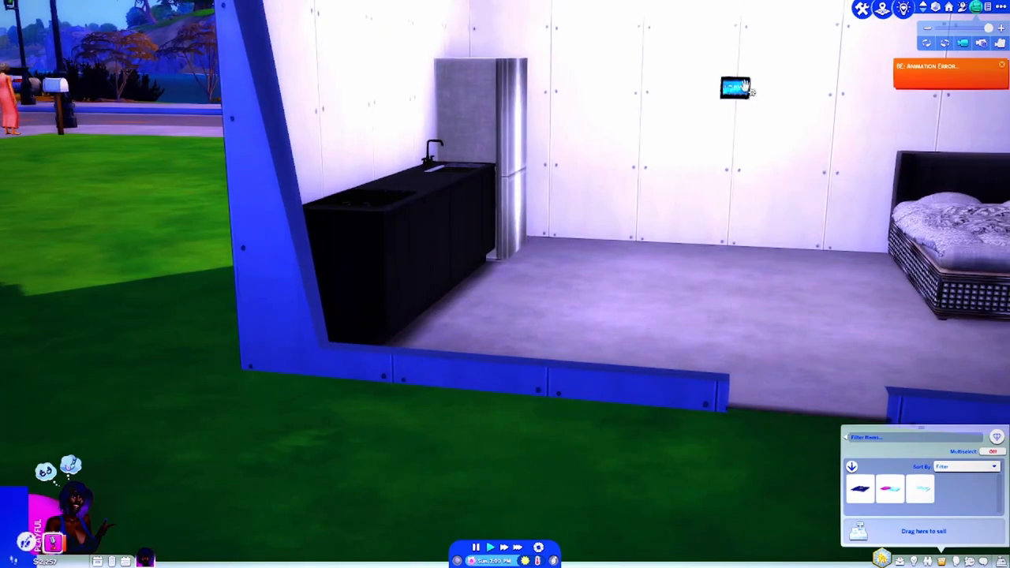
- Send the Sim into the room and bring up the Cook recipe list
click(735, 88)
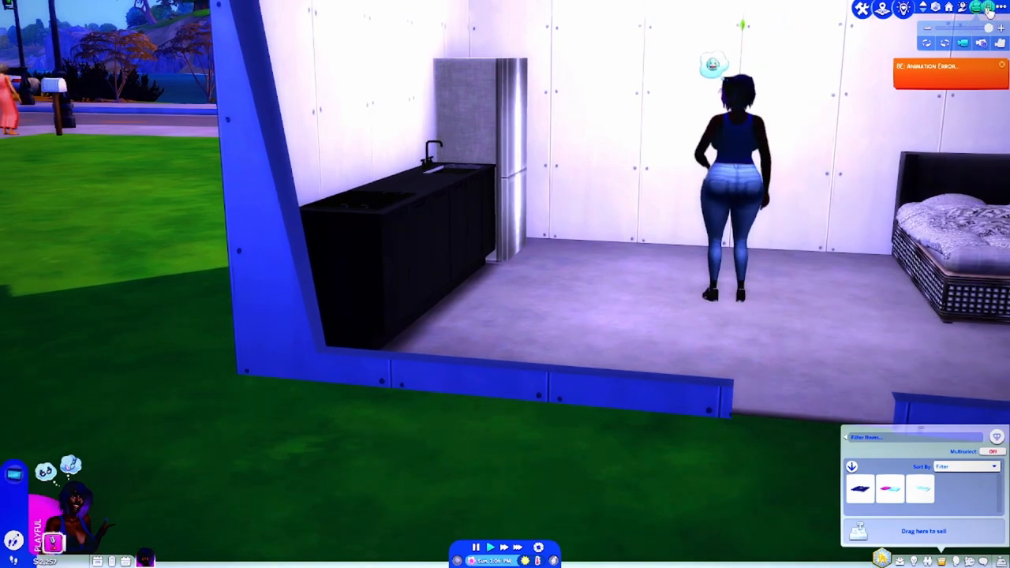
click(947, 67)
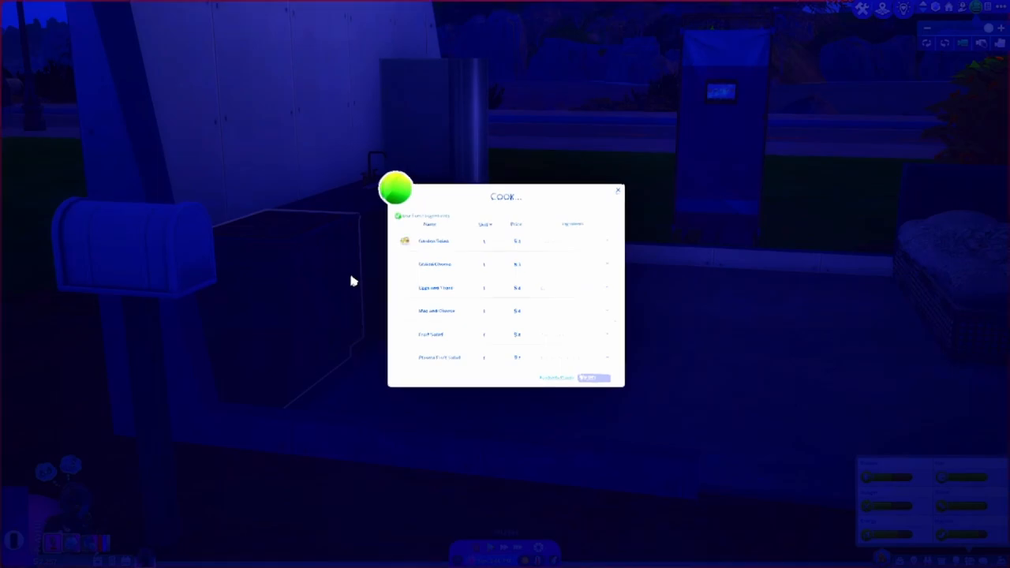
- Select Eggs and Toast from the Cook list to start cooking
click(442, 288)
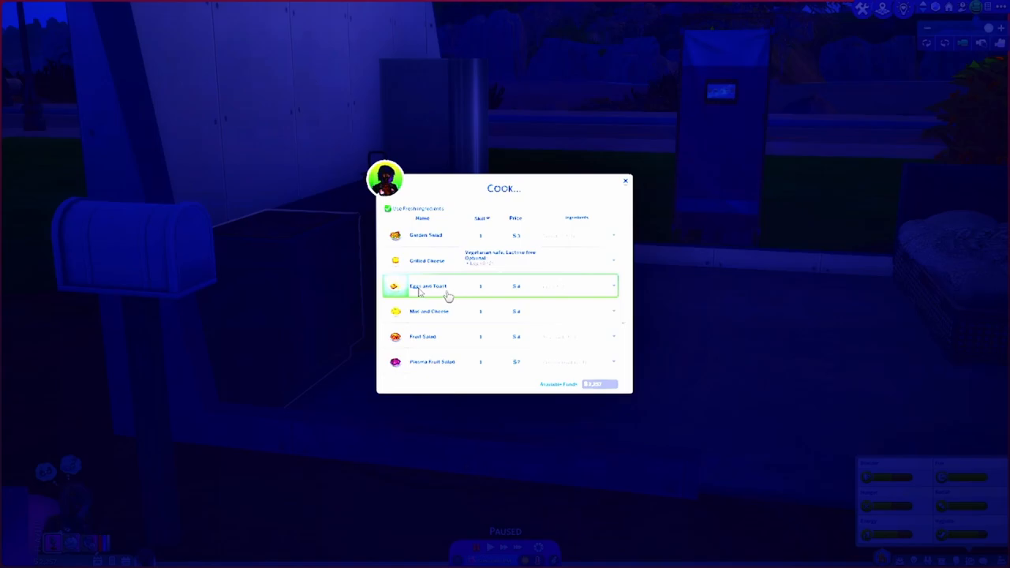
scroll(down, 3)
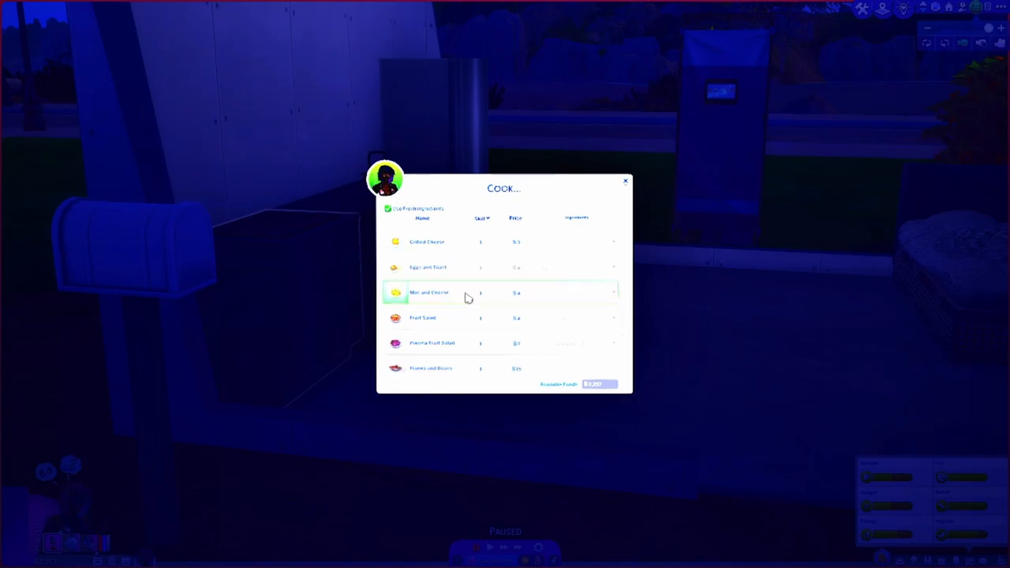
scroll(down, 3)
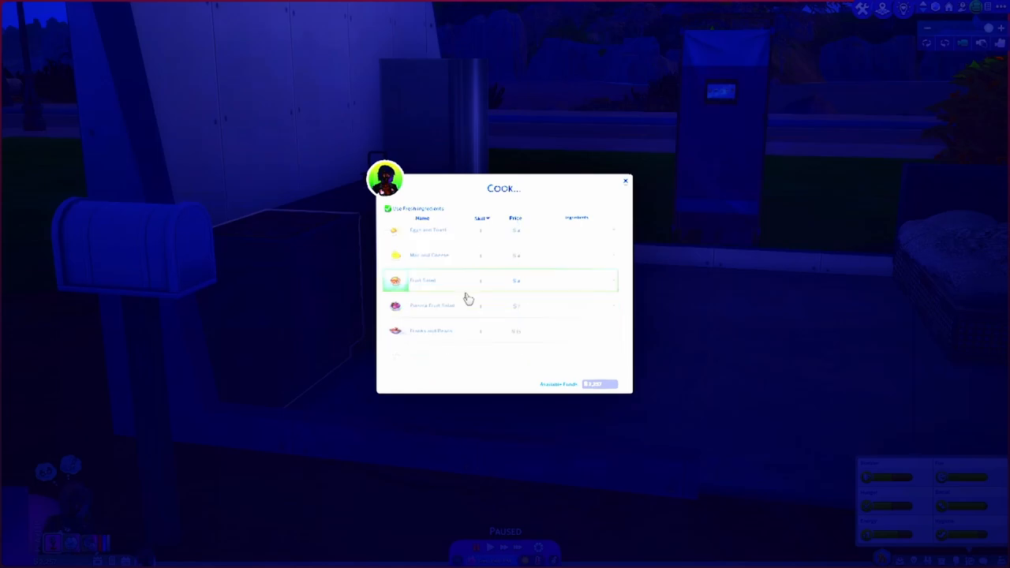
mouse_move(467, 297)
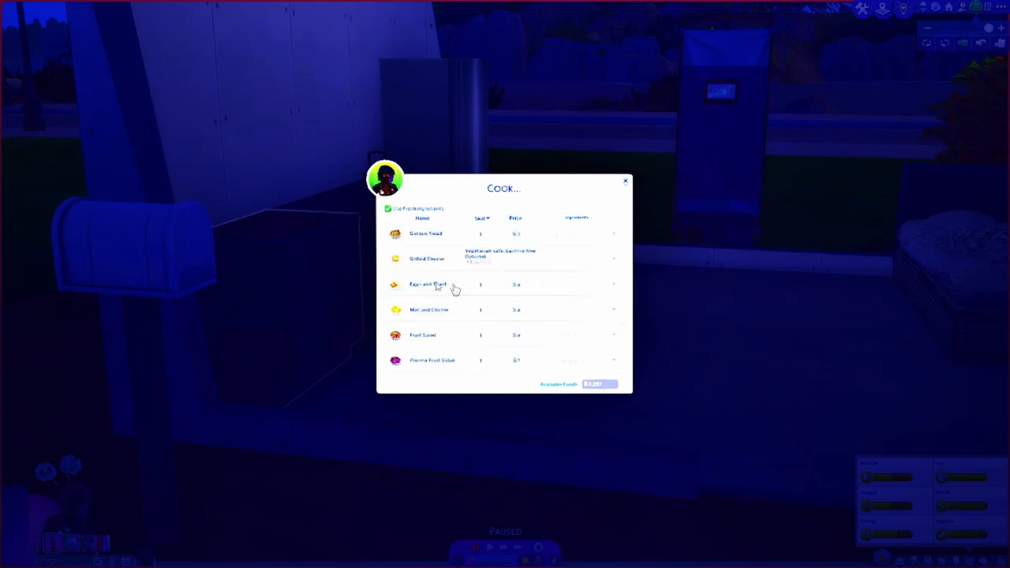
click(426, 284)
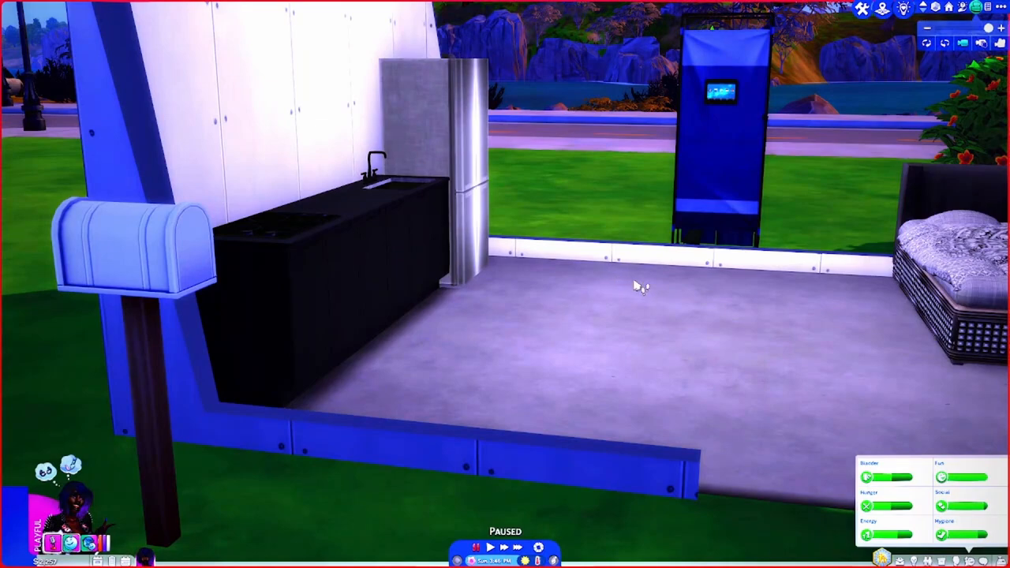
- Choose Clear All Wall Posts on the wall tablet to raise the confirmation prompt
click(489, 546)
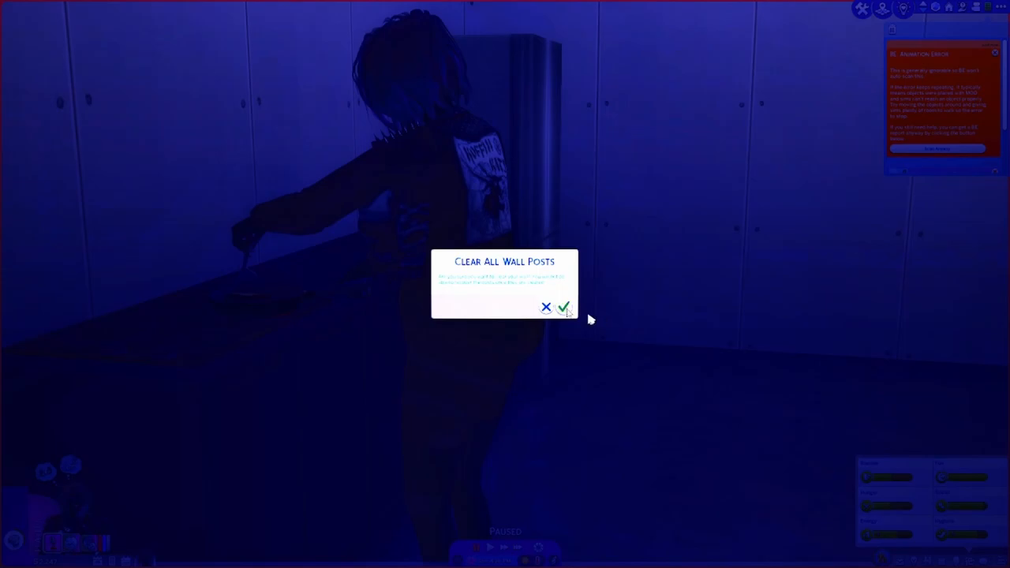
- Dismiss the Clear All Wall Posts prompt while the eggs and toast finish cooking
click(563, 307)
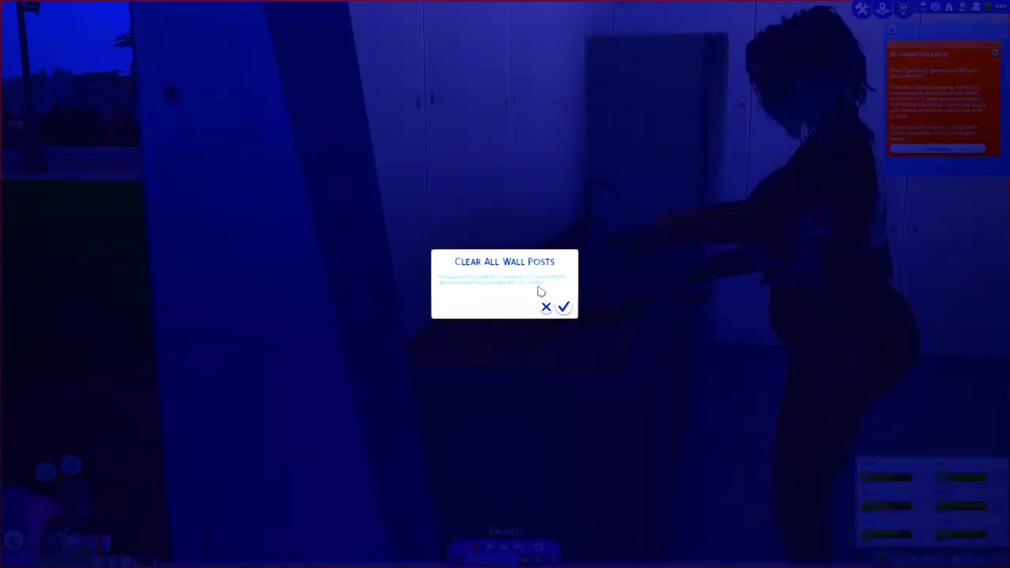
click(562, 306)
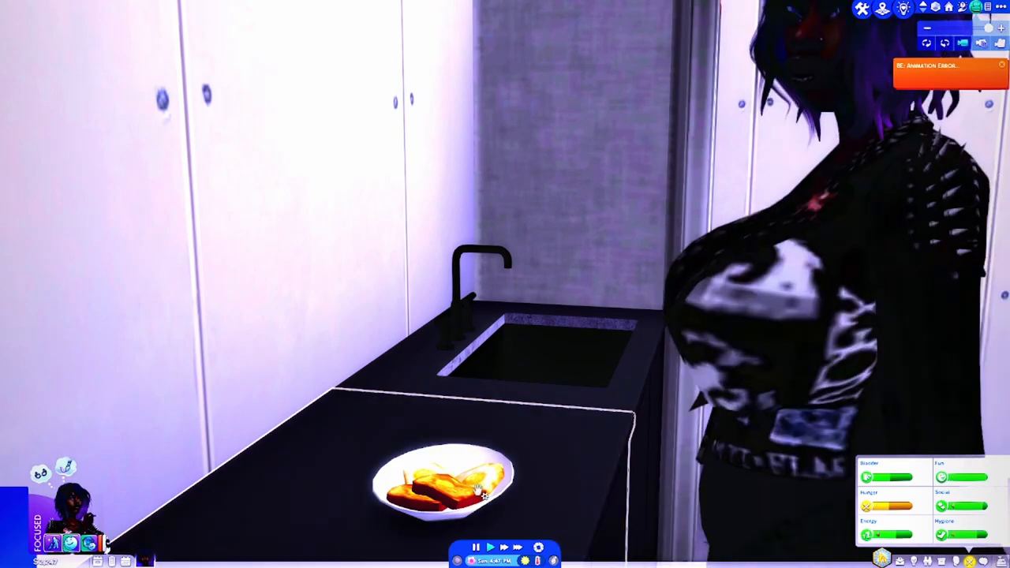
- Zoom out slightly and pause the game with the plate on the counter
click(442, 481)
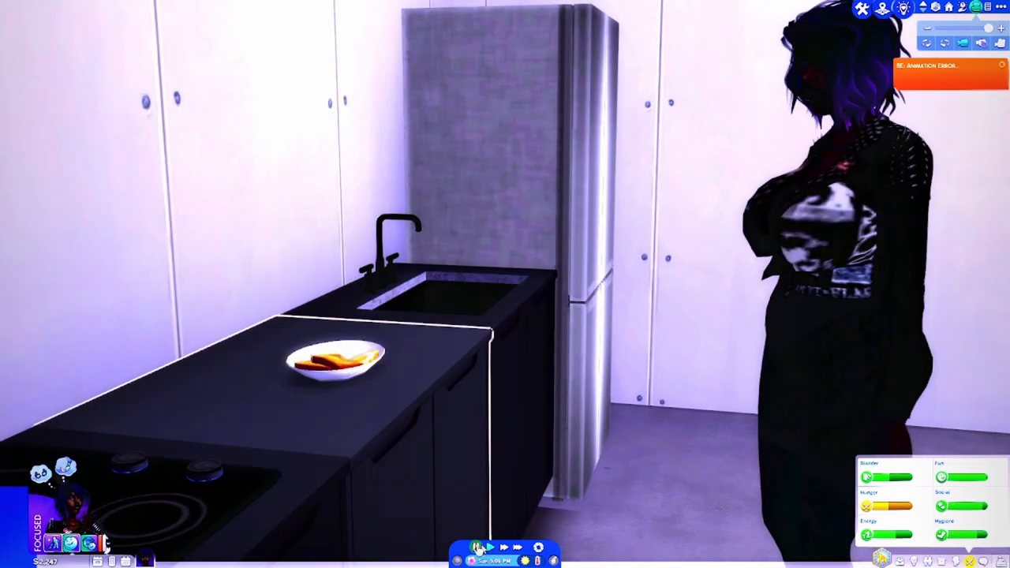
click(486, 546)
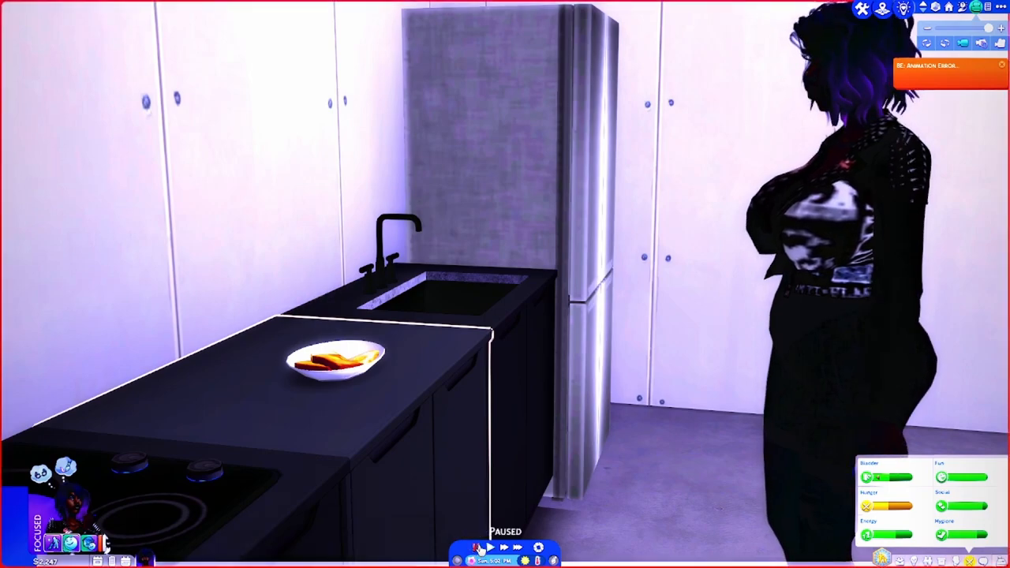
mouse_move(963, 504)
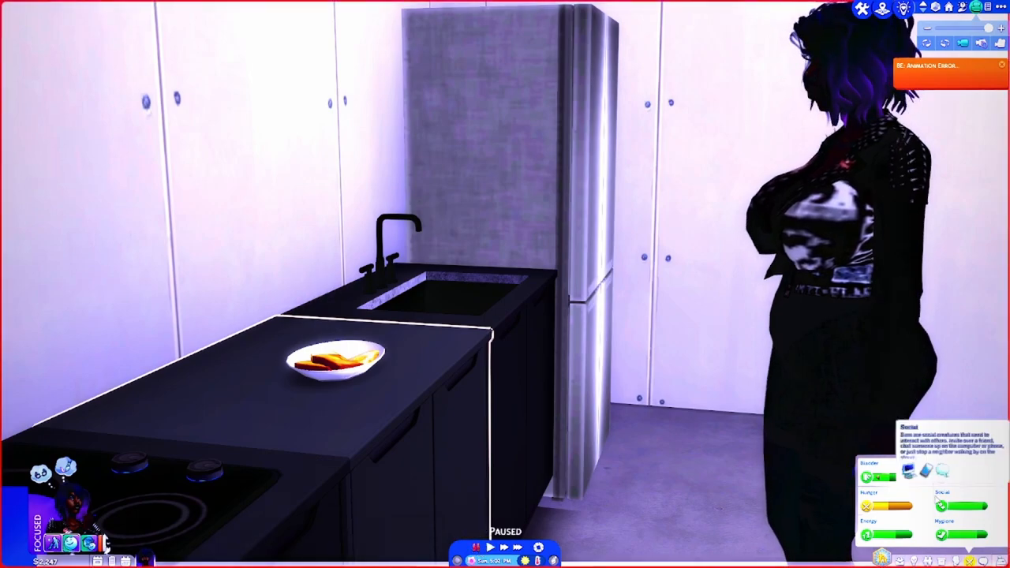